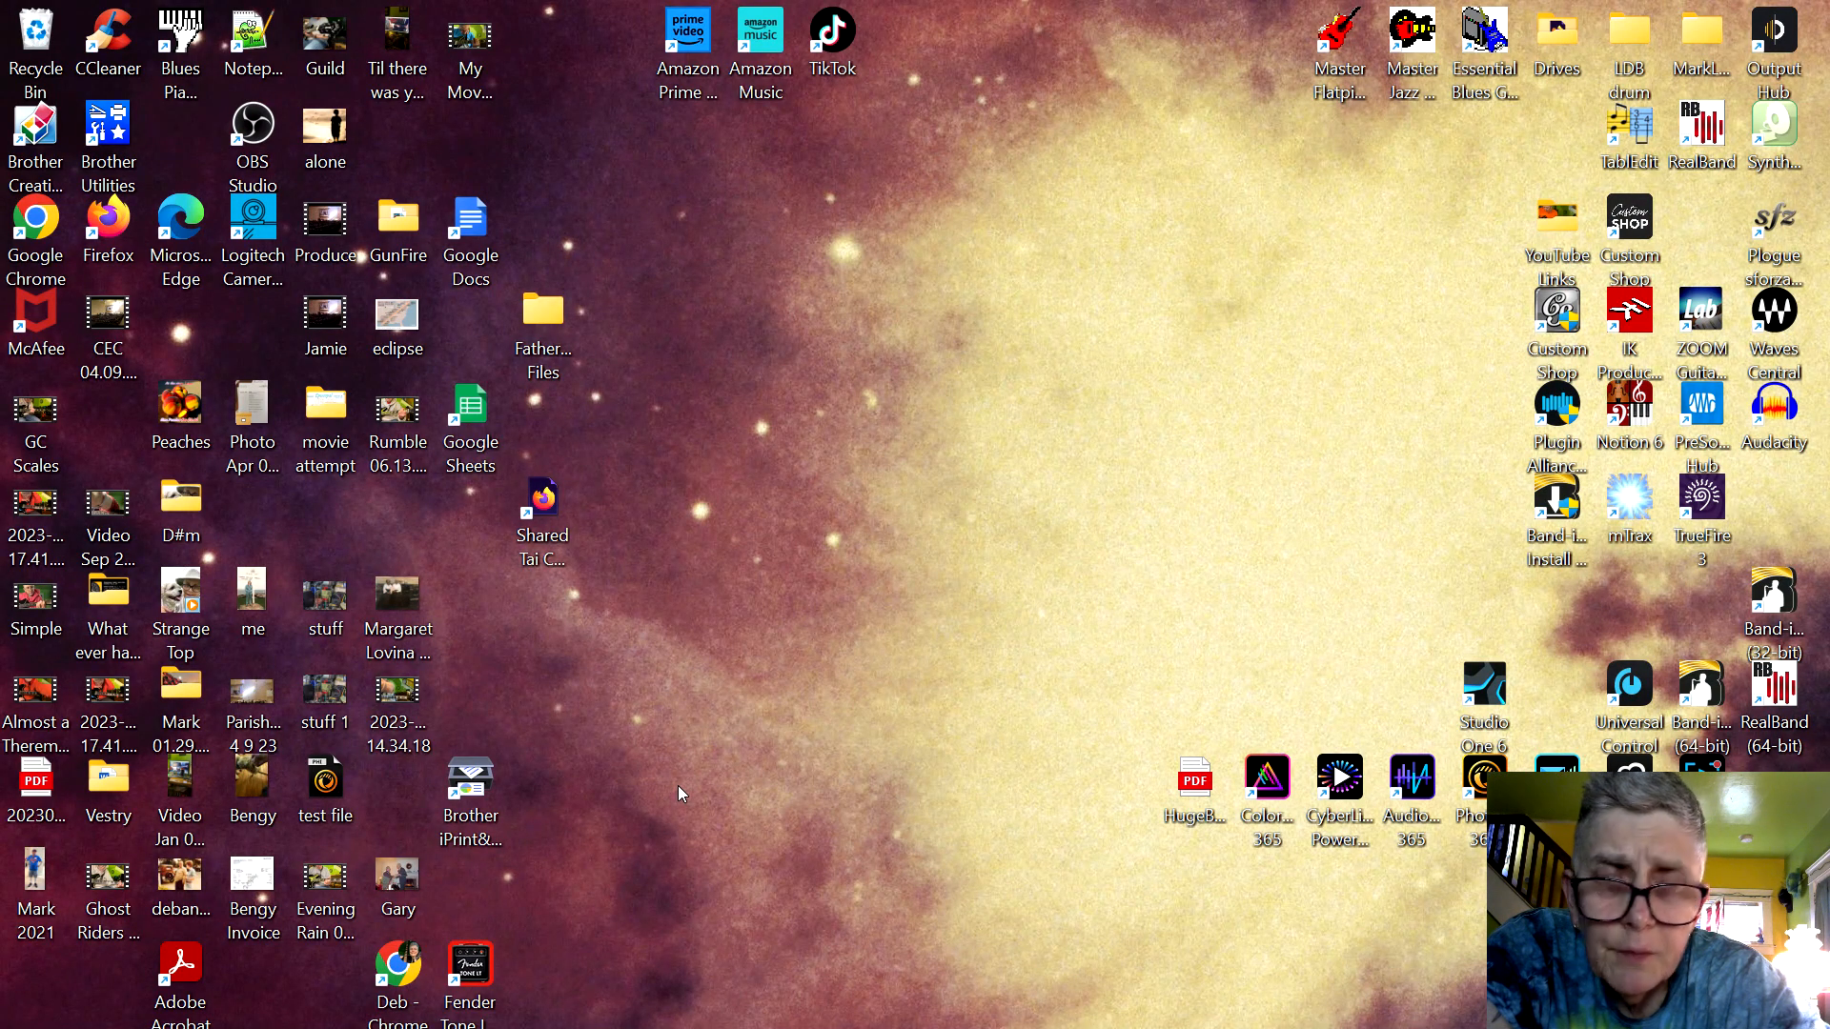
{"action": "mouse_move", "coordinate": [633, 764]}
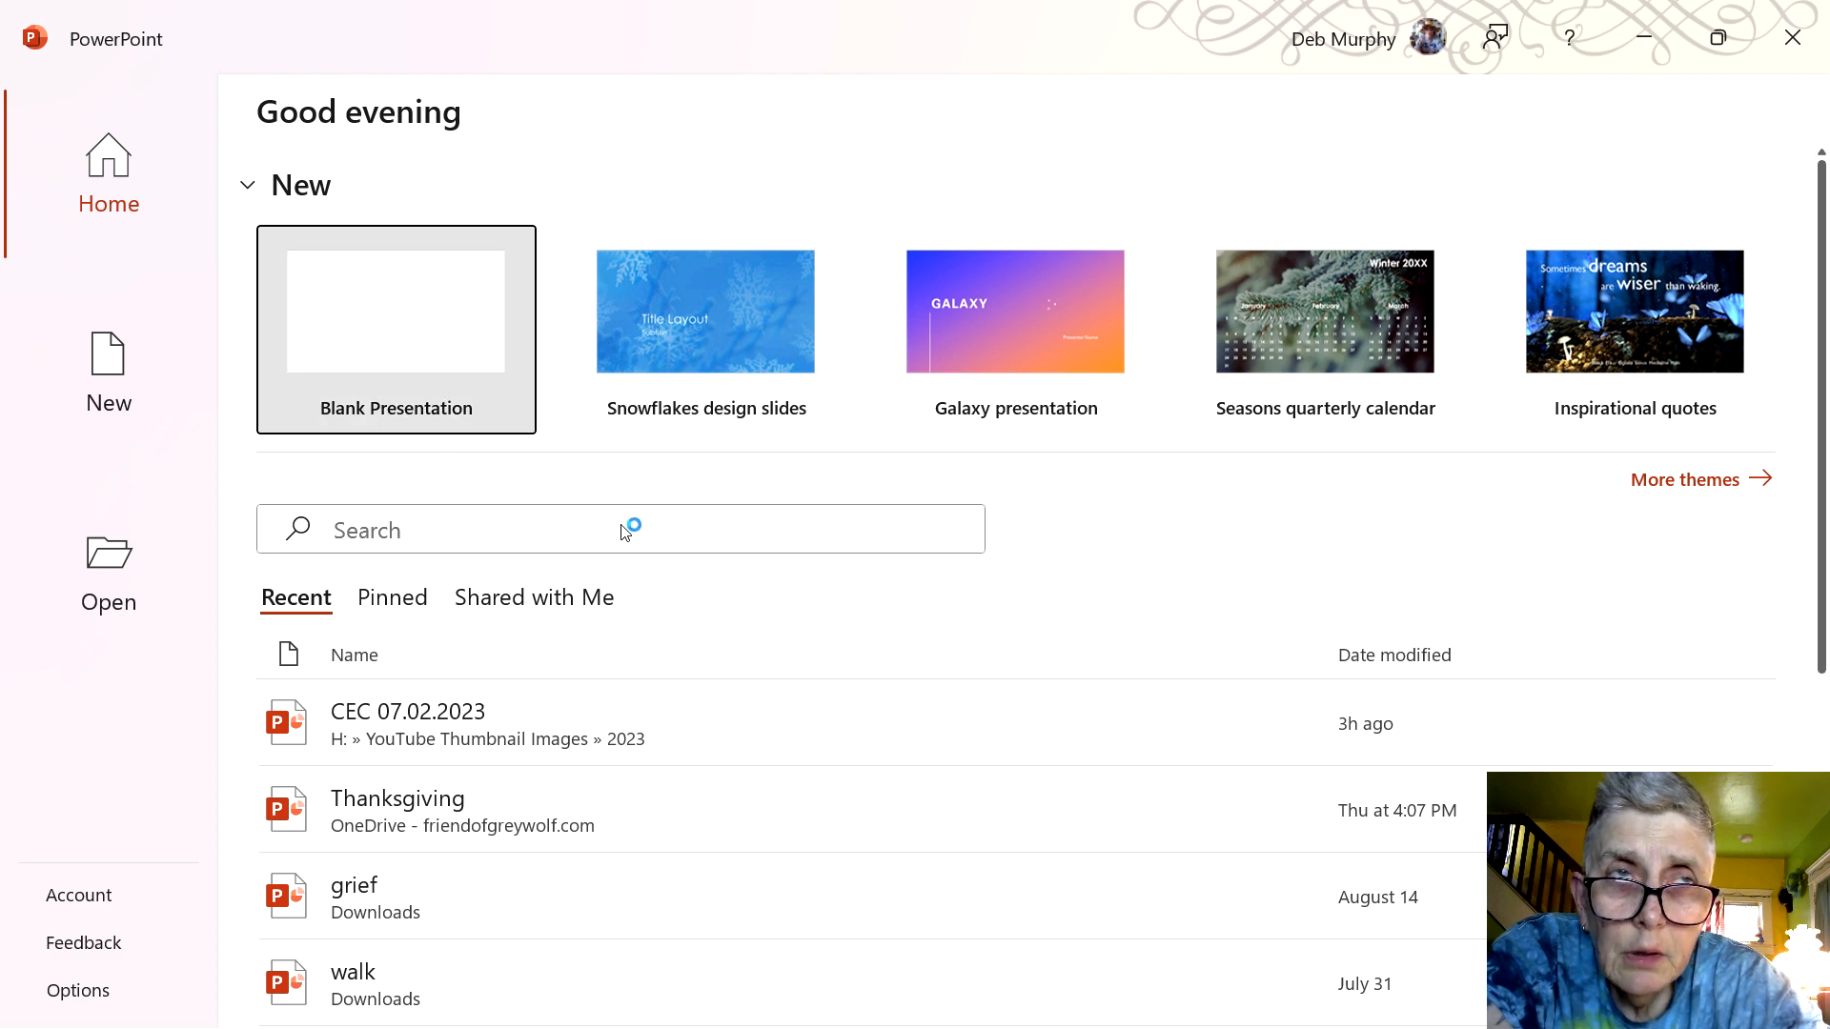
Create a blank presentation and delete its title and subtitle placeholders
{"action": "left_click", "coordinate": [394, 309]}
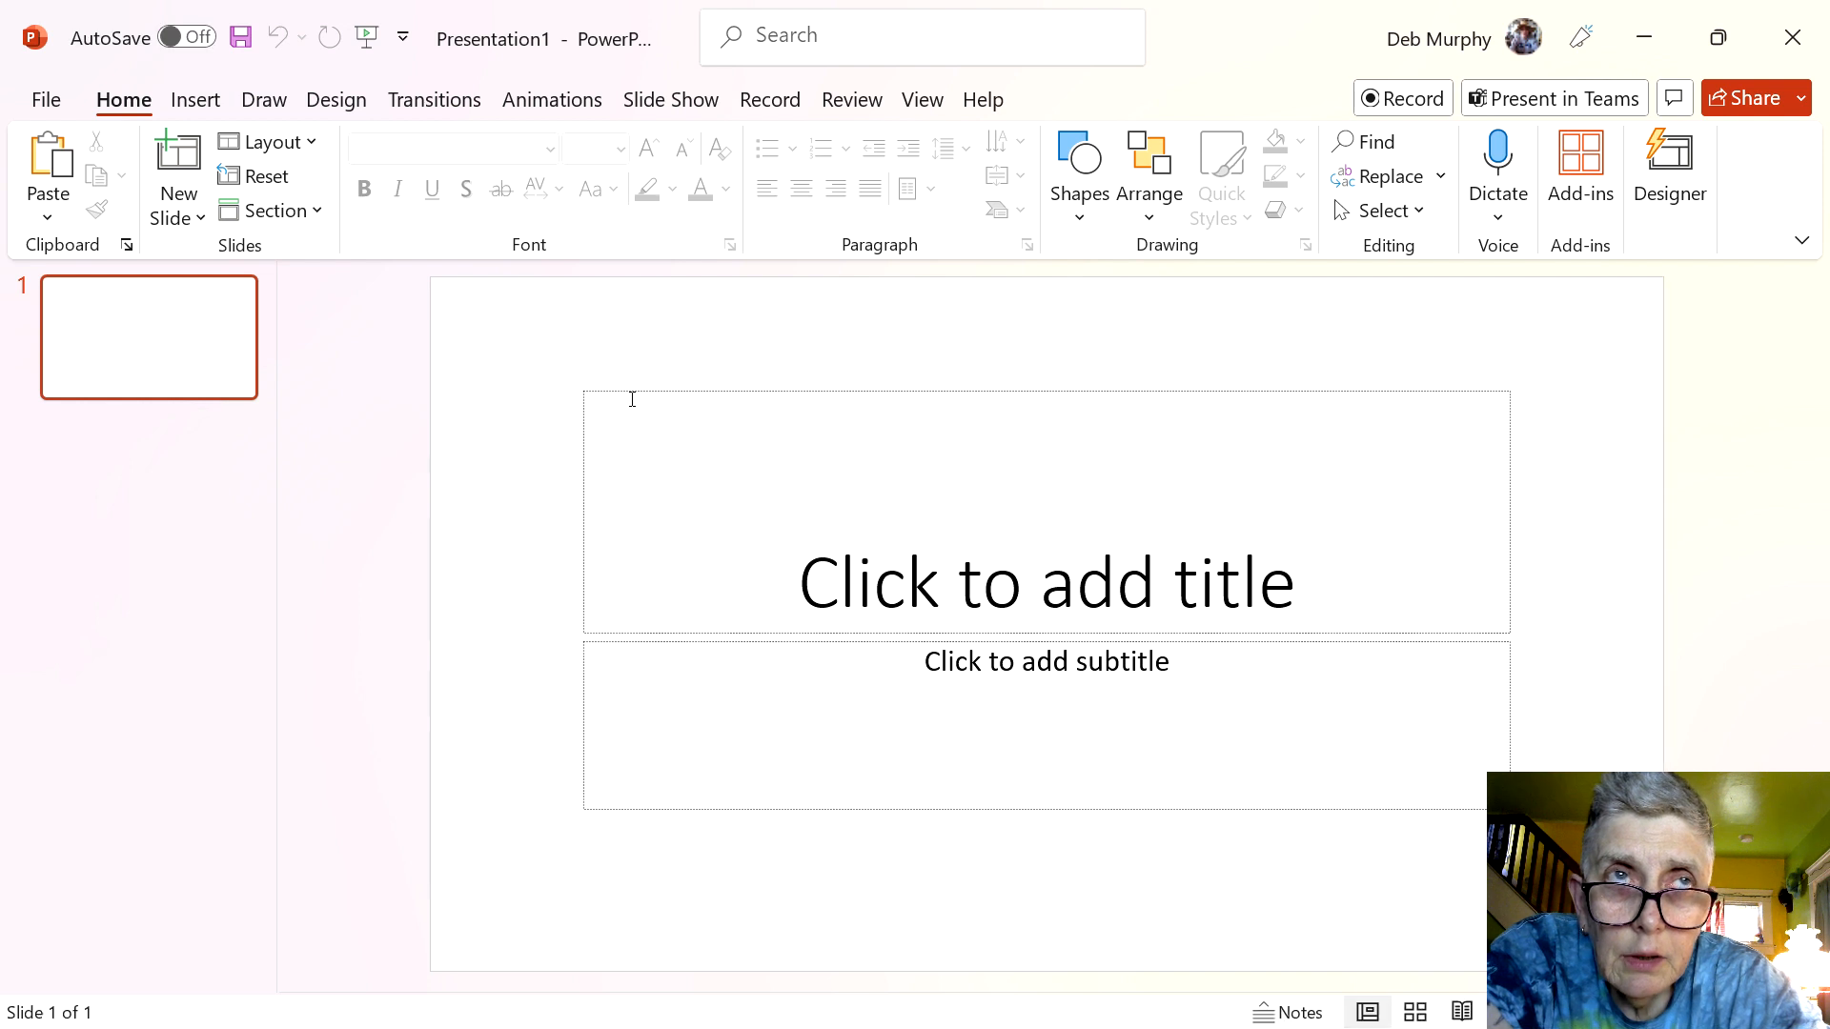
{"action": "left_click", "coordinate": [1668, 170]}
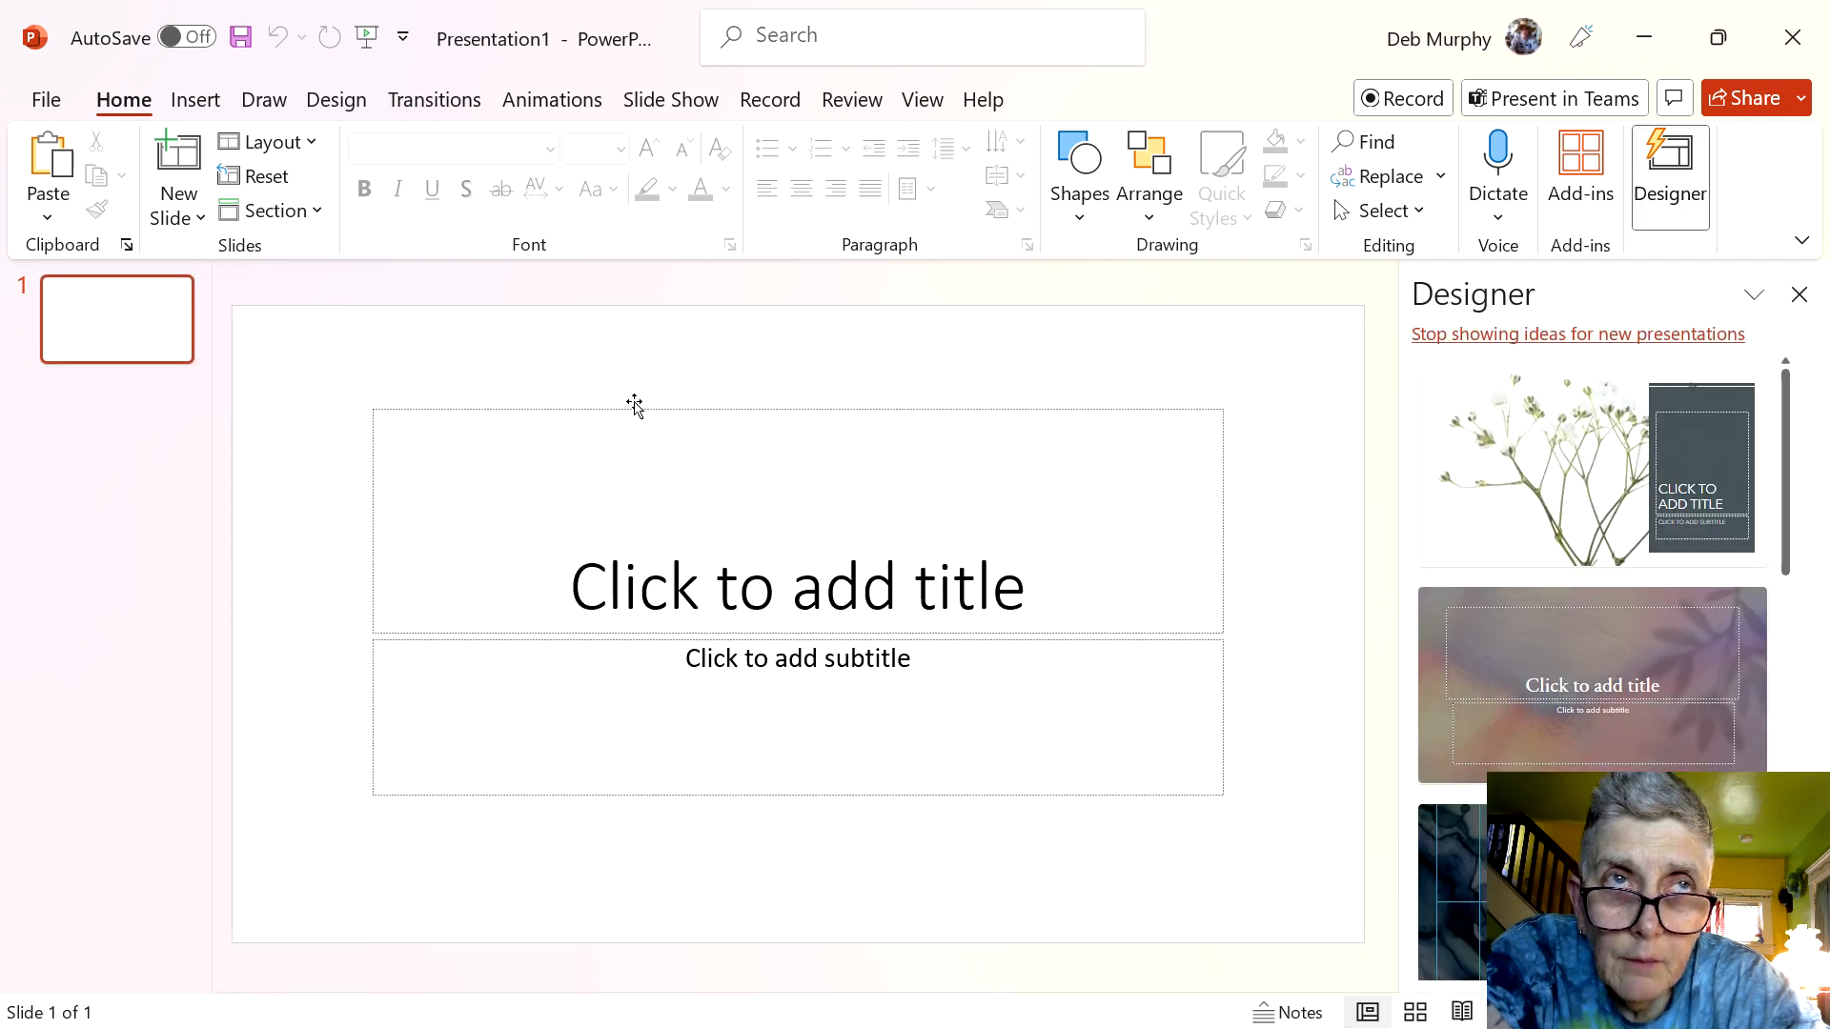
{"action": "left_click", "coordinate": [797, 519]}
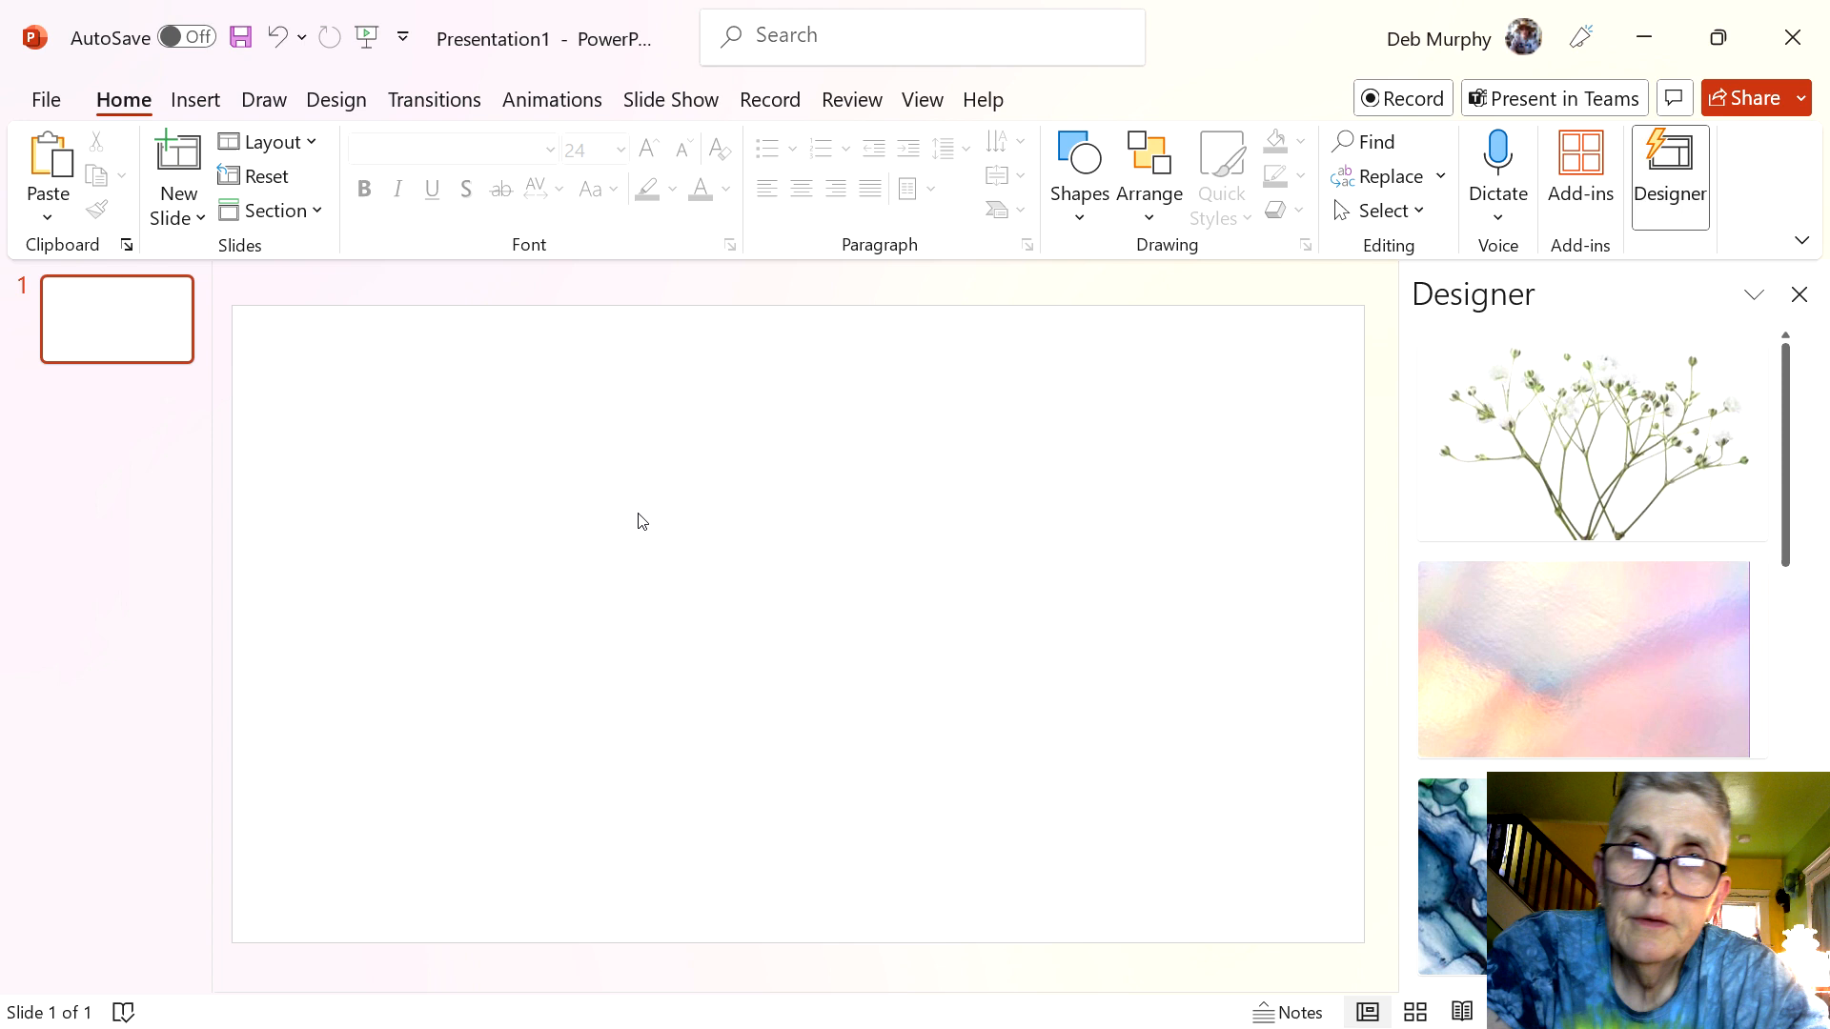
{"action": "mouse_move", "coordinate": [849, 619]}
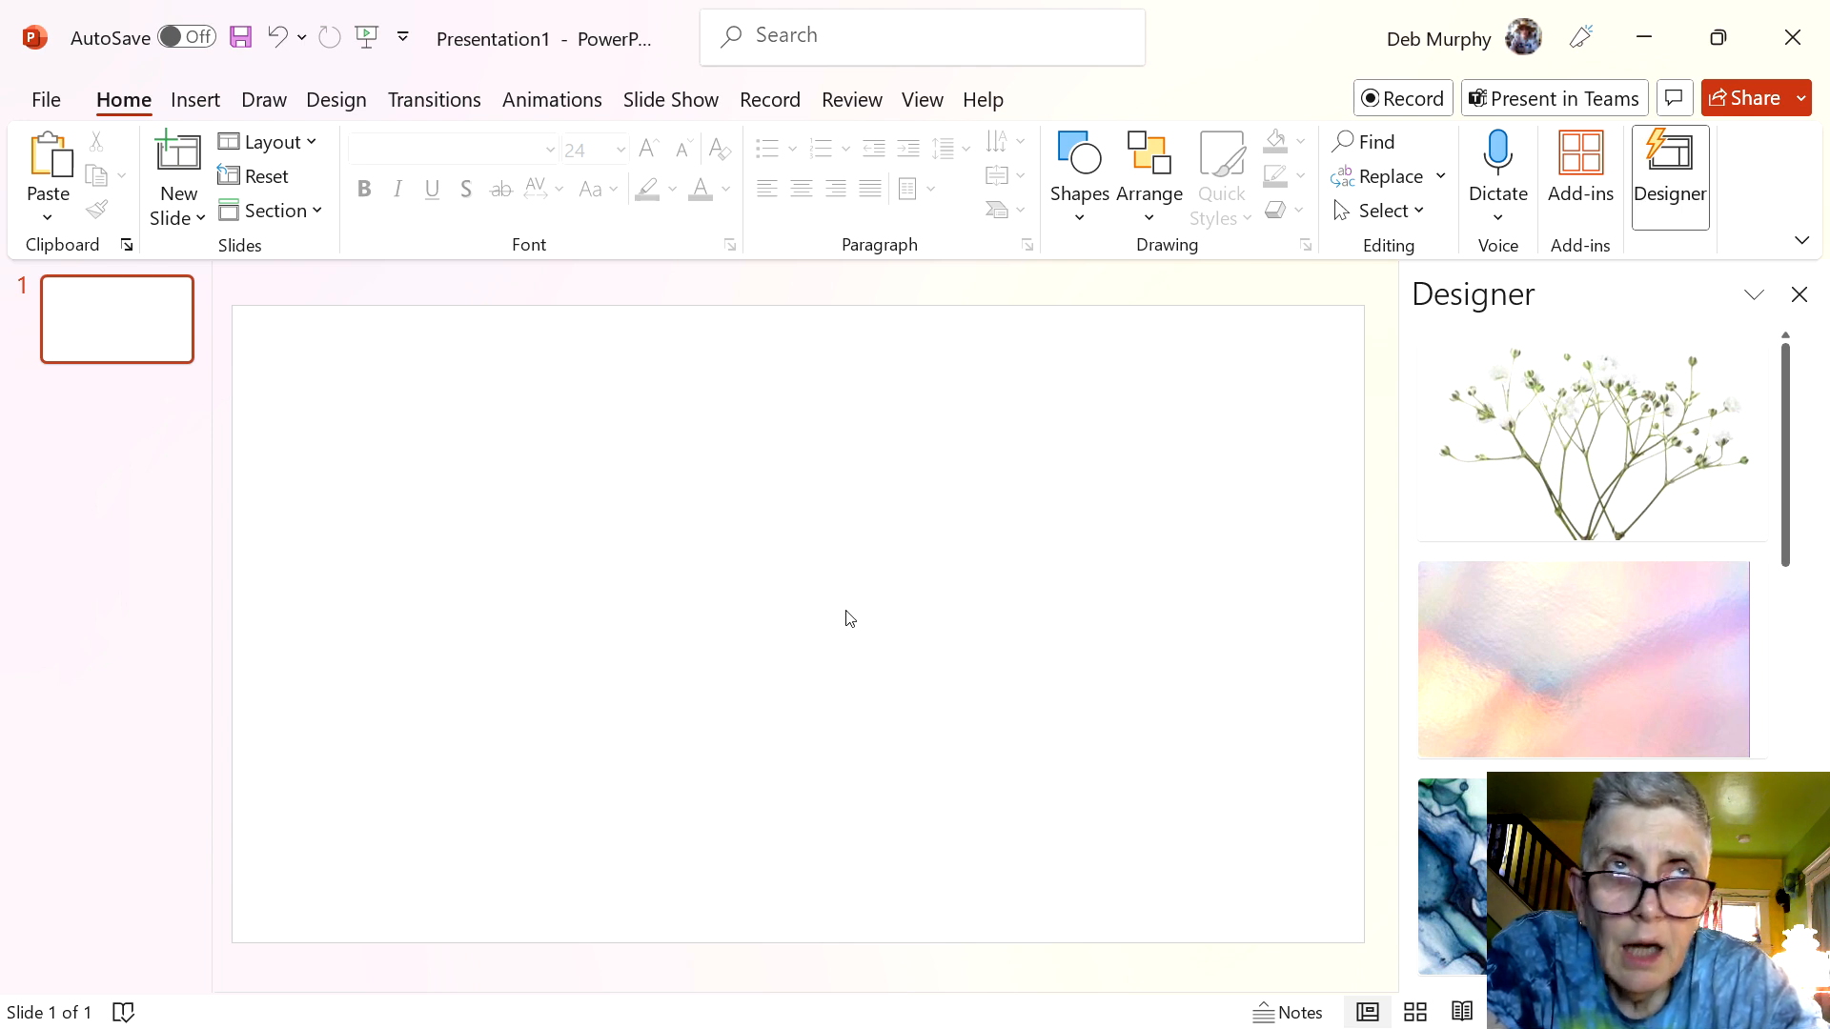
{"action": "mouse_move", "coordinate": [519, 692]}
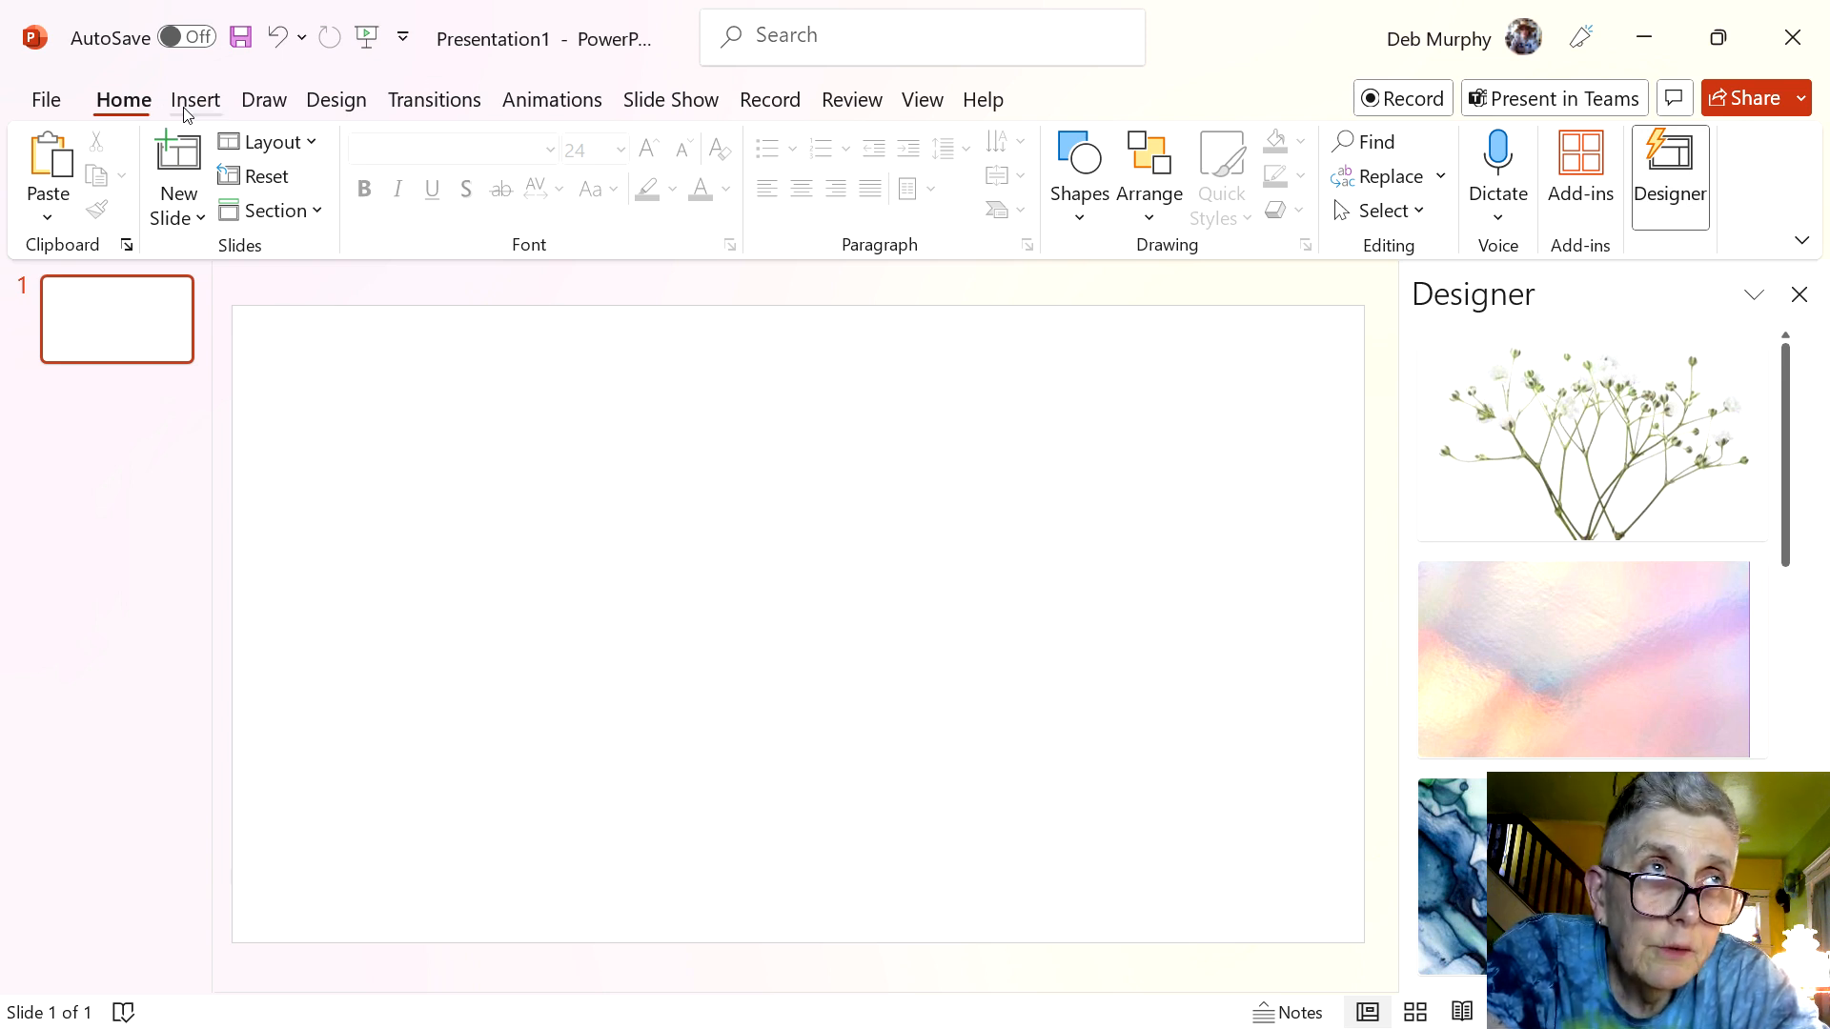
Draw a blue circle with the Oval shape in the slide's upper right
{"action": "left_click", "coordinate": [195, 99]}
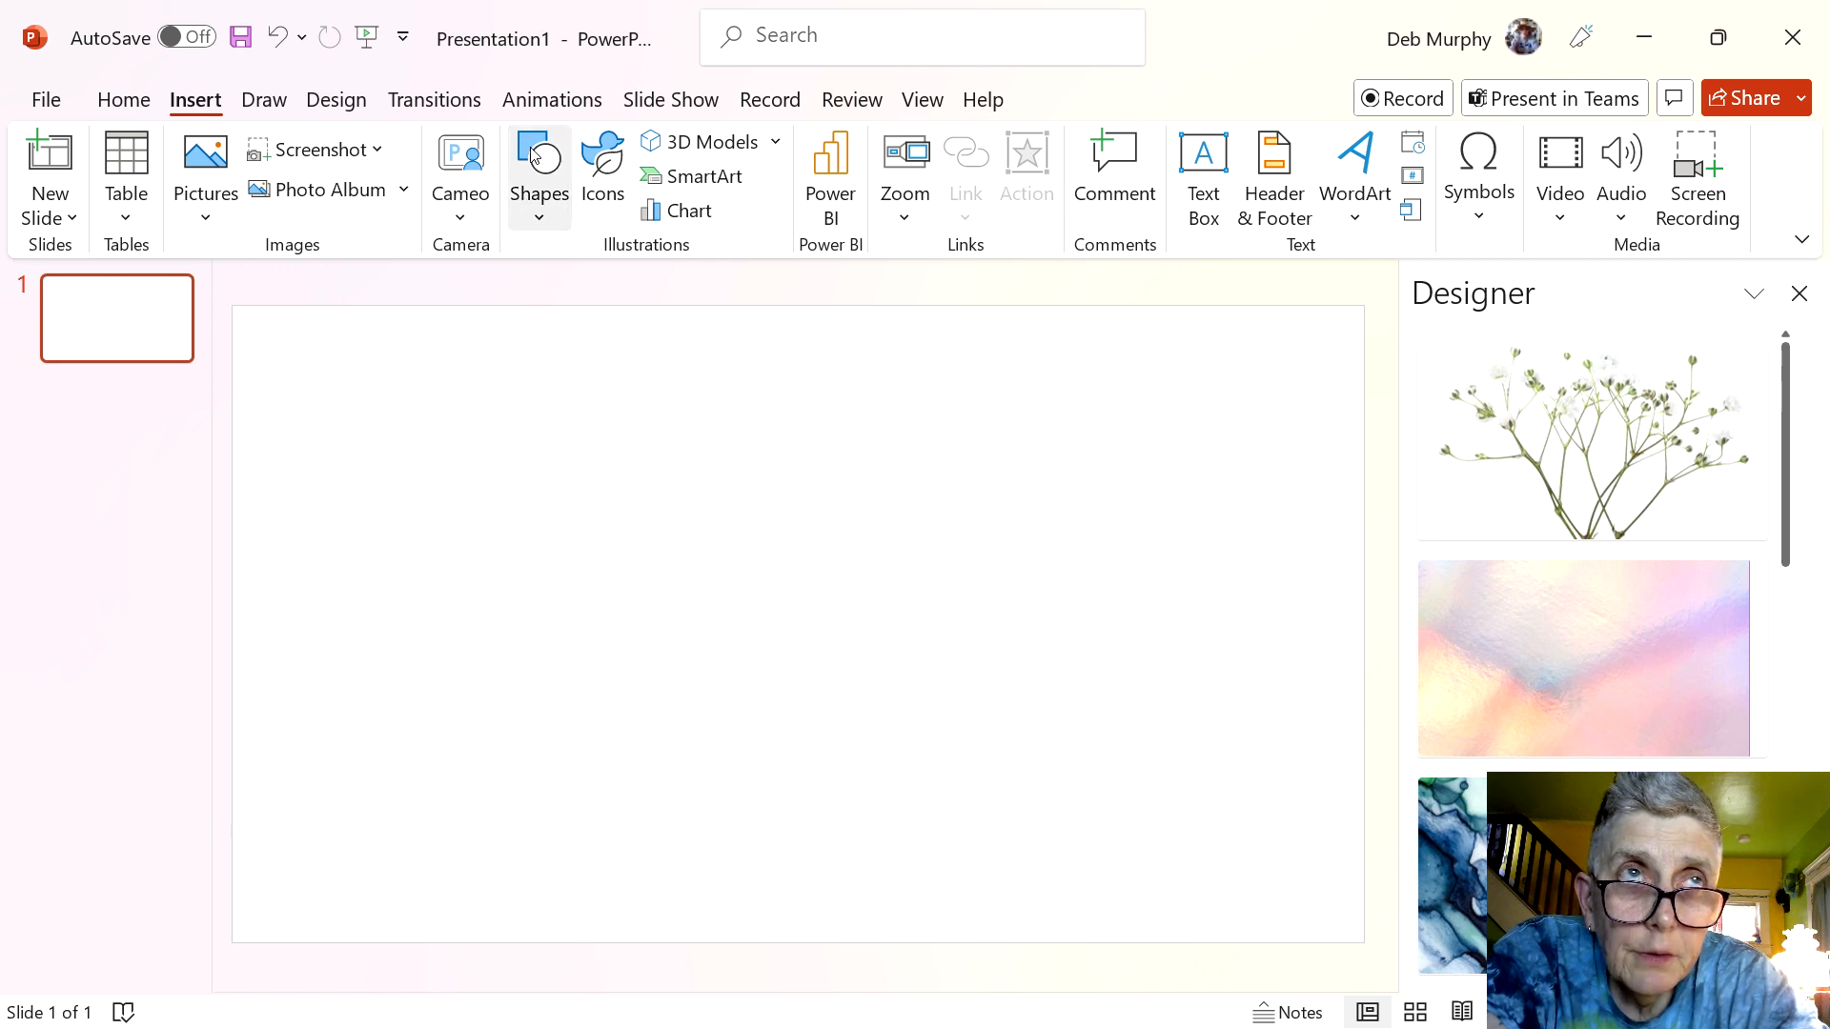
{"action": "left_click", "coordinate": [538, 176]}
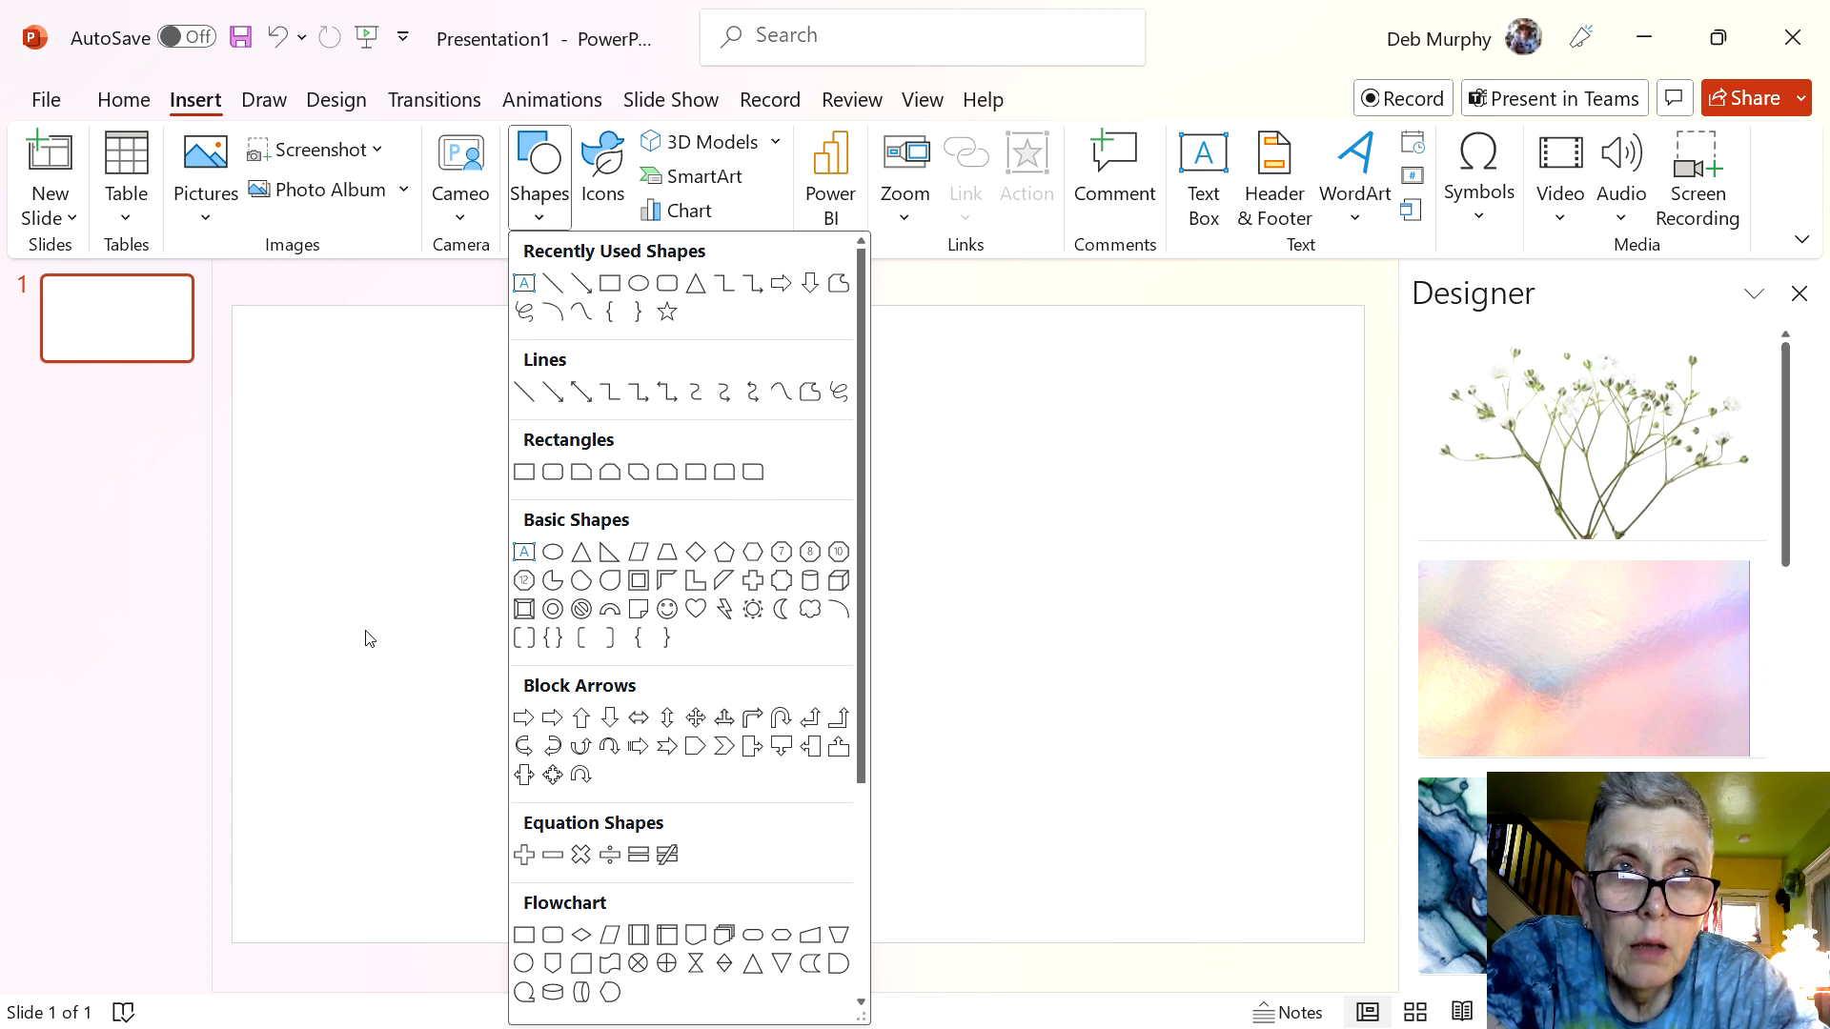
{"action": "mouse_move", "coordinate": [667, 312]}
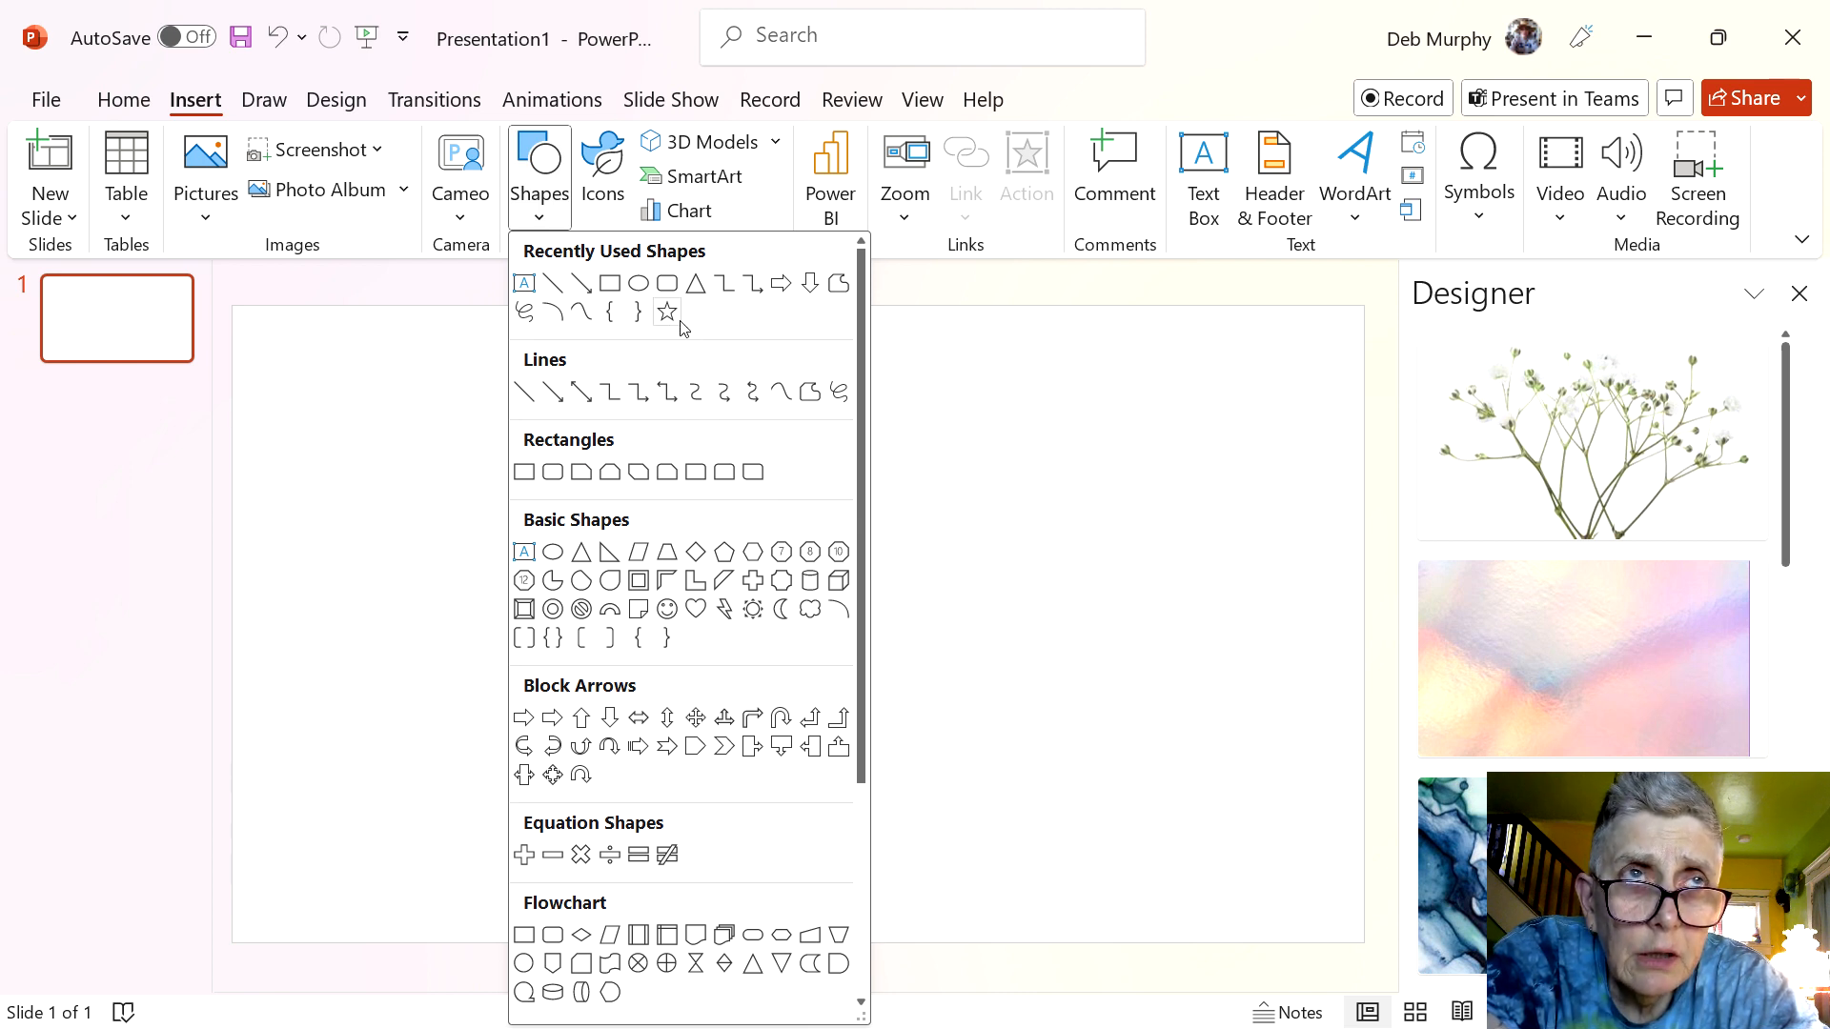
{"action": "mouse_move", "coordinate": [666, 311]}
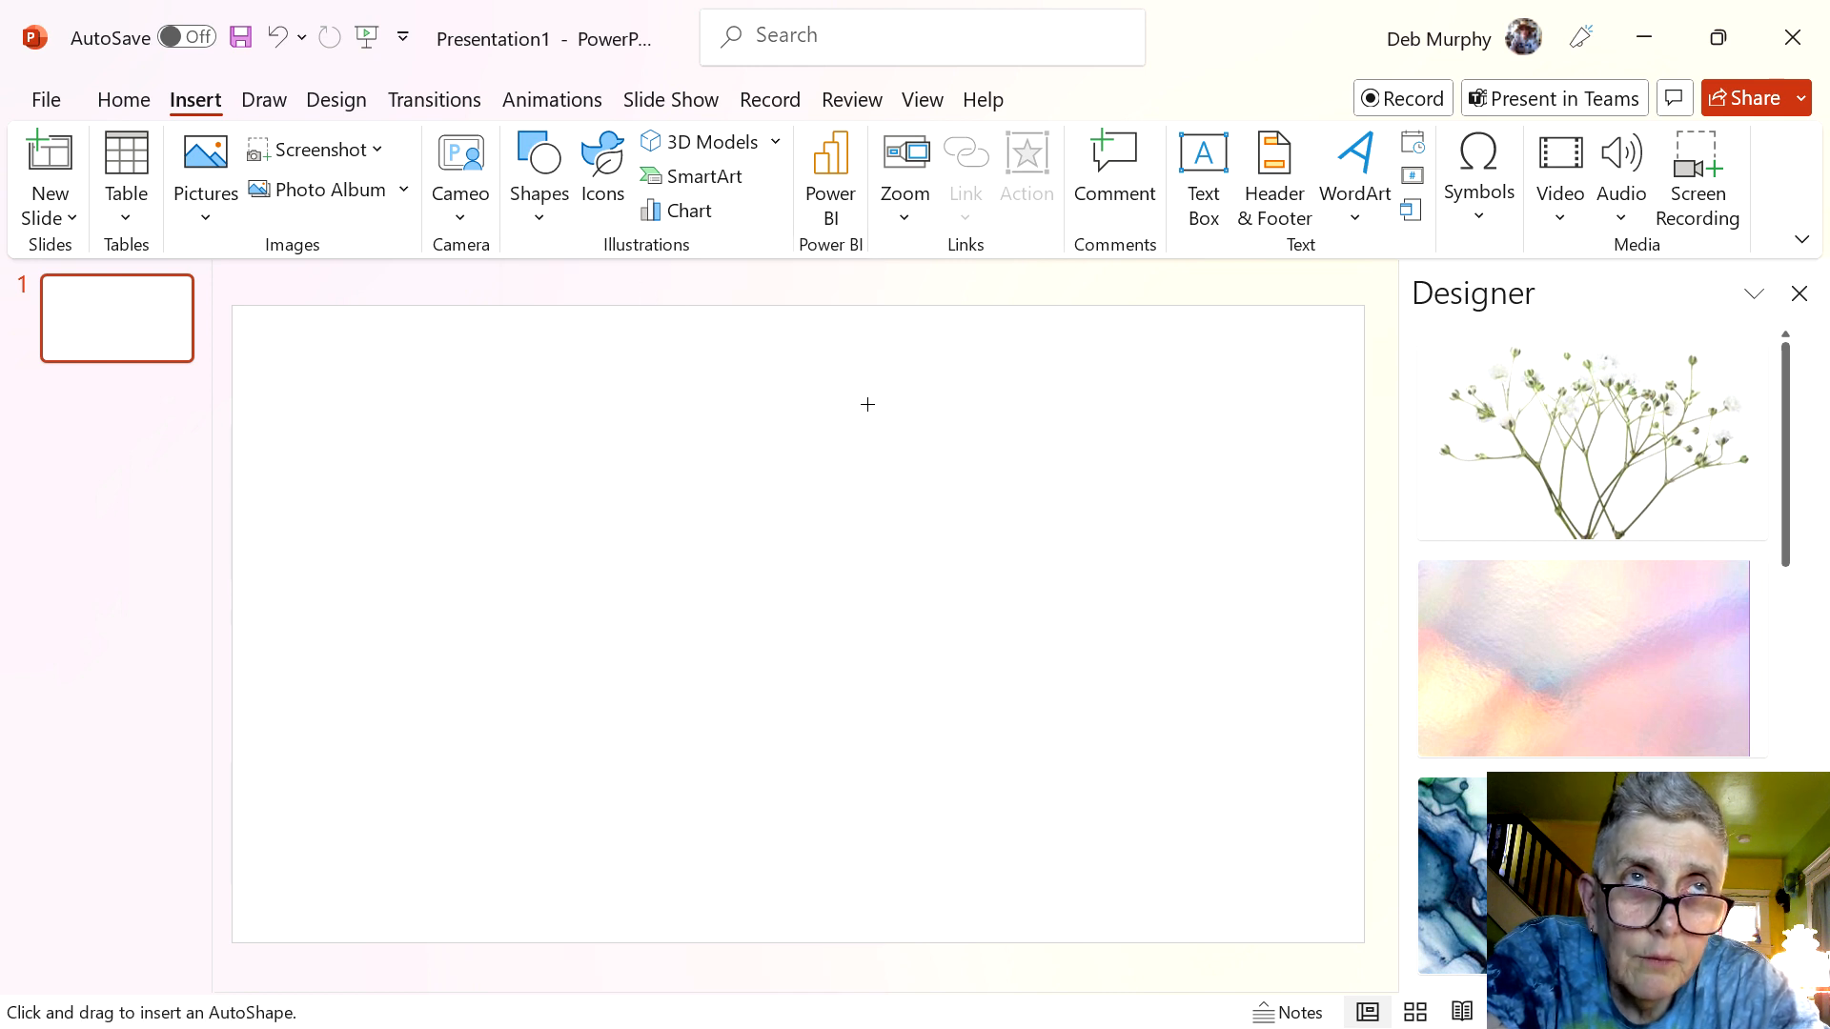
{"action": "left_click_drag", "start_coordinate": [869, 404], "coordinate": [984, 524]}
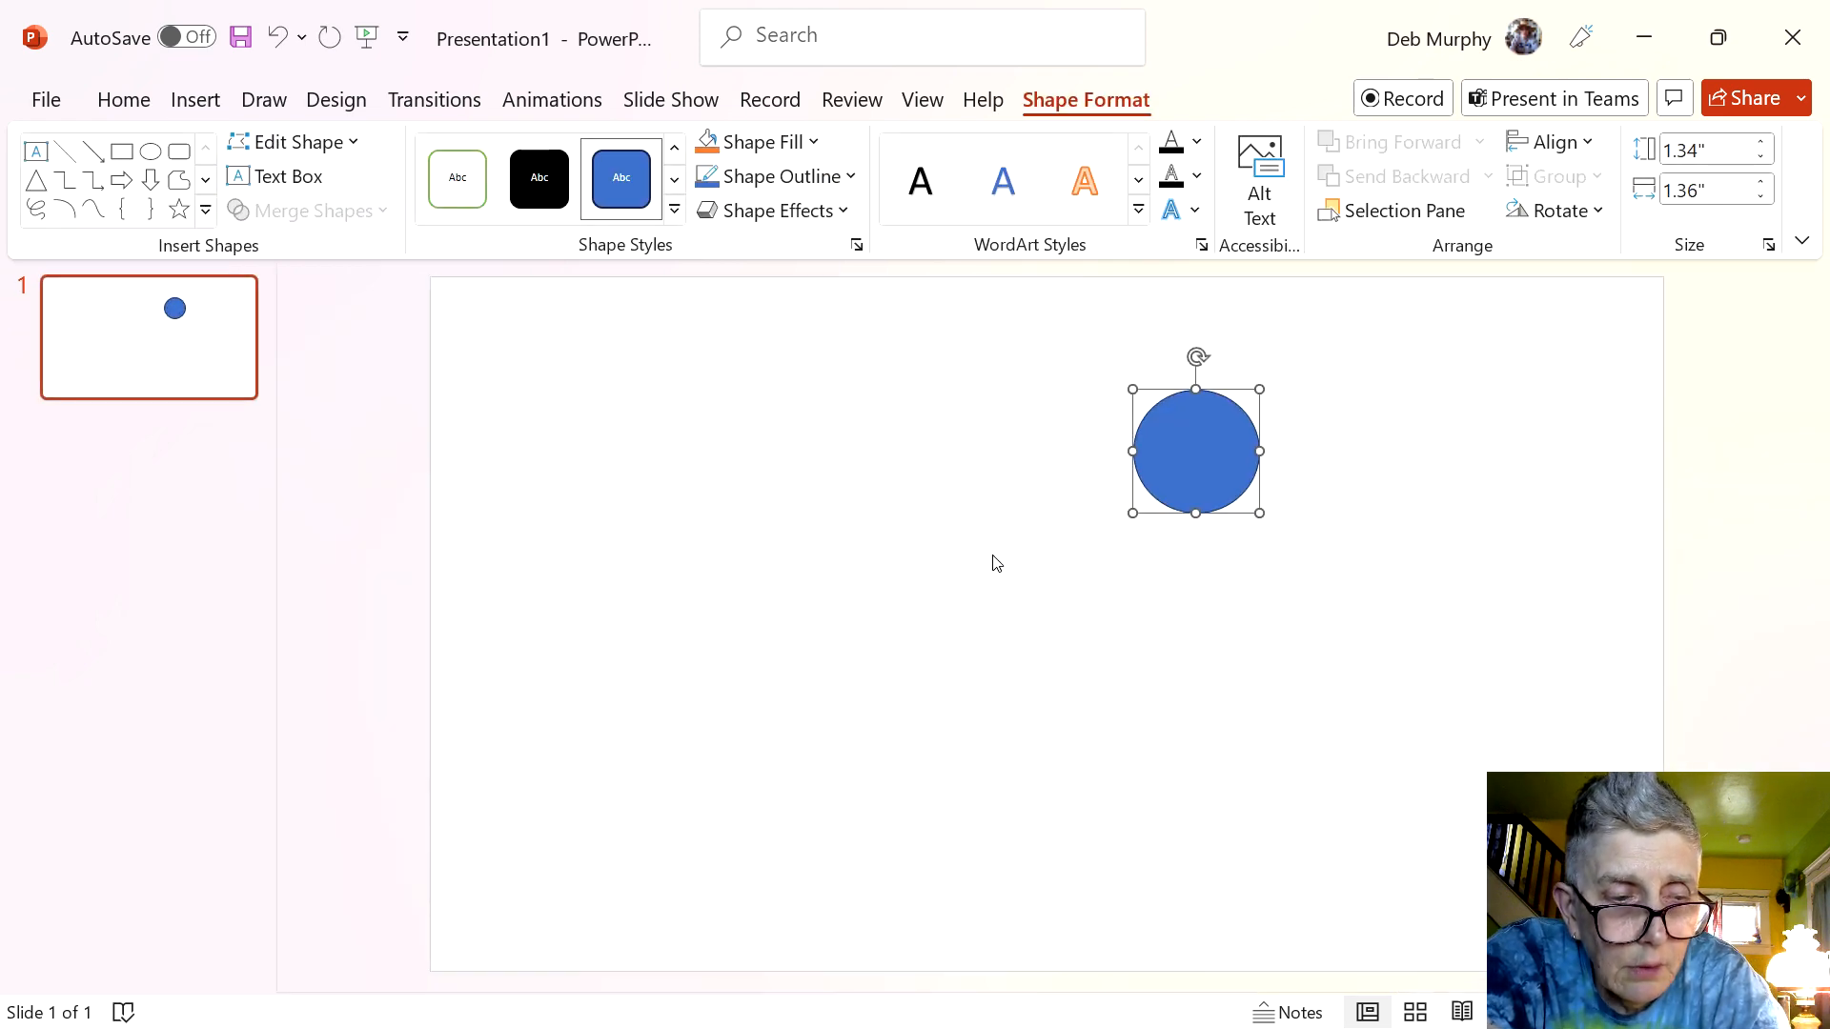
Copy the circle and place copies in the grid's right column, bottom row and middle
{"action": "left_click_drag", "start_coordinate": [1195, 449], "coordinate": [1207, 464]}
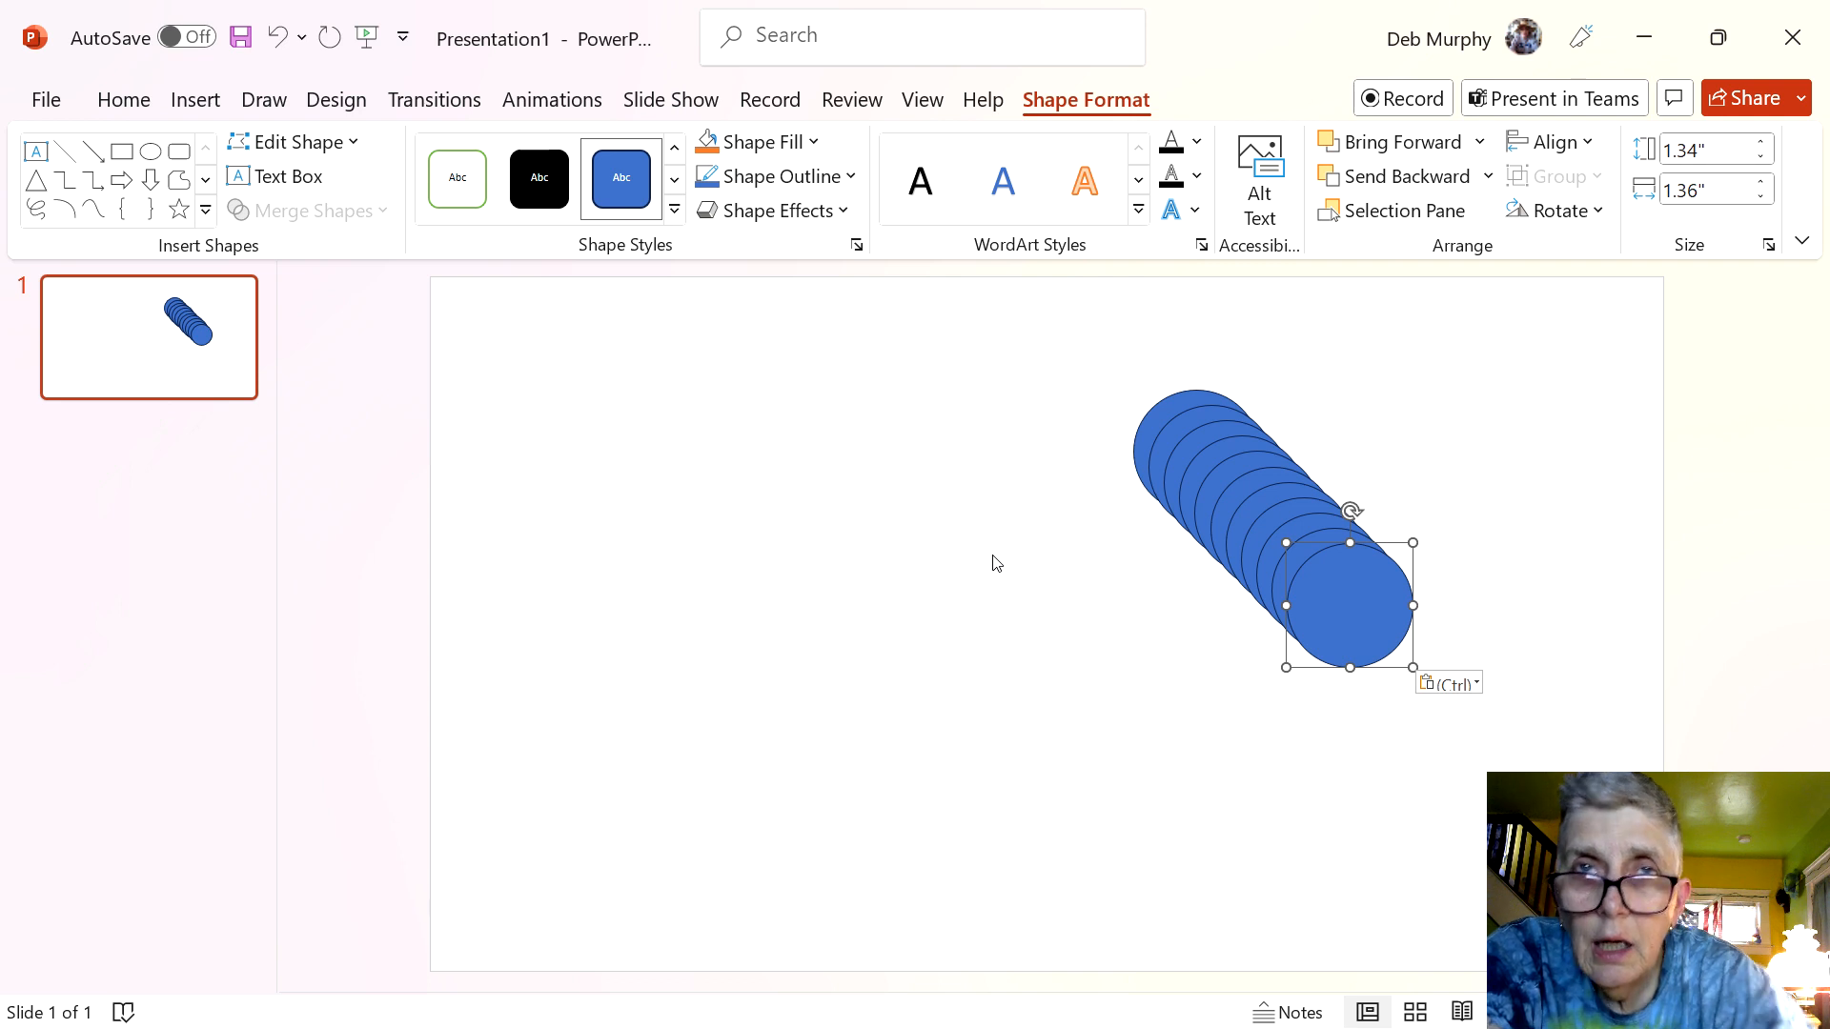
{"action": "left_click_drag", "start_coordinate": [1348, 605], "coordinate": [1478, 404]}
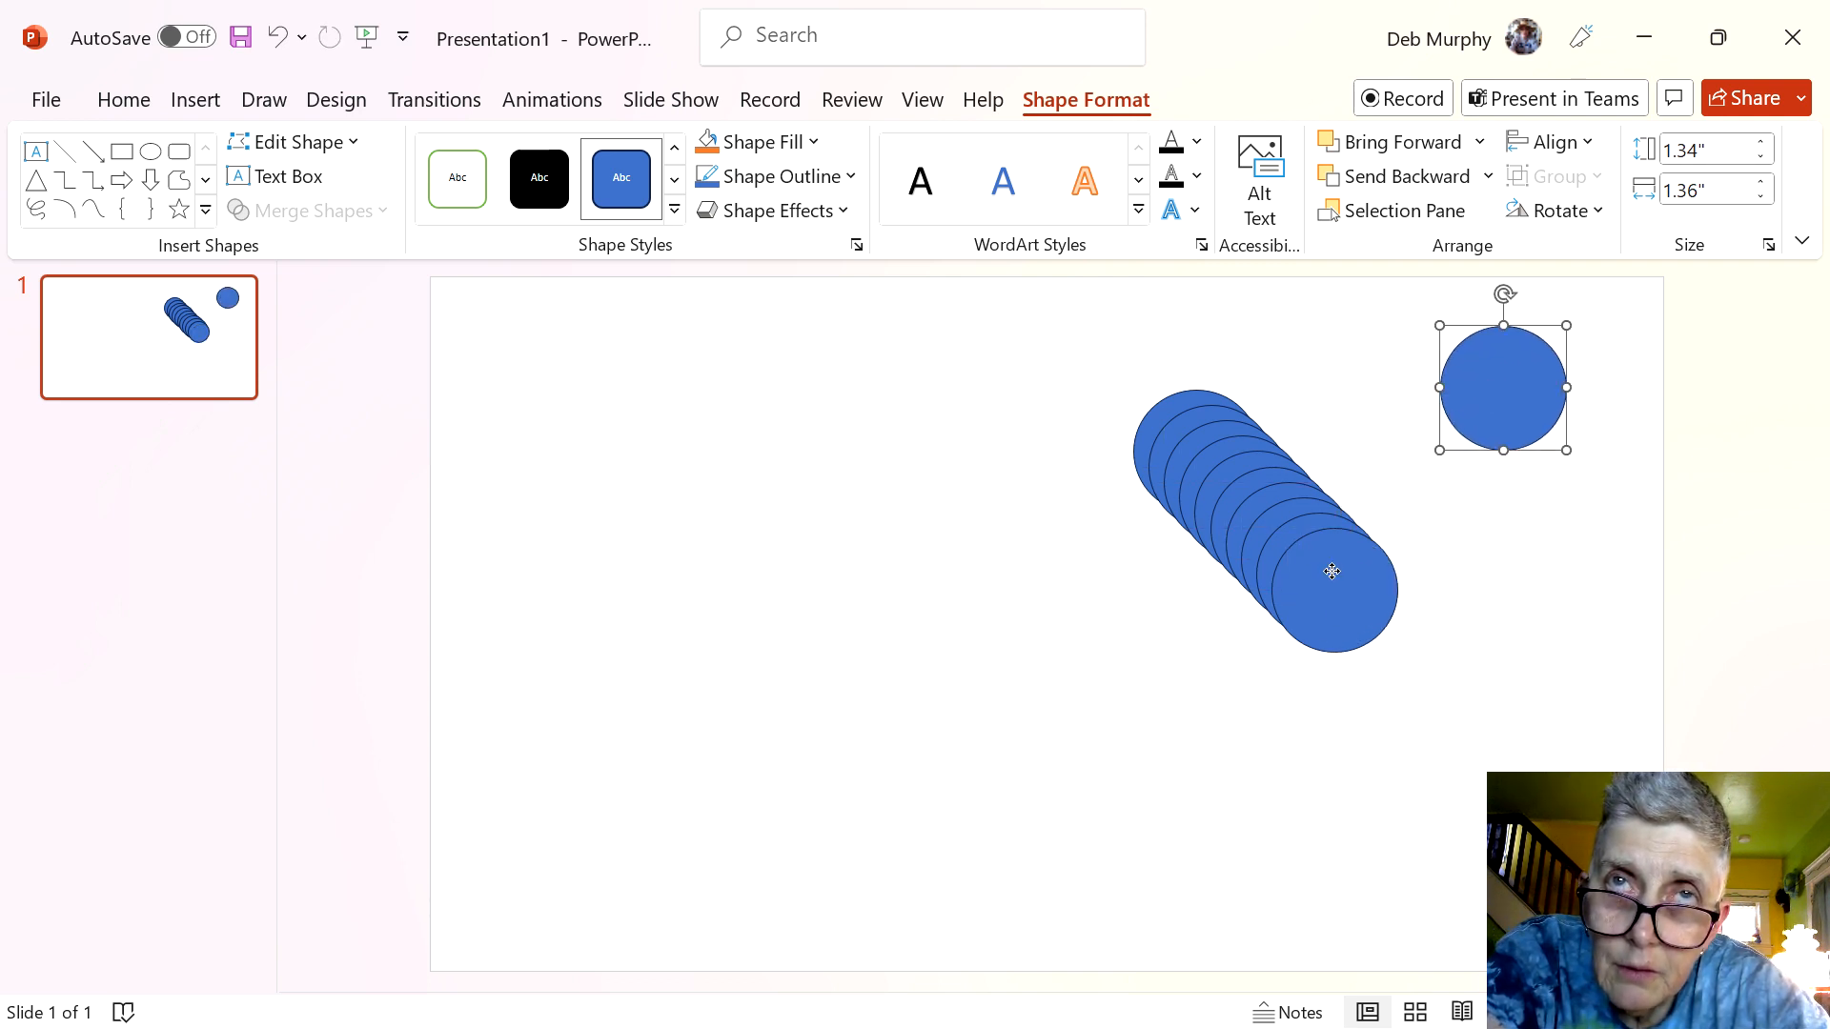
{"action": "left_click_drag", "start_coordinate": [1503, 388], "coordinate": [1496, 527]}
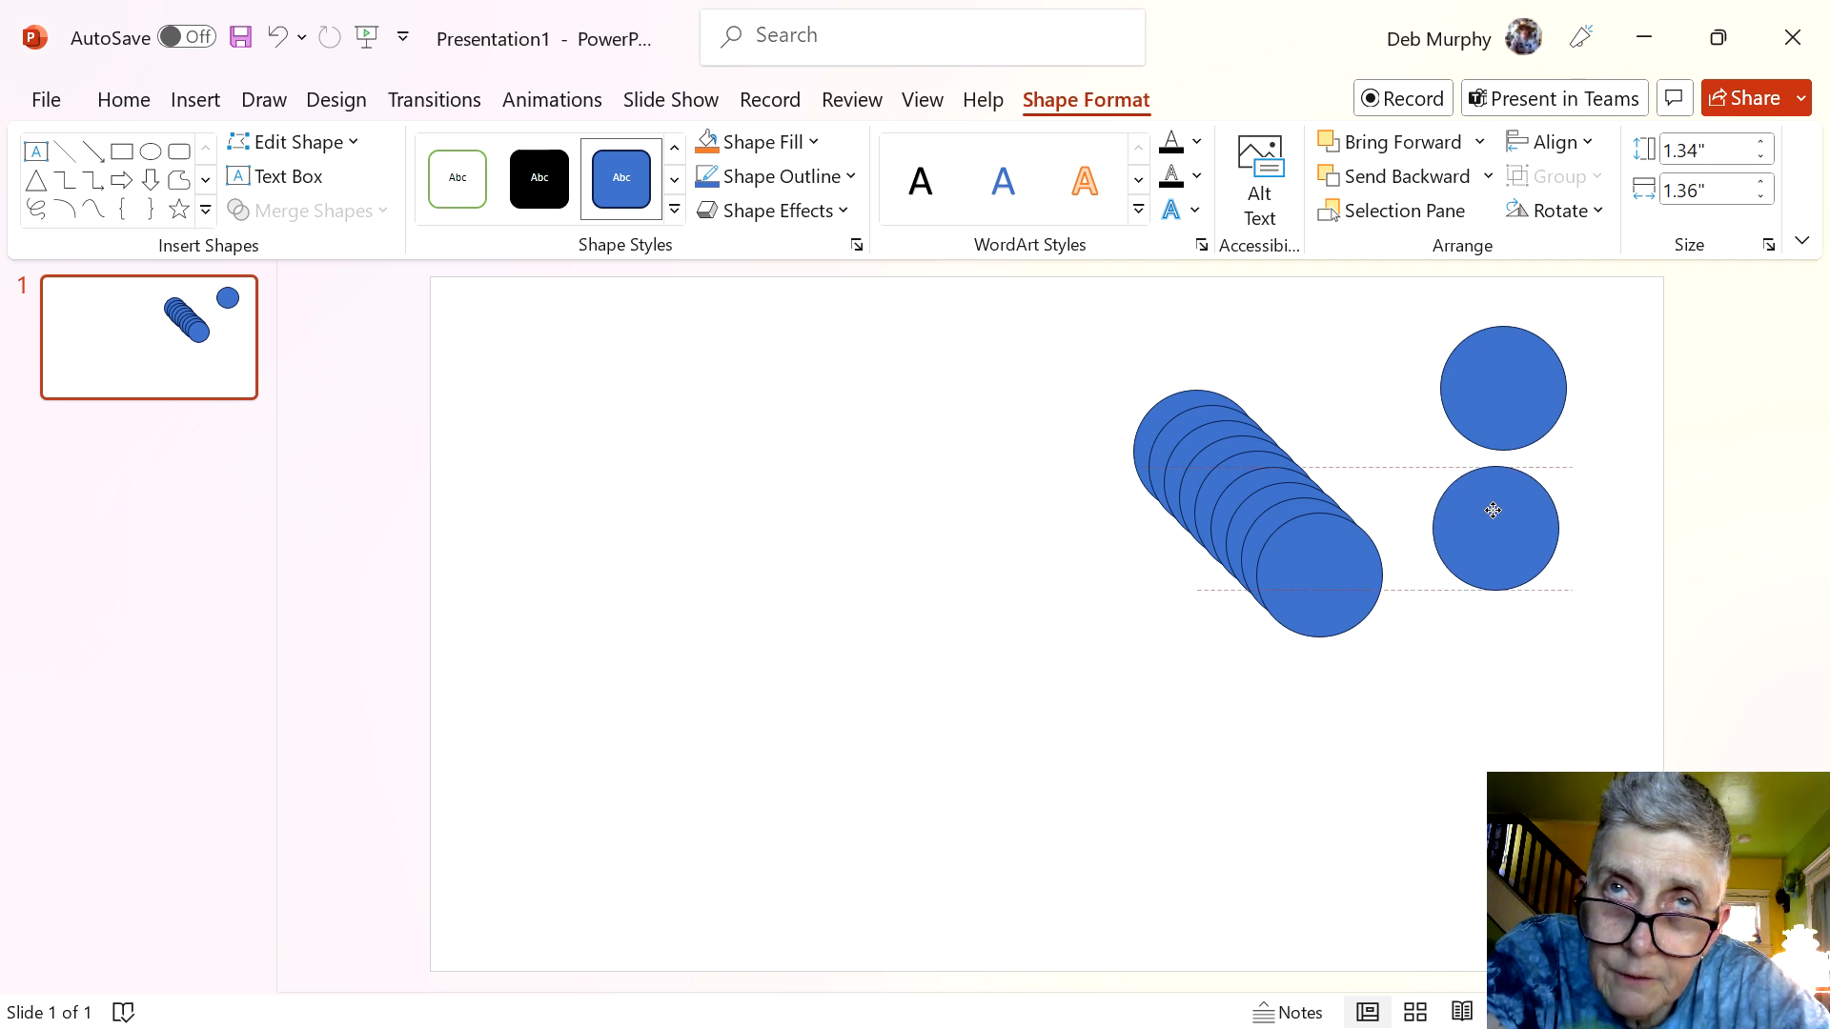
{"action": "left_click_drag", "start_coordinate": [1492, 510], "coordinate": [1409, 643]}
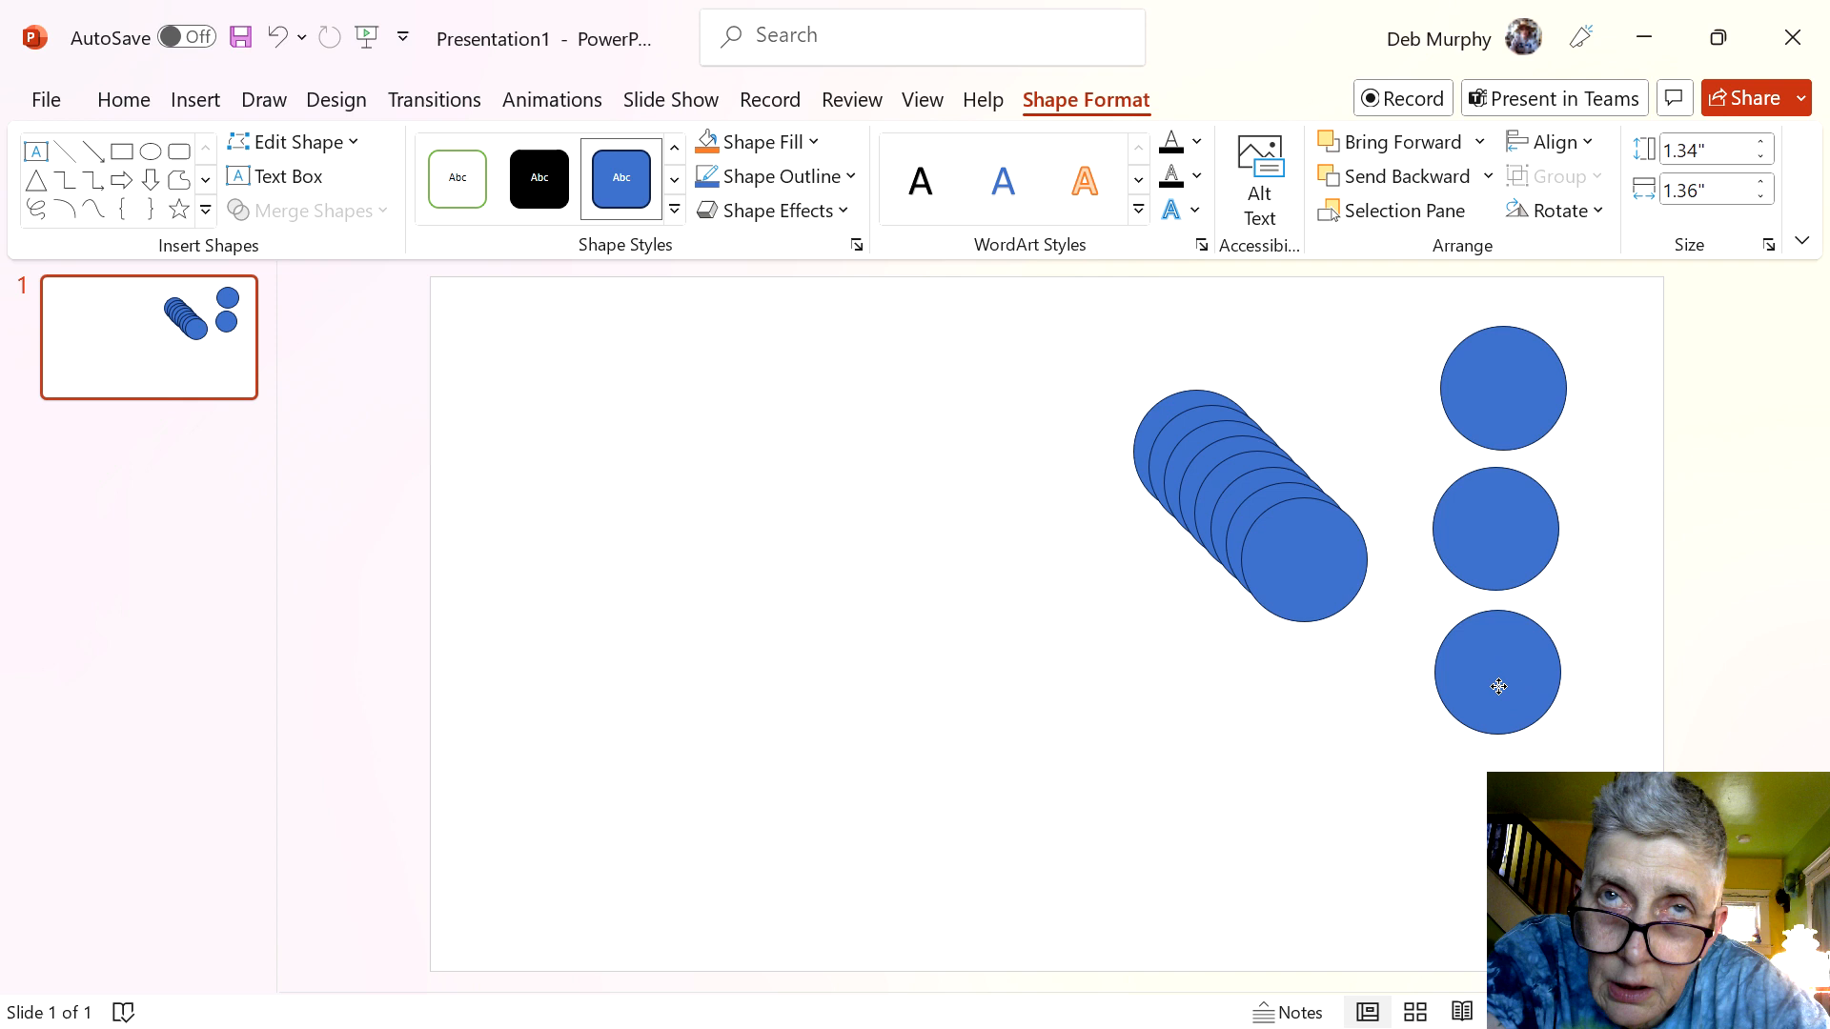
{"action": "left_click_drag", "start_coordinate": [1497, 686], "coordinate": [1336, 686]}
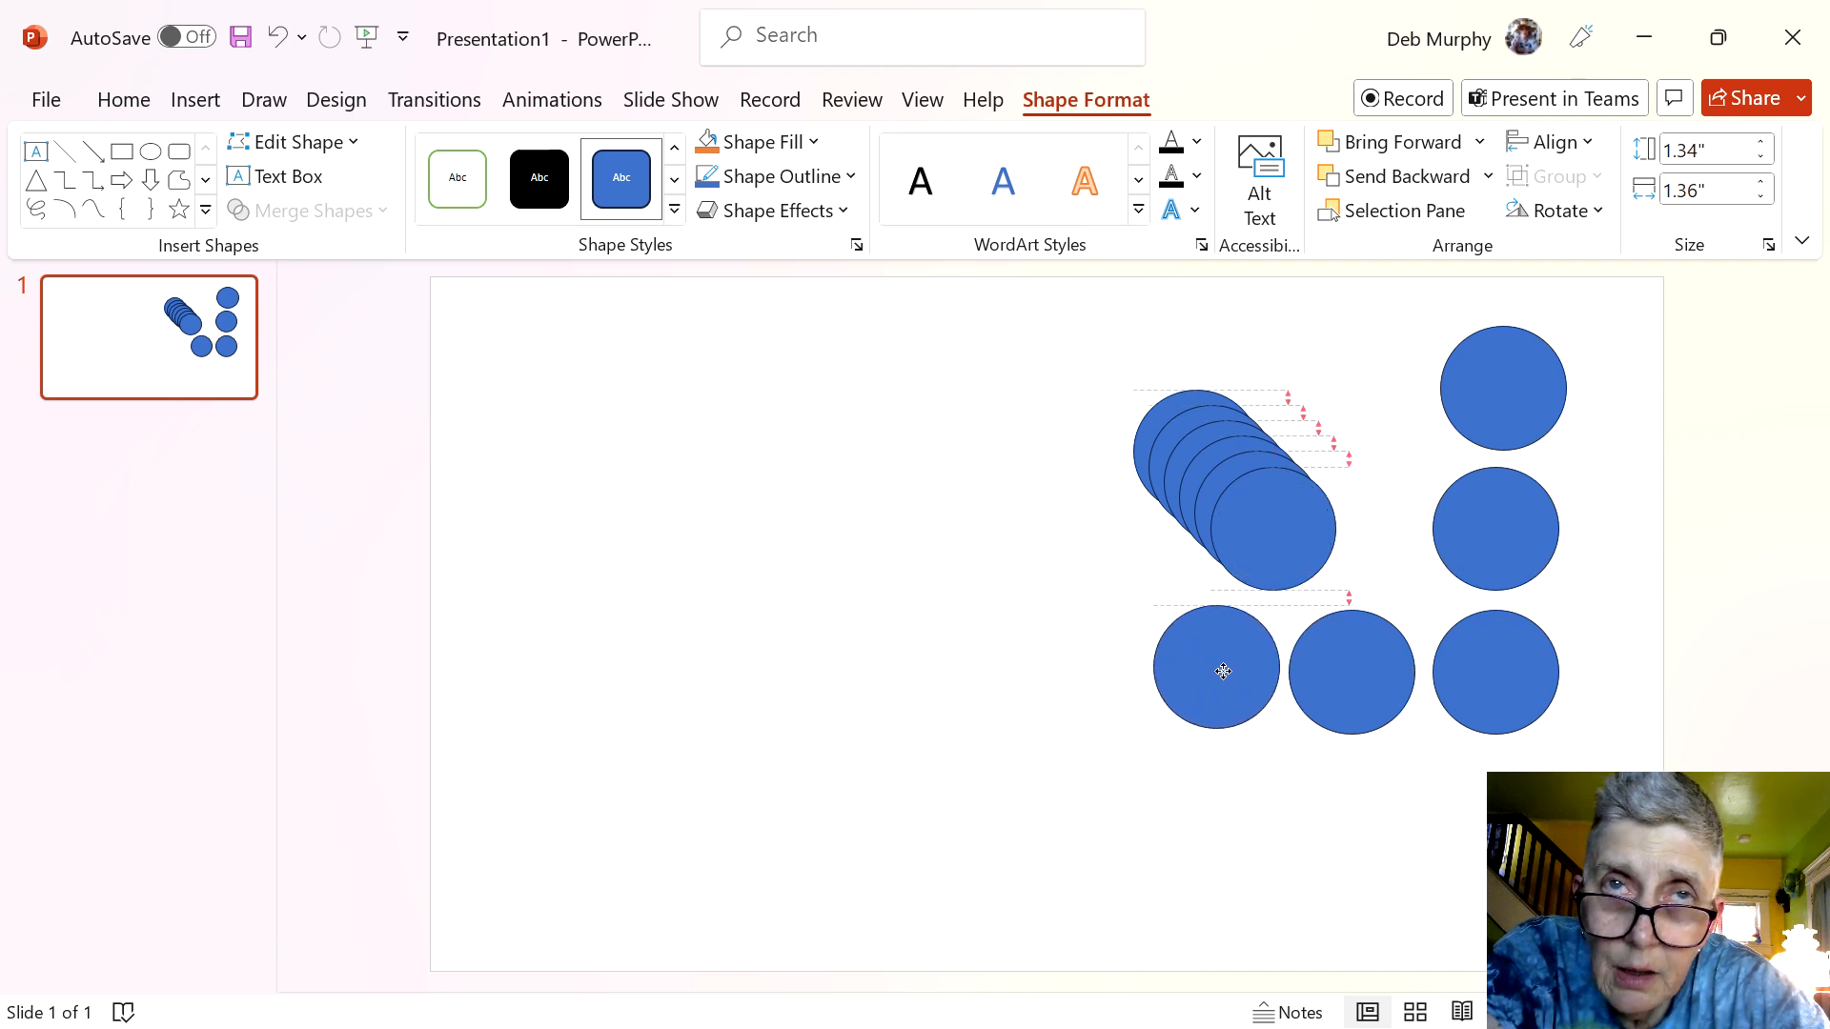
{"action": "left_click_drag", "start_coordinate": [1222, 670], "coordinate": [1350, 506]}
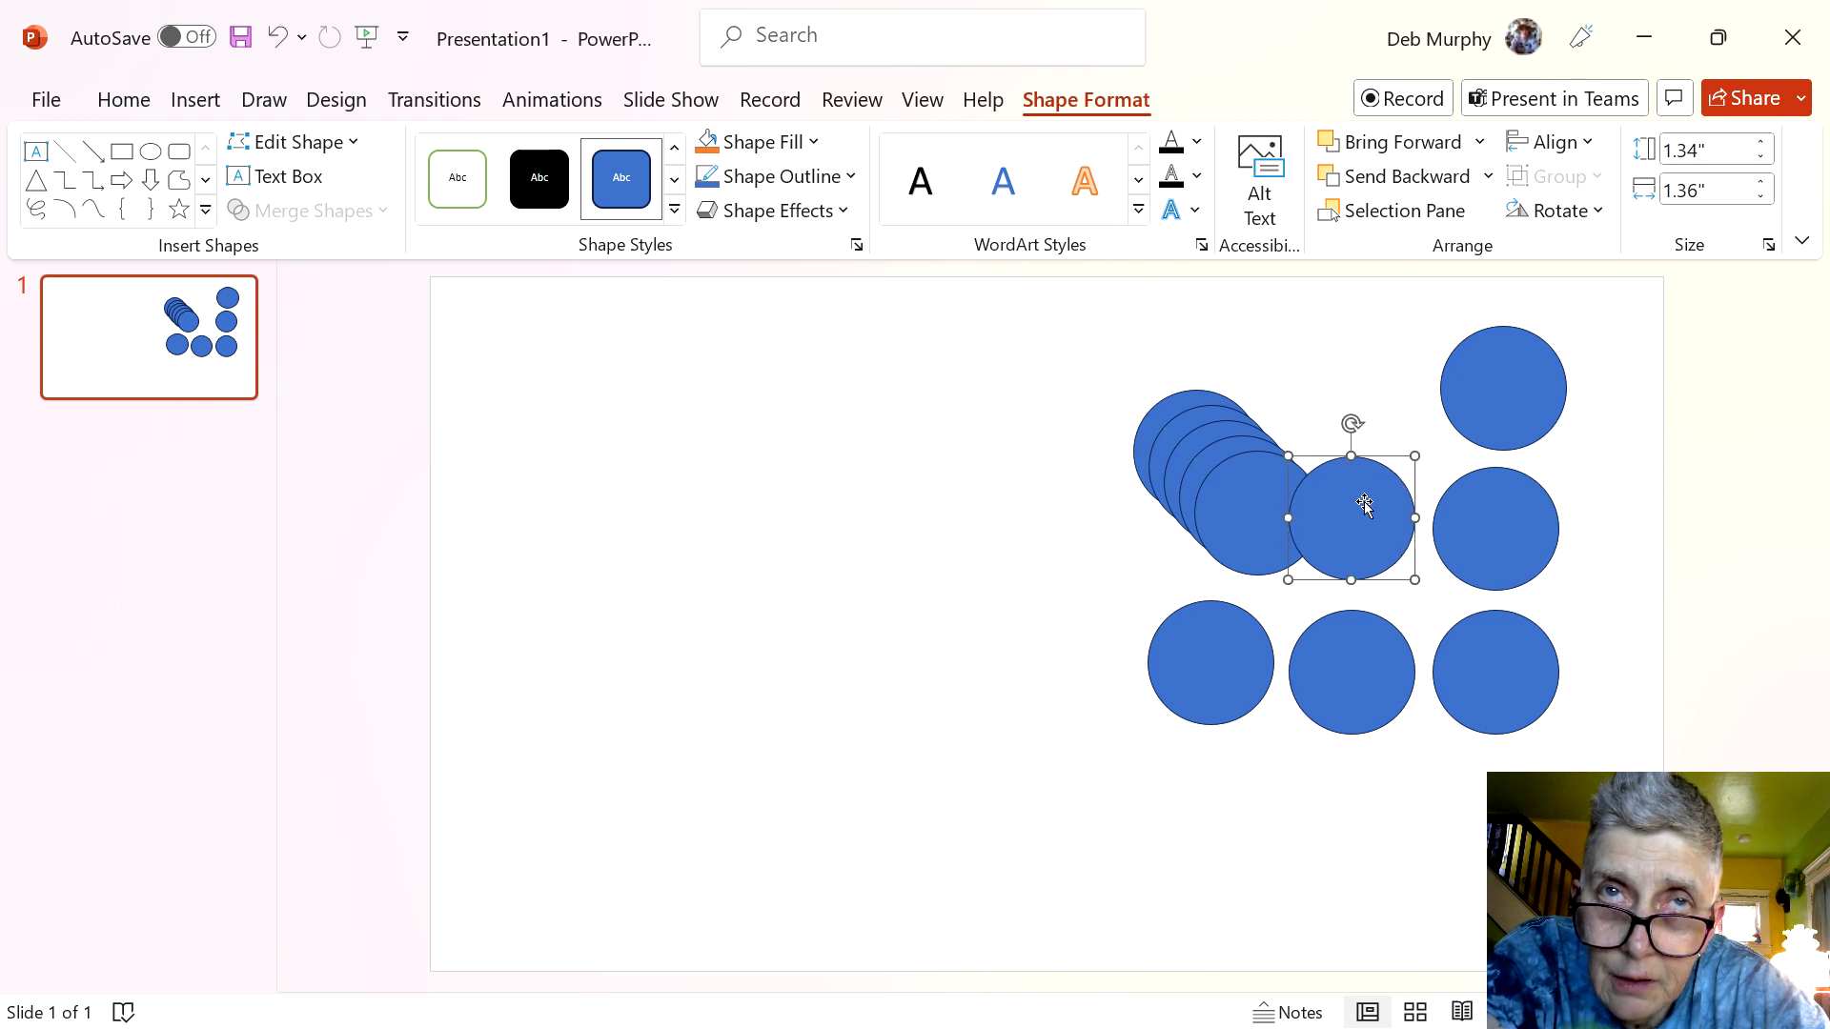
{"action": "left_click_drag", "start_coordinate": [1351, 520], "coordinate": [1356, 389]}
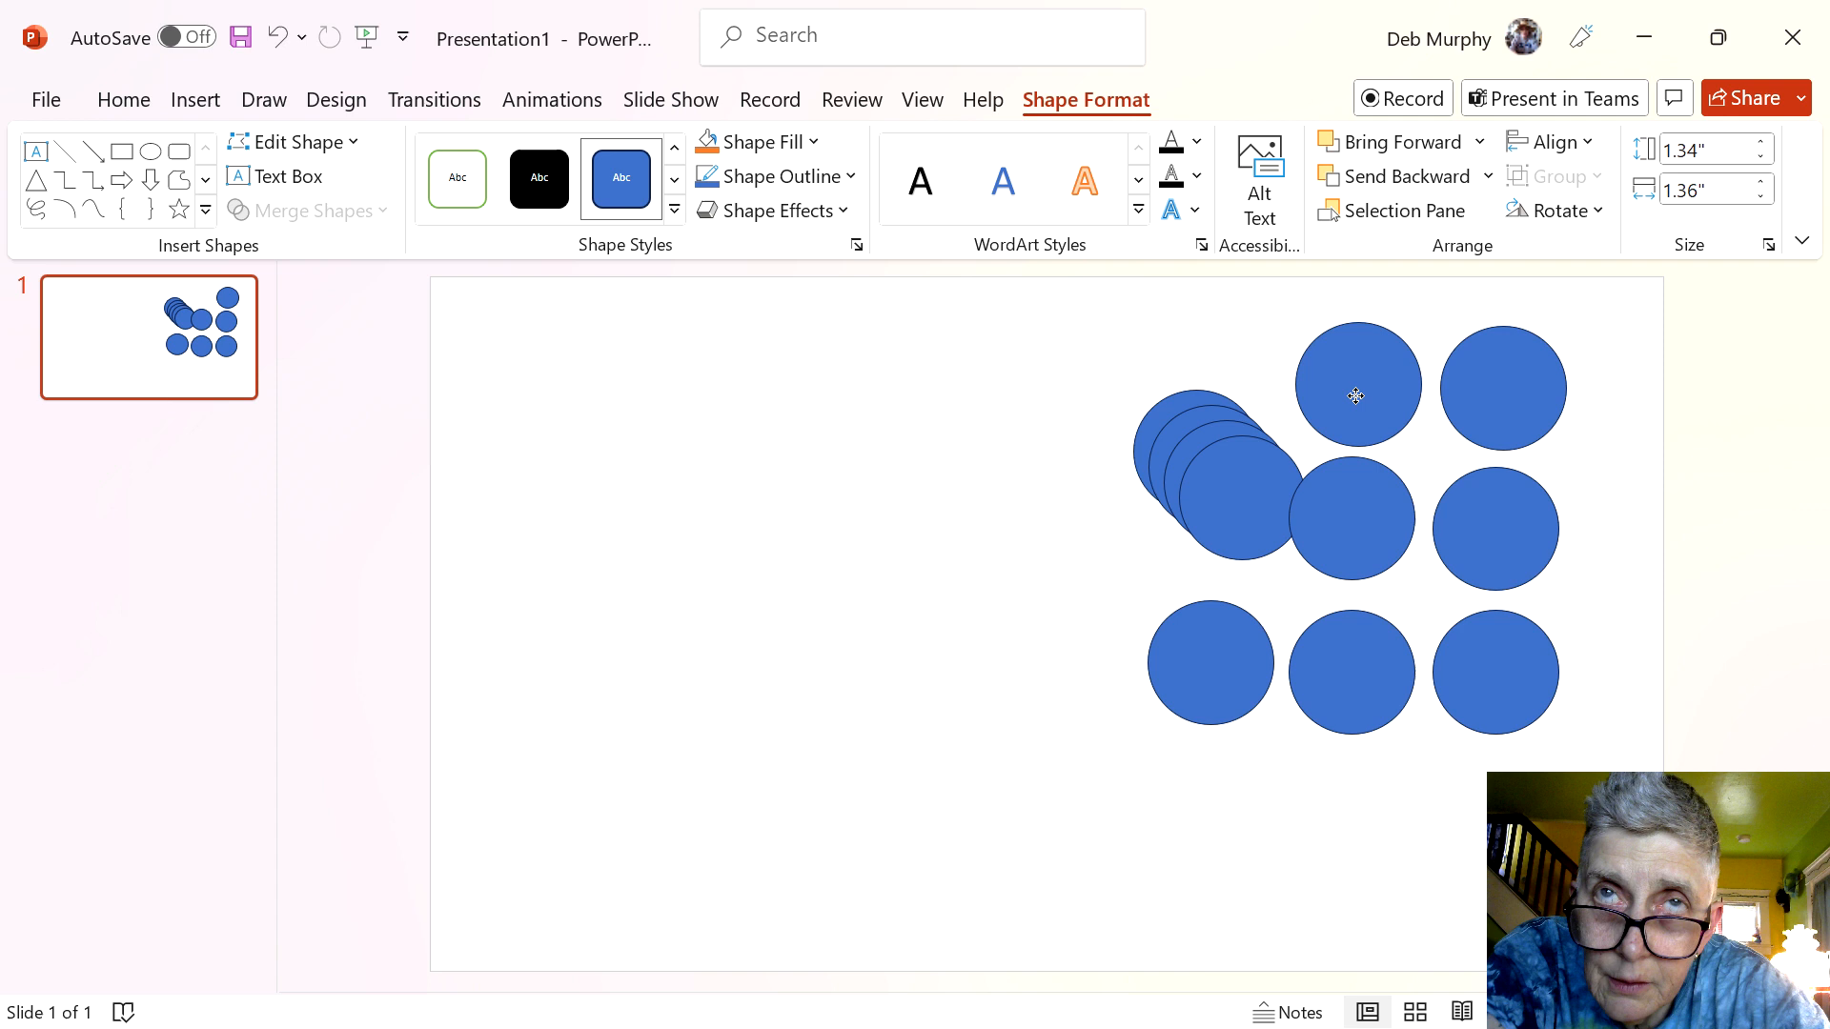
Pull another copy to the grid's top left and align it with the top row
{"action": "left_click", "coordinate": [1357, 394]}
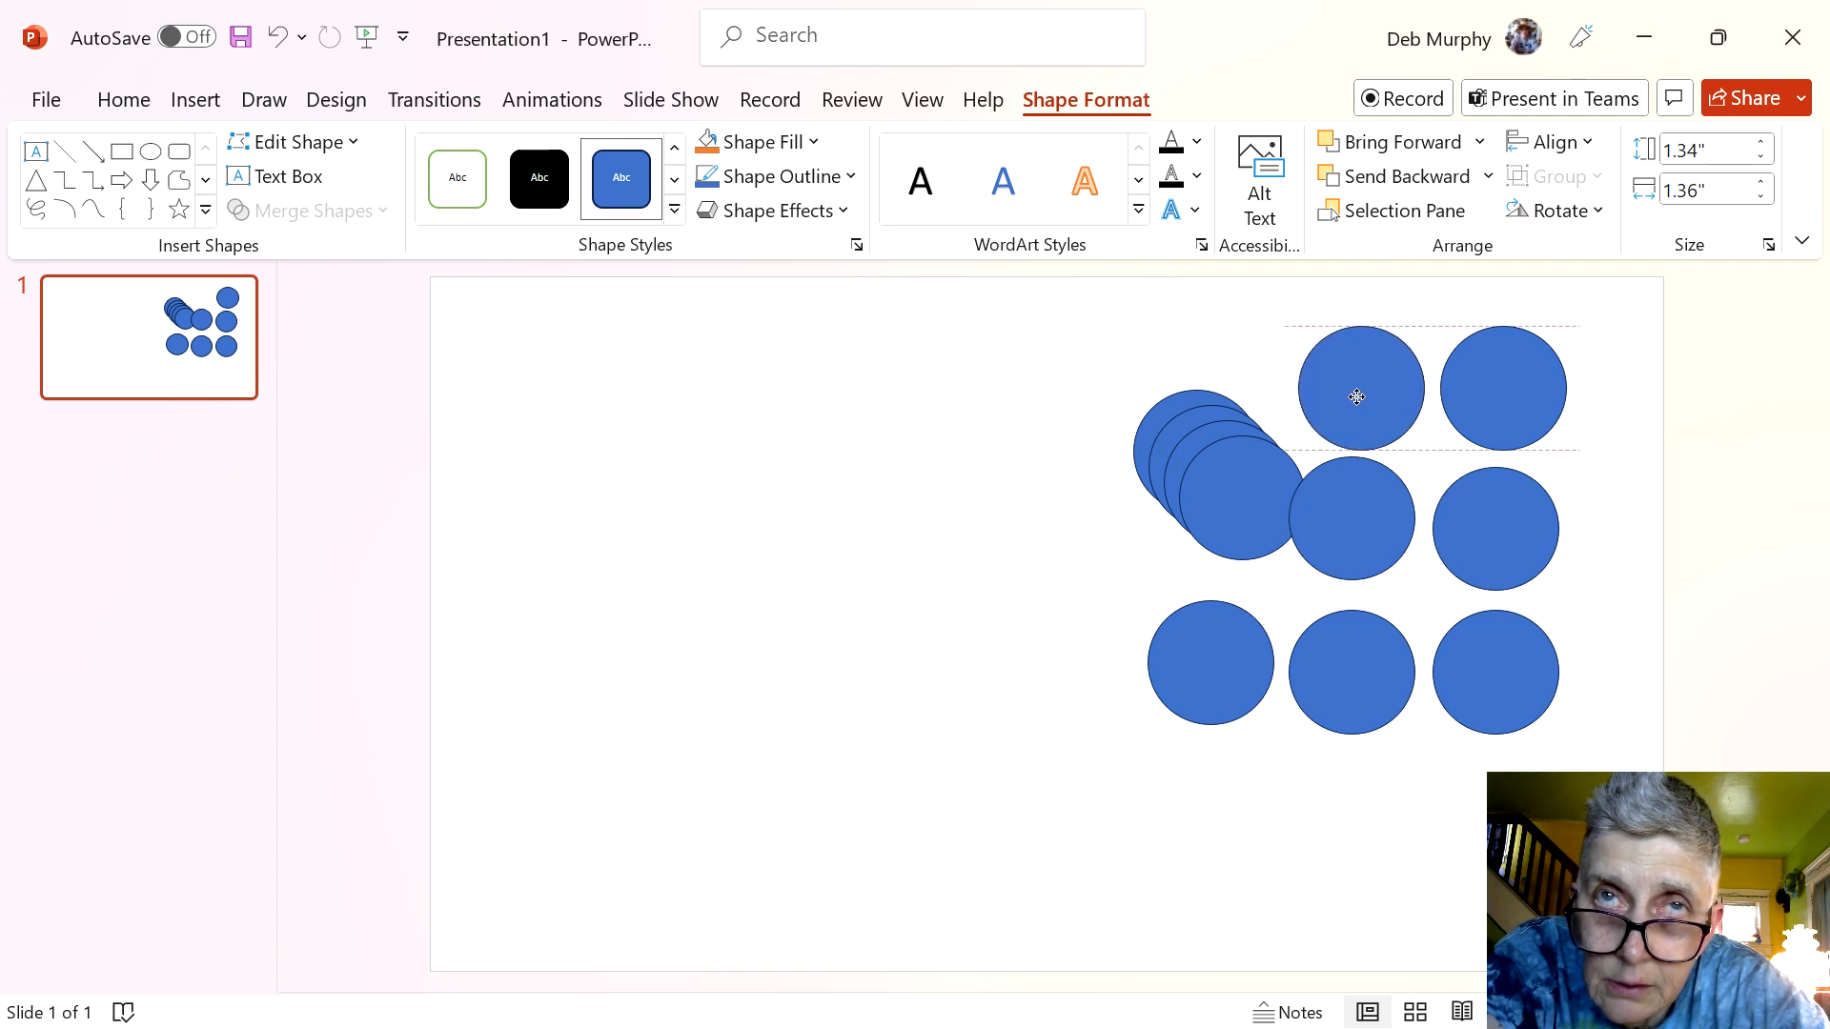
{"action": "left_click_drag", "start_coordinate": [1357, 393], "coordinate": [1024, 513]}
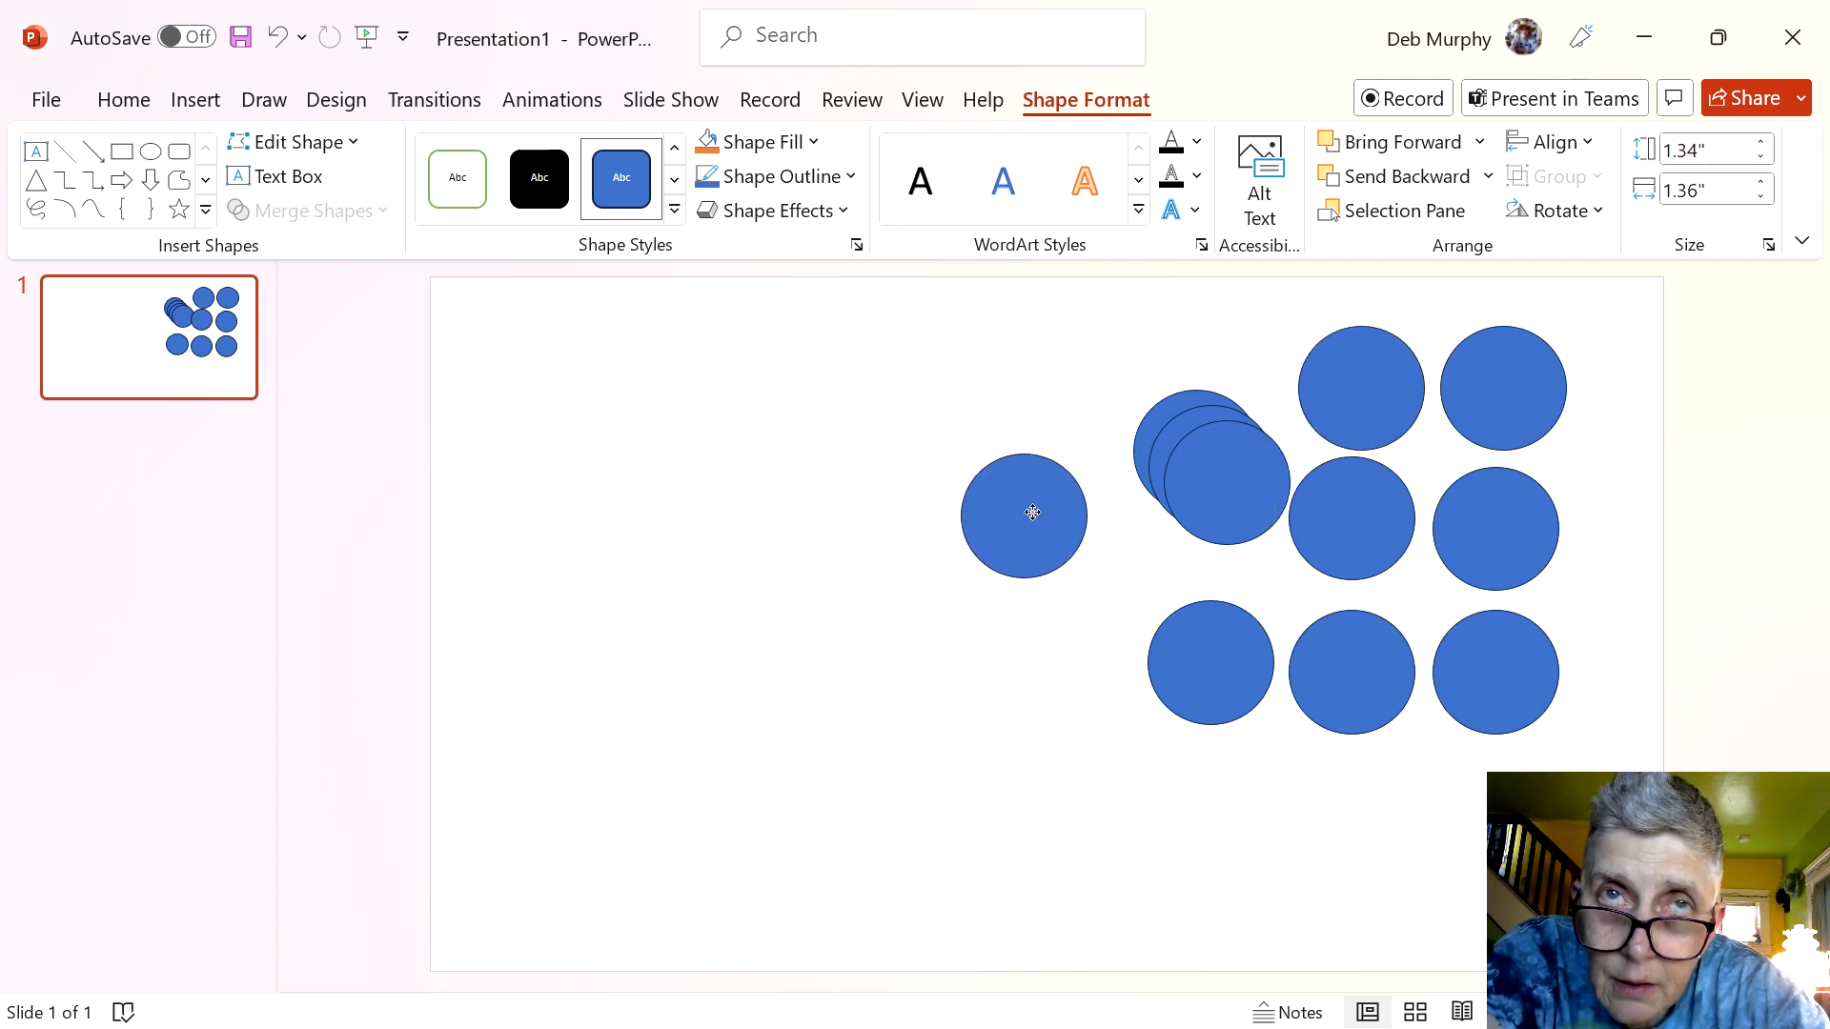
{"action": "left_click_drag", "start_coordinate": [1023, 513], "coordinate": [913, 639]}
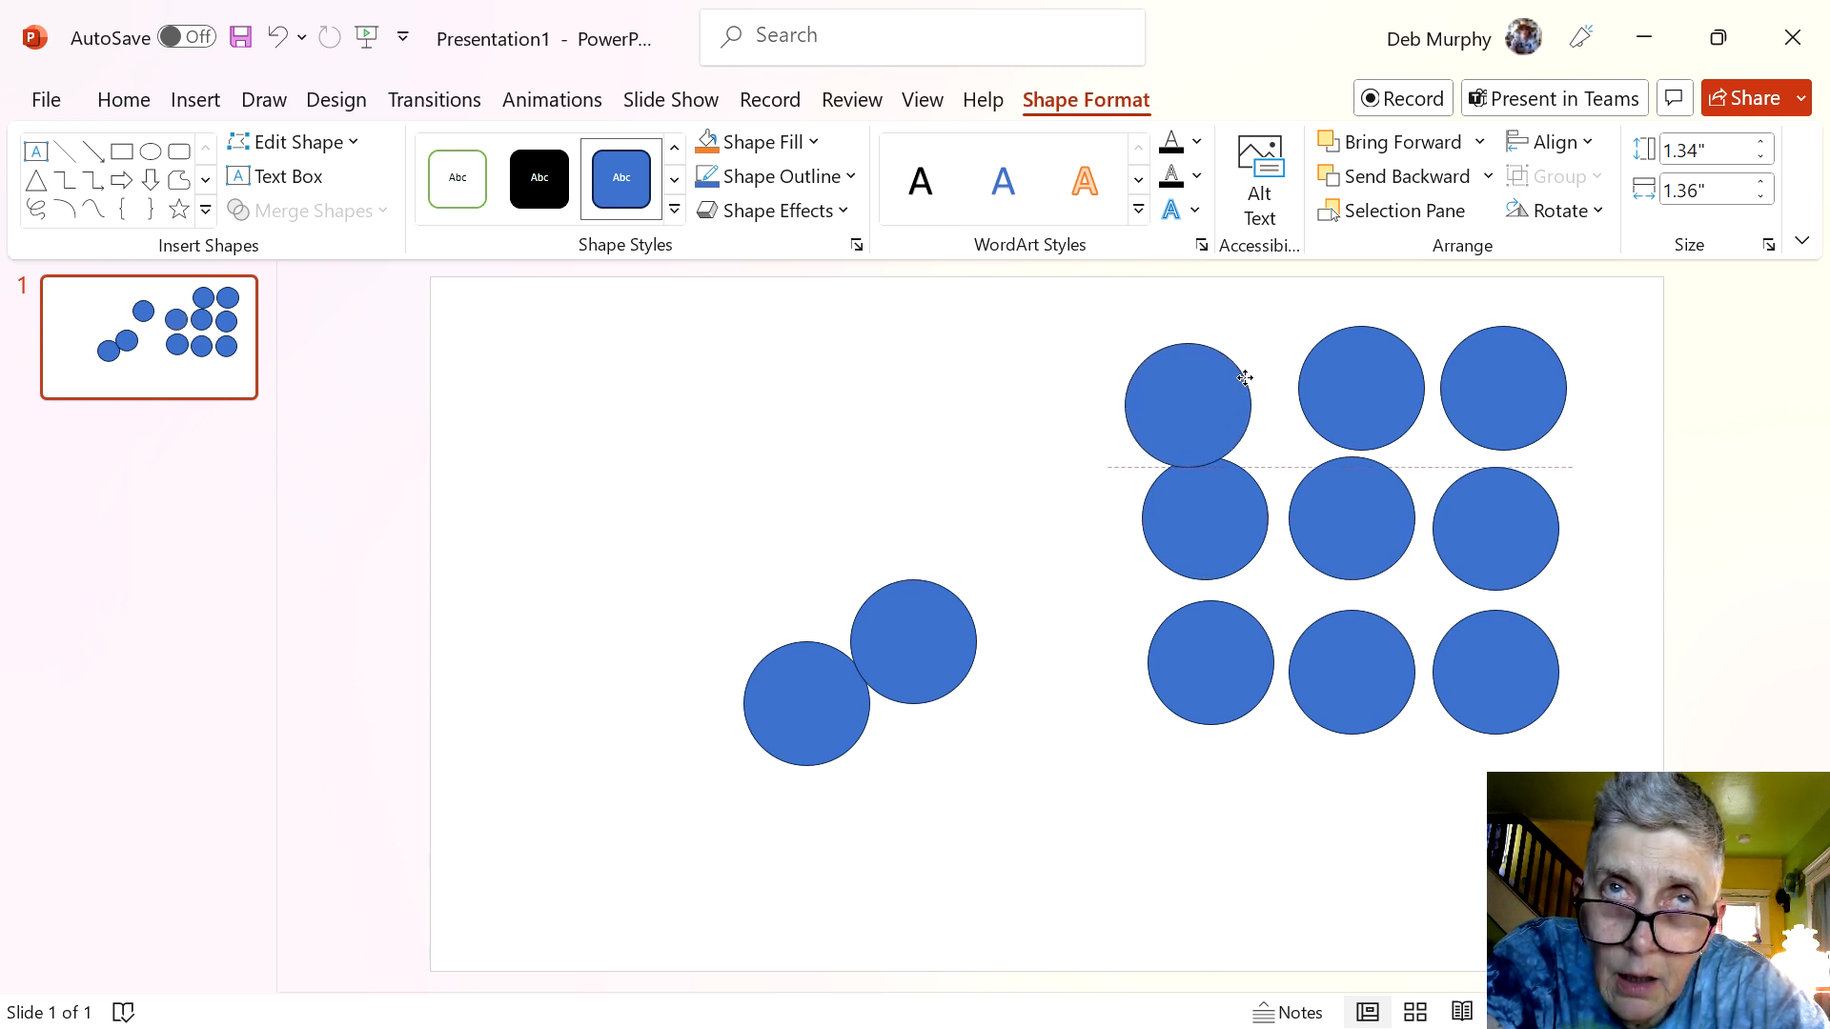
{"action": "left_click_drag", "start_coordinate": [1187, 406], "coordinate": [1217, 385]}
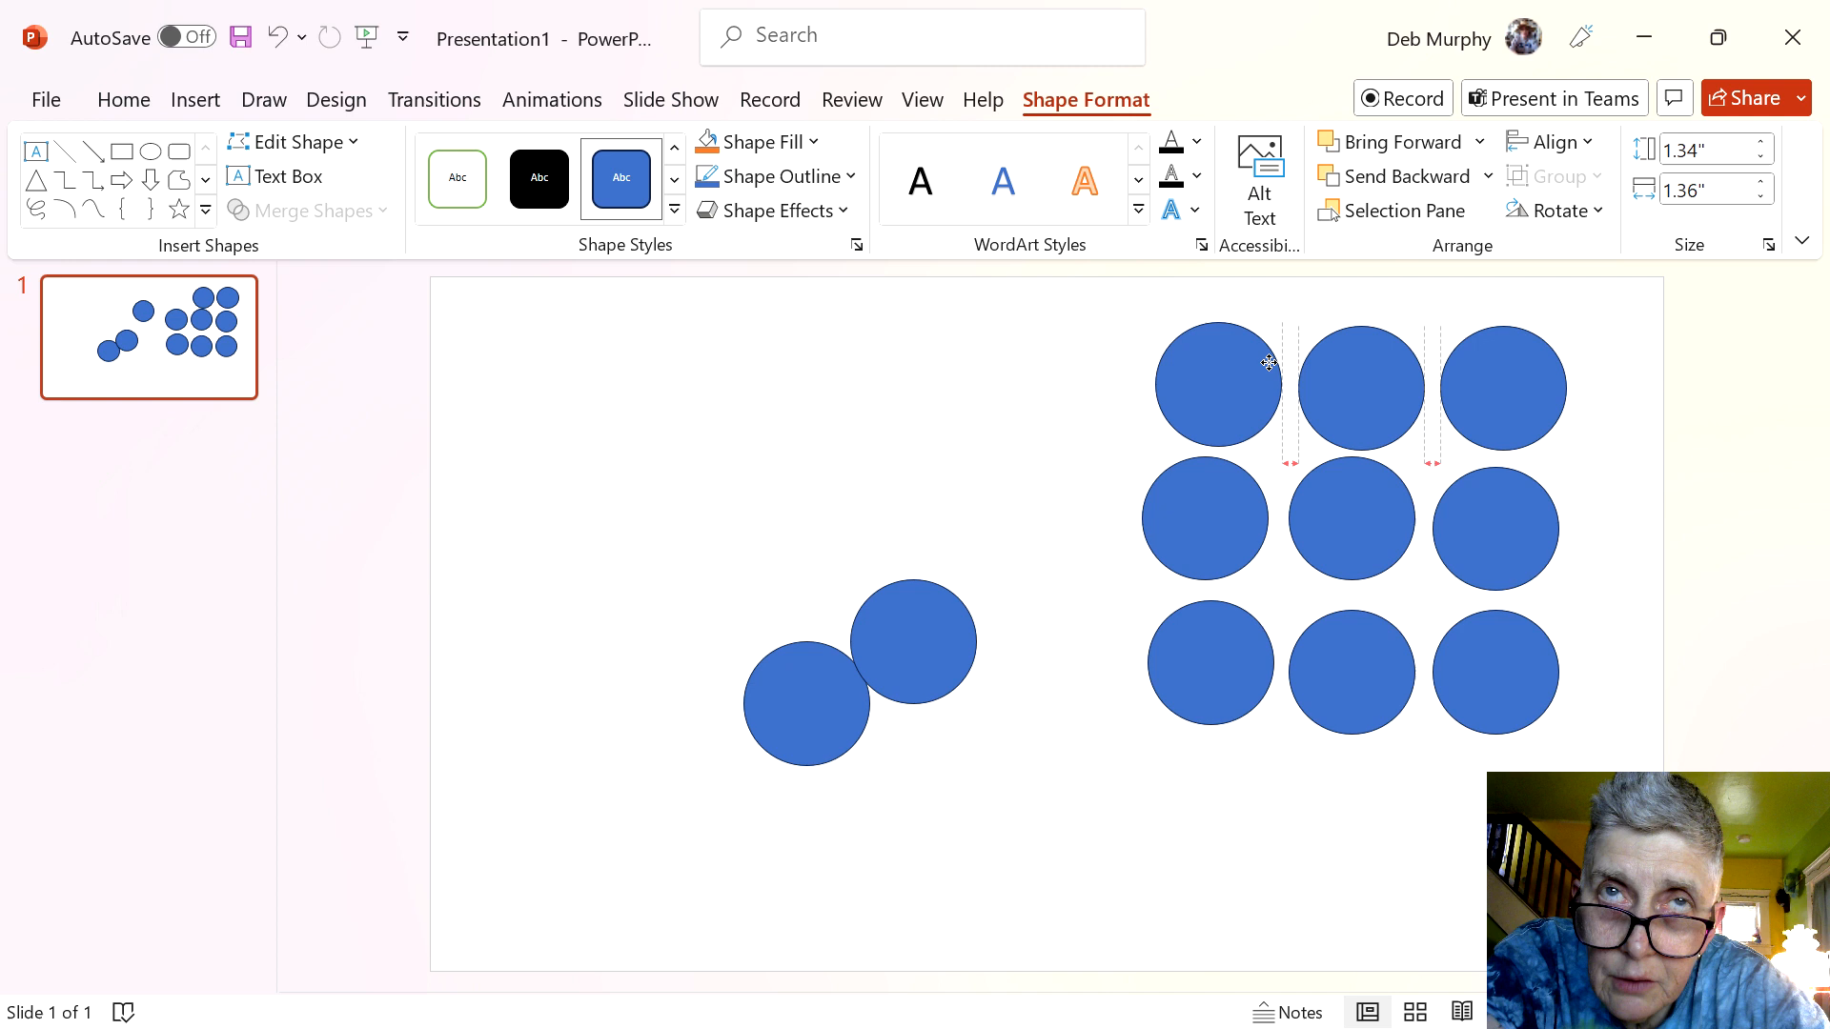
{"action": "left_click", "coordinate": [1218, 385]}
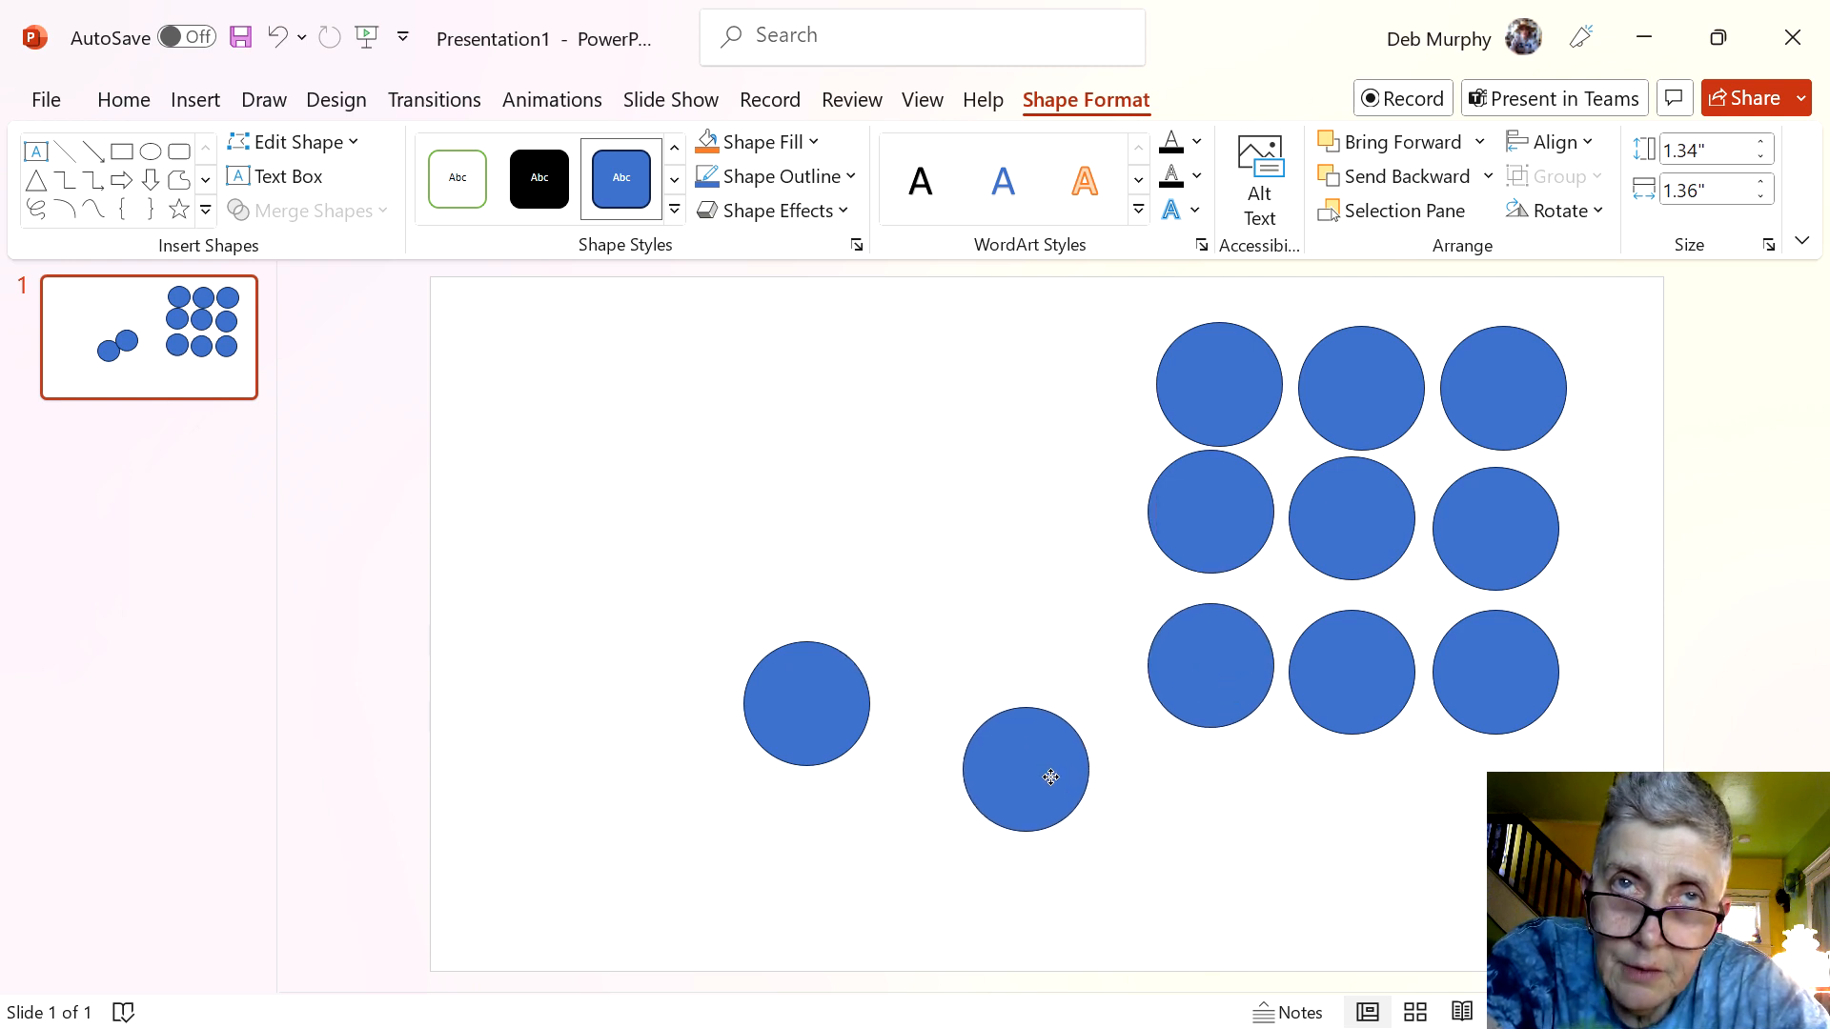
Place the two loose circles side by side beneath the 3x3 grid
{"action": "left_click_drag", "start_coordinate": [1025, 770], "coordinate": [1395, 824]}
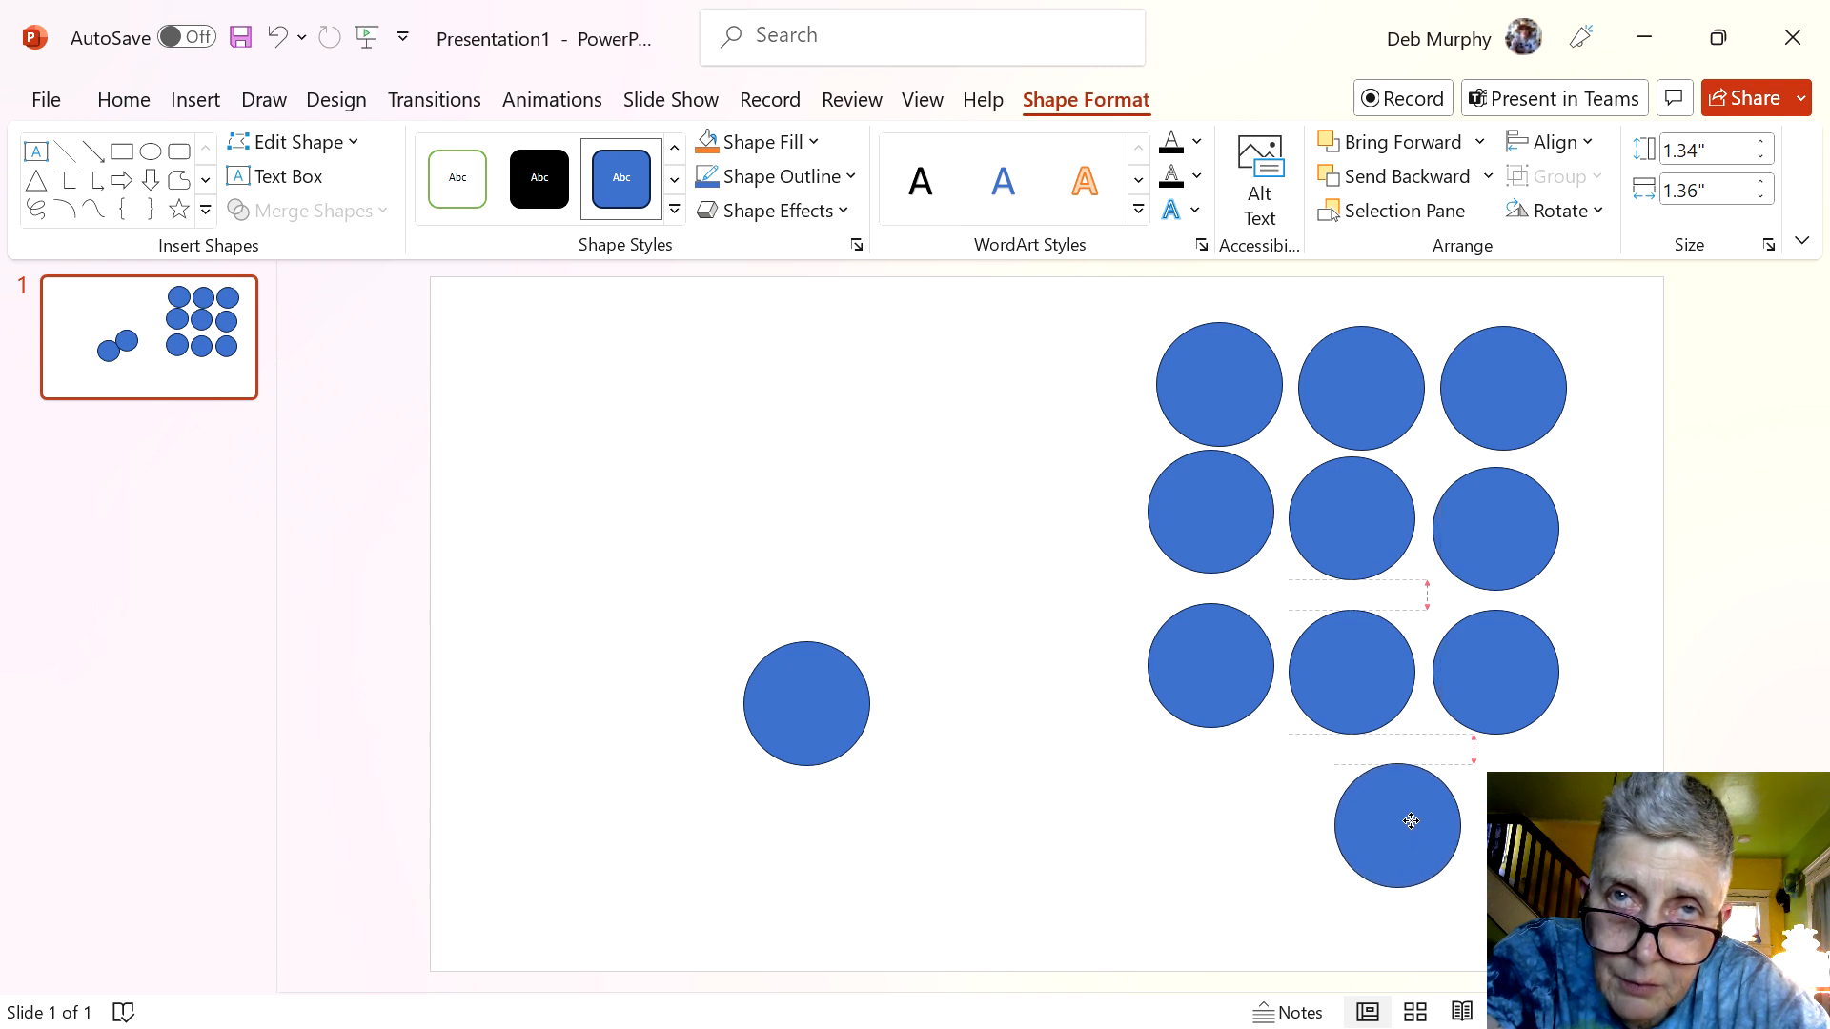
{"action": "left_click", "coordinate": [1395, 825]}
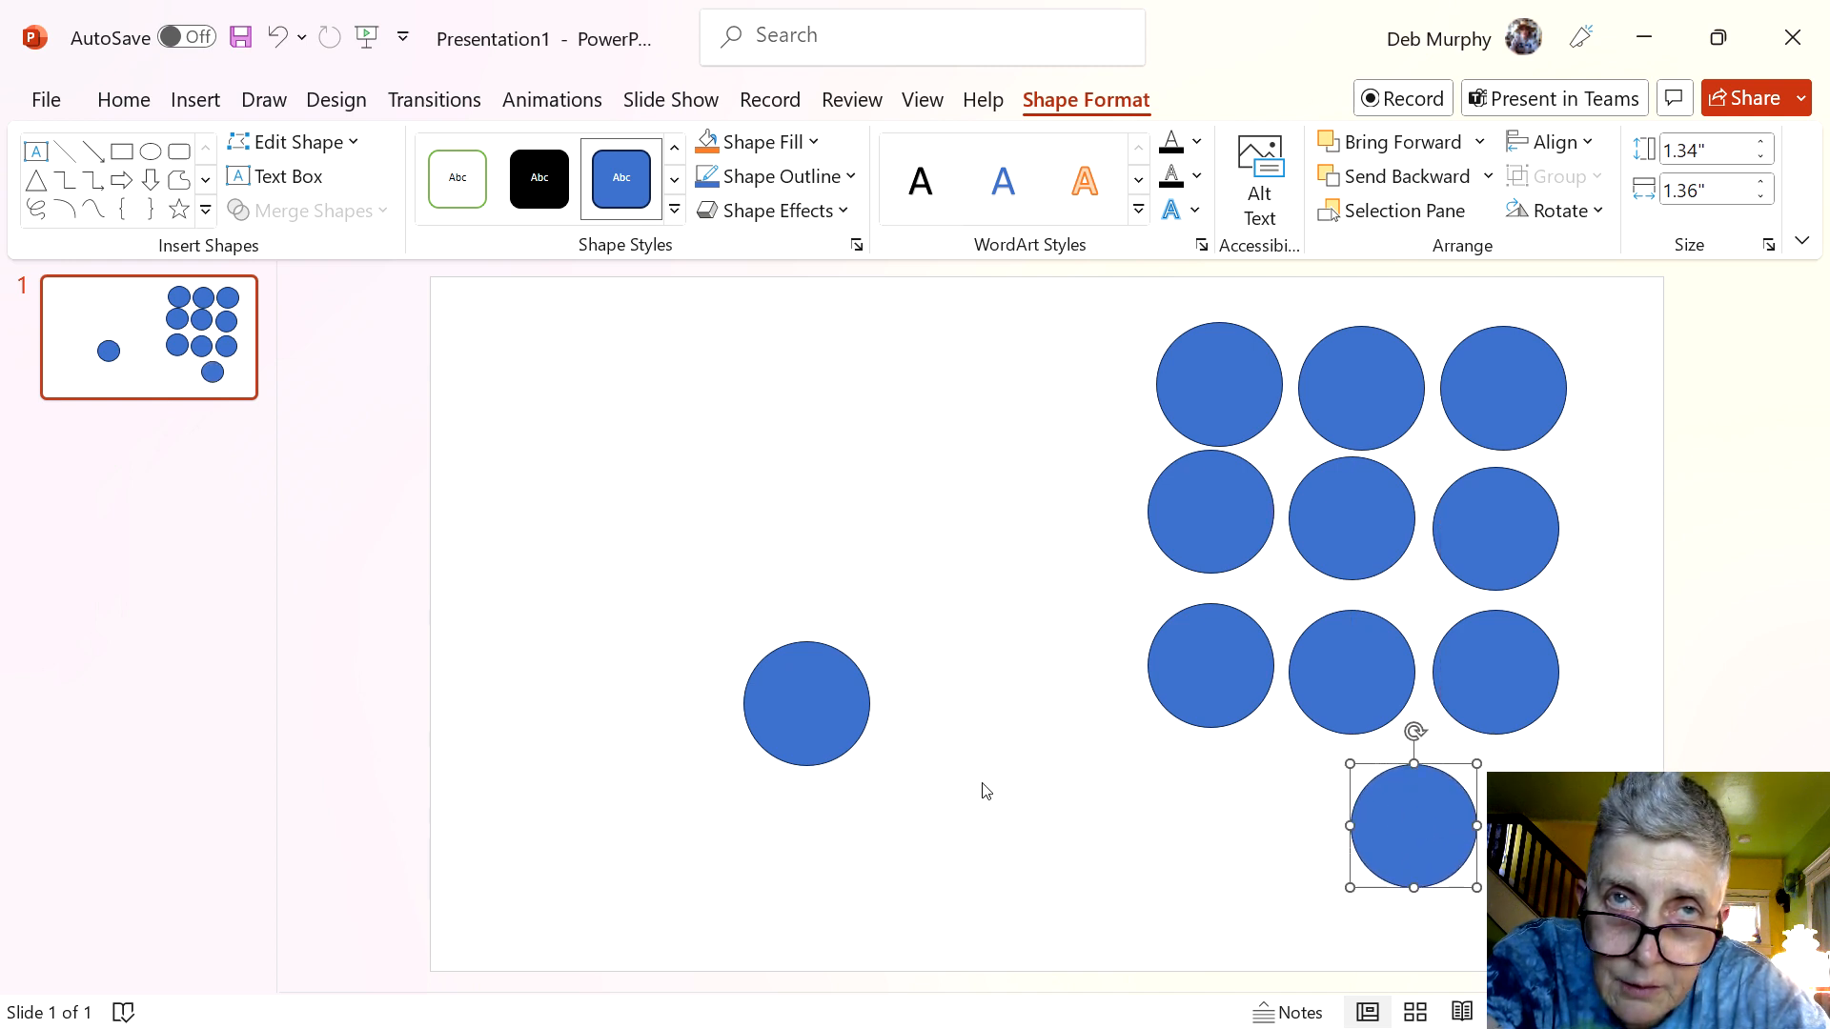
{"action": "left_click_drag", "start_coordinate": [805, 703], "coordinate": [1272, 810]}
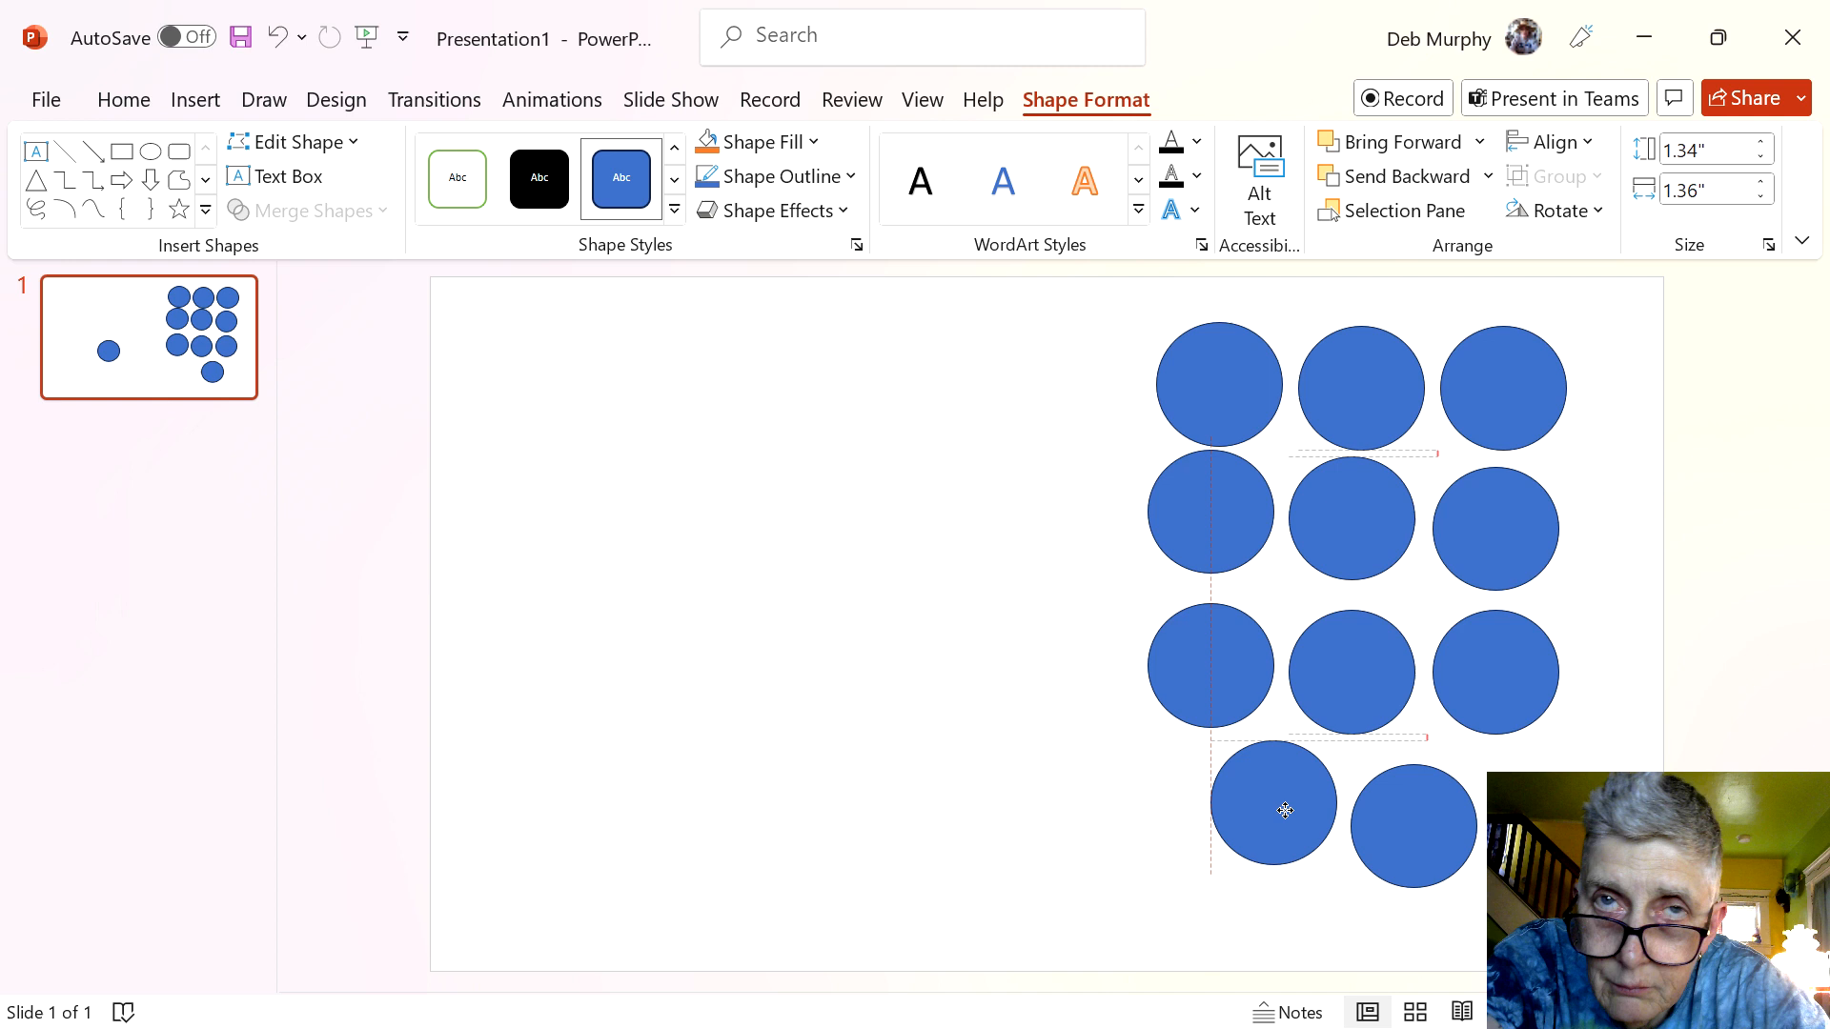
{"action": "left_click", "coordinate": [1272, 811]}
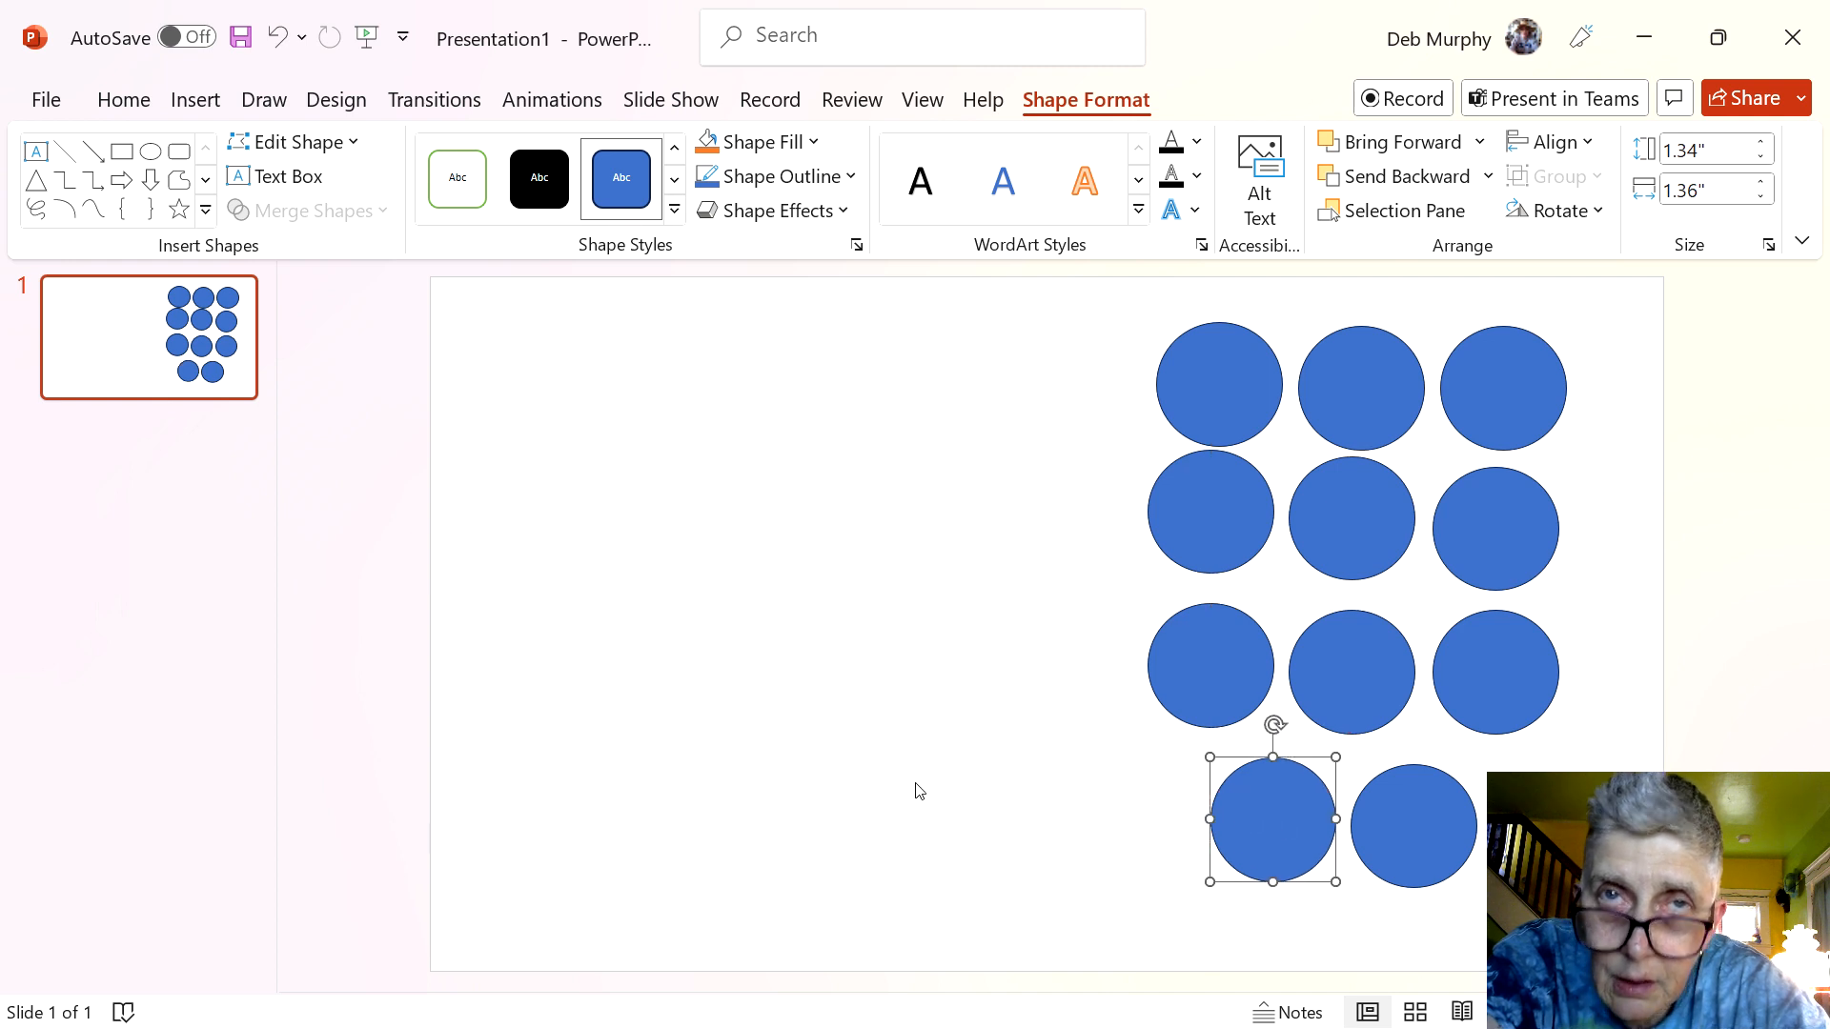
{"action": "mouse_move", "coordinate": [1014, 347]}
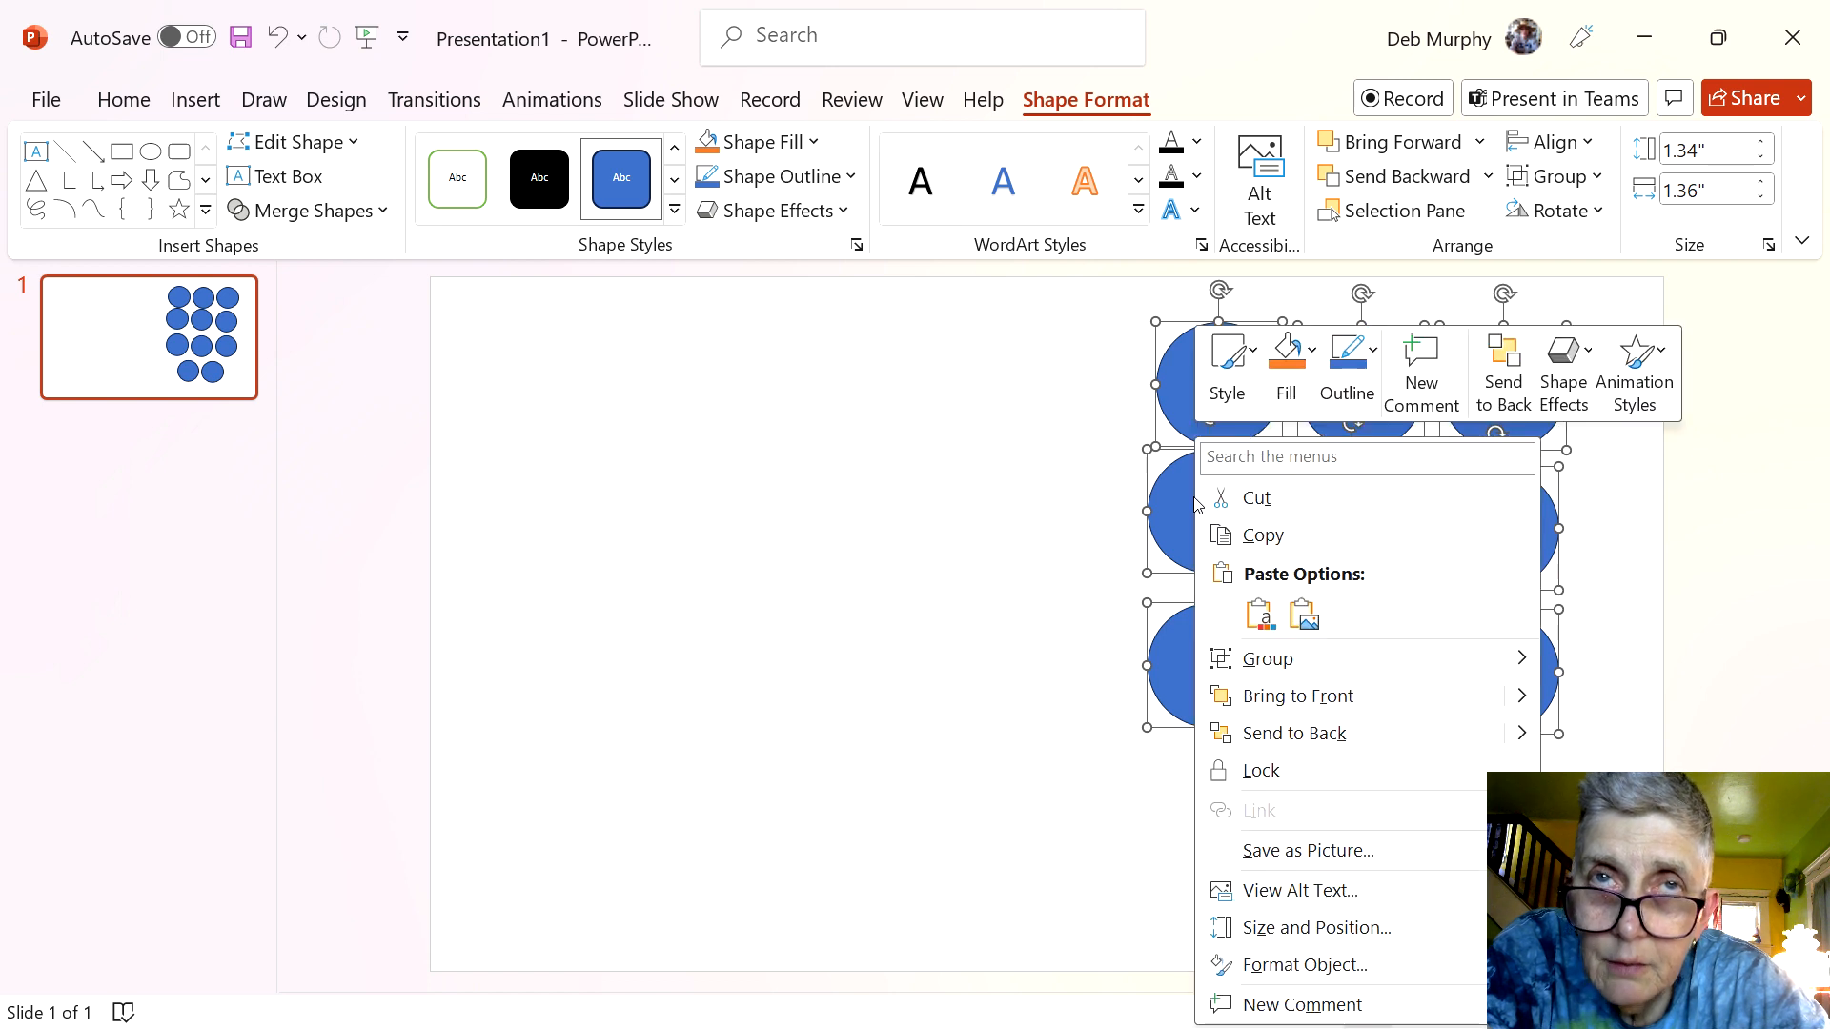
{"action": "mouse_move", "coordinate": [1267, 658]}
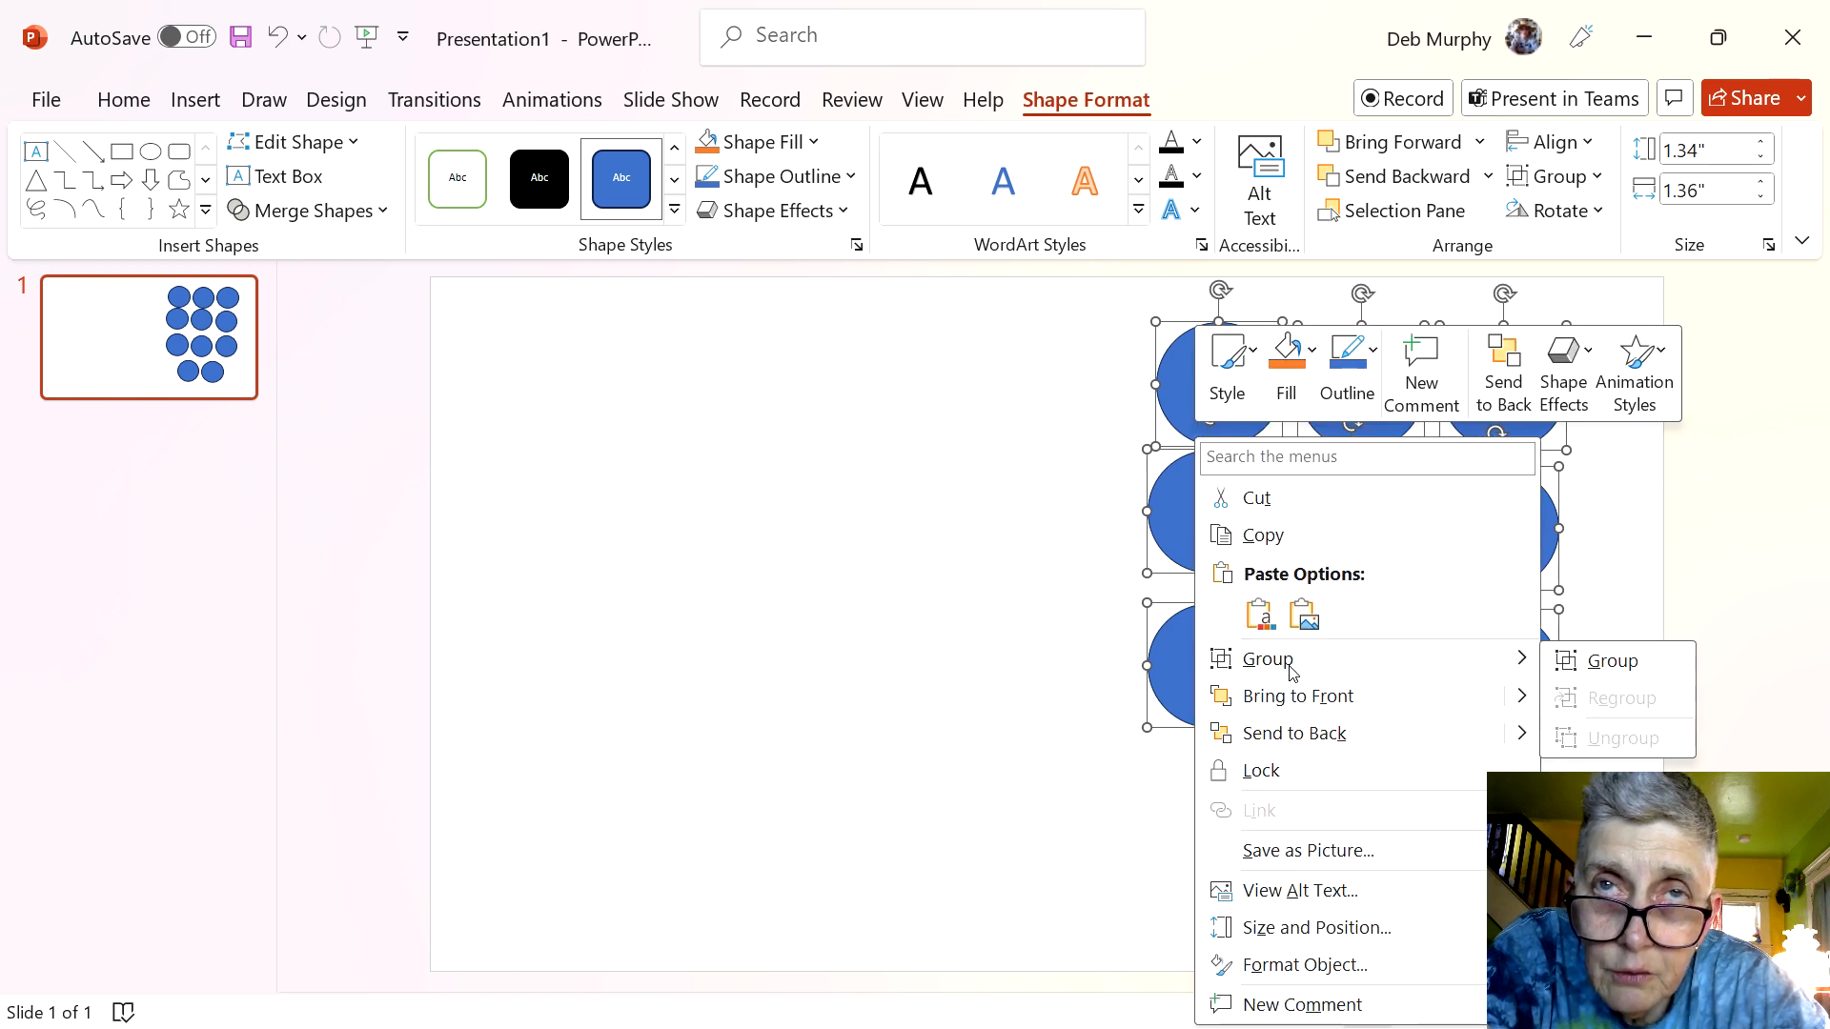
Group all eleven selected blue circles into a single group
{"action": "left_click", "coordinate": [1612, 660]}
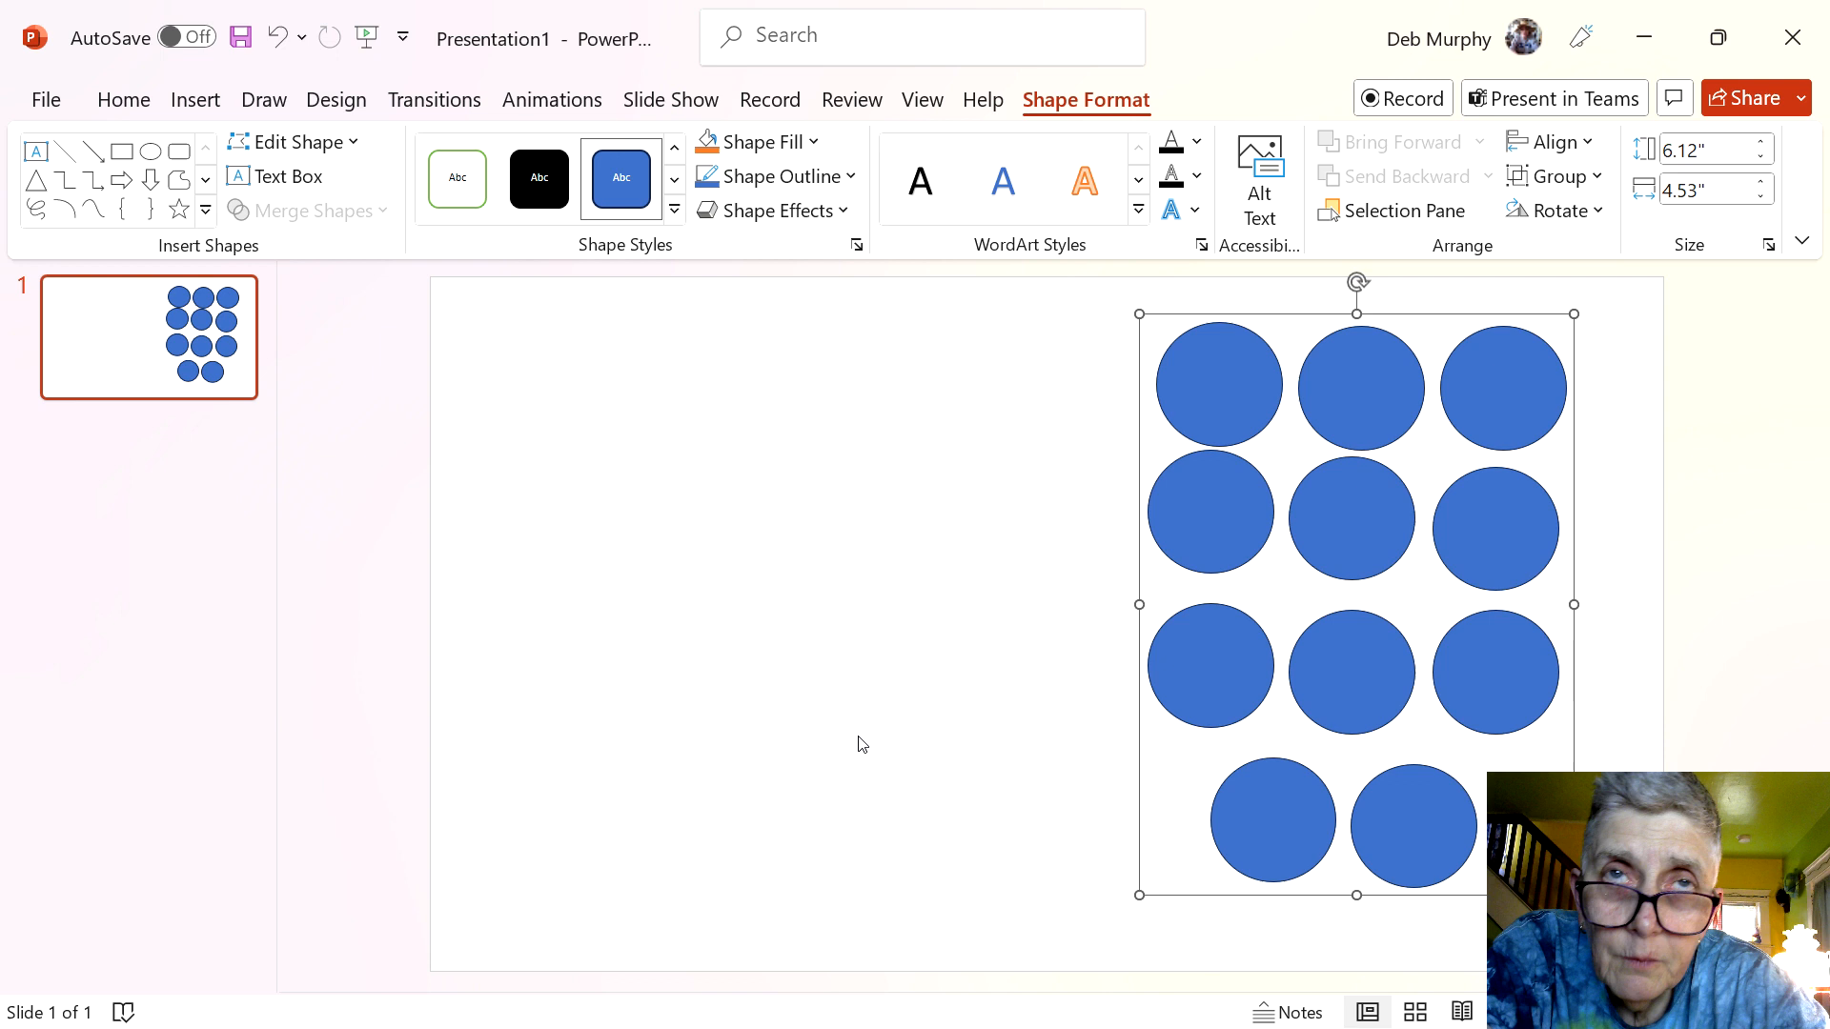
{"action": "mouse_move", "coordinate": [1080, 718]}
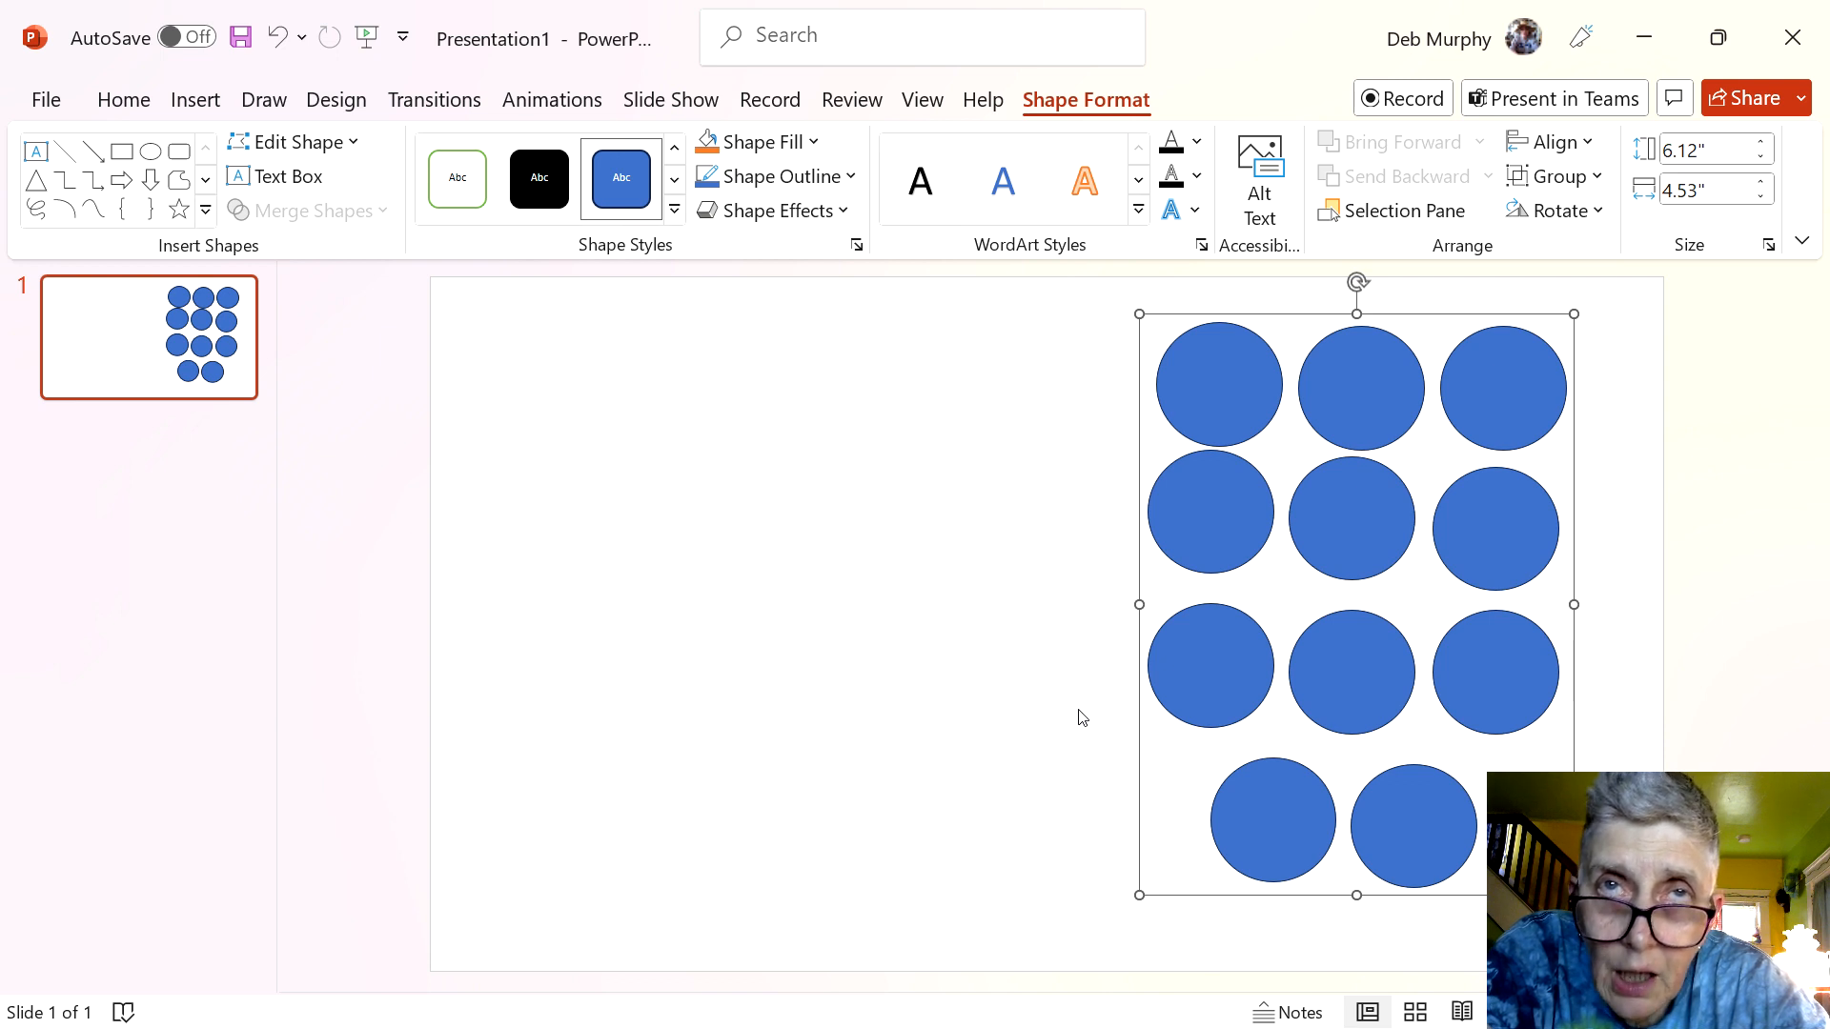
{"action": "mouse_move", "coordinate": [1223, 545]}
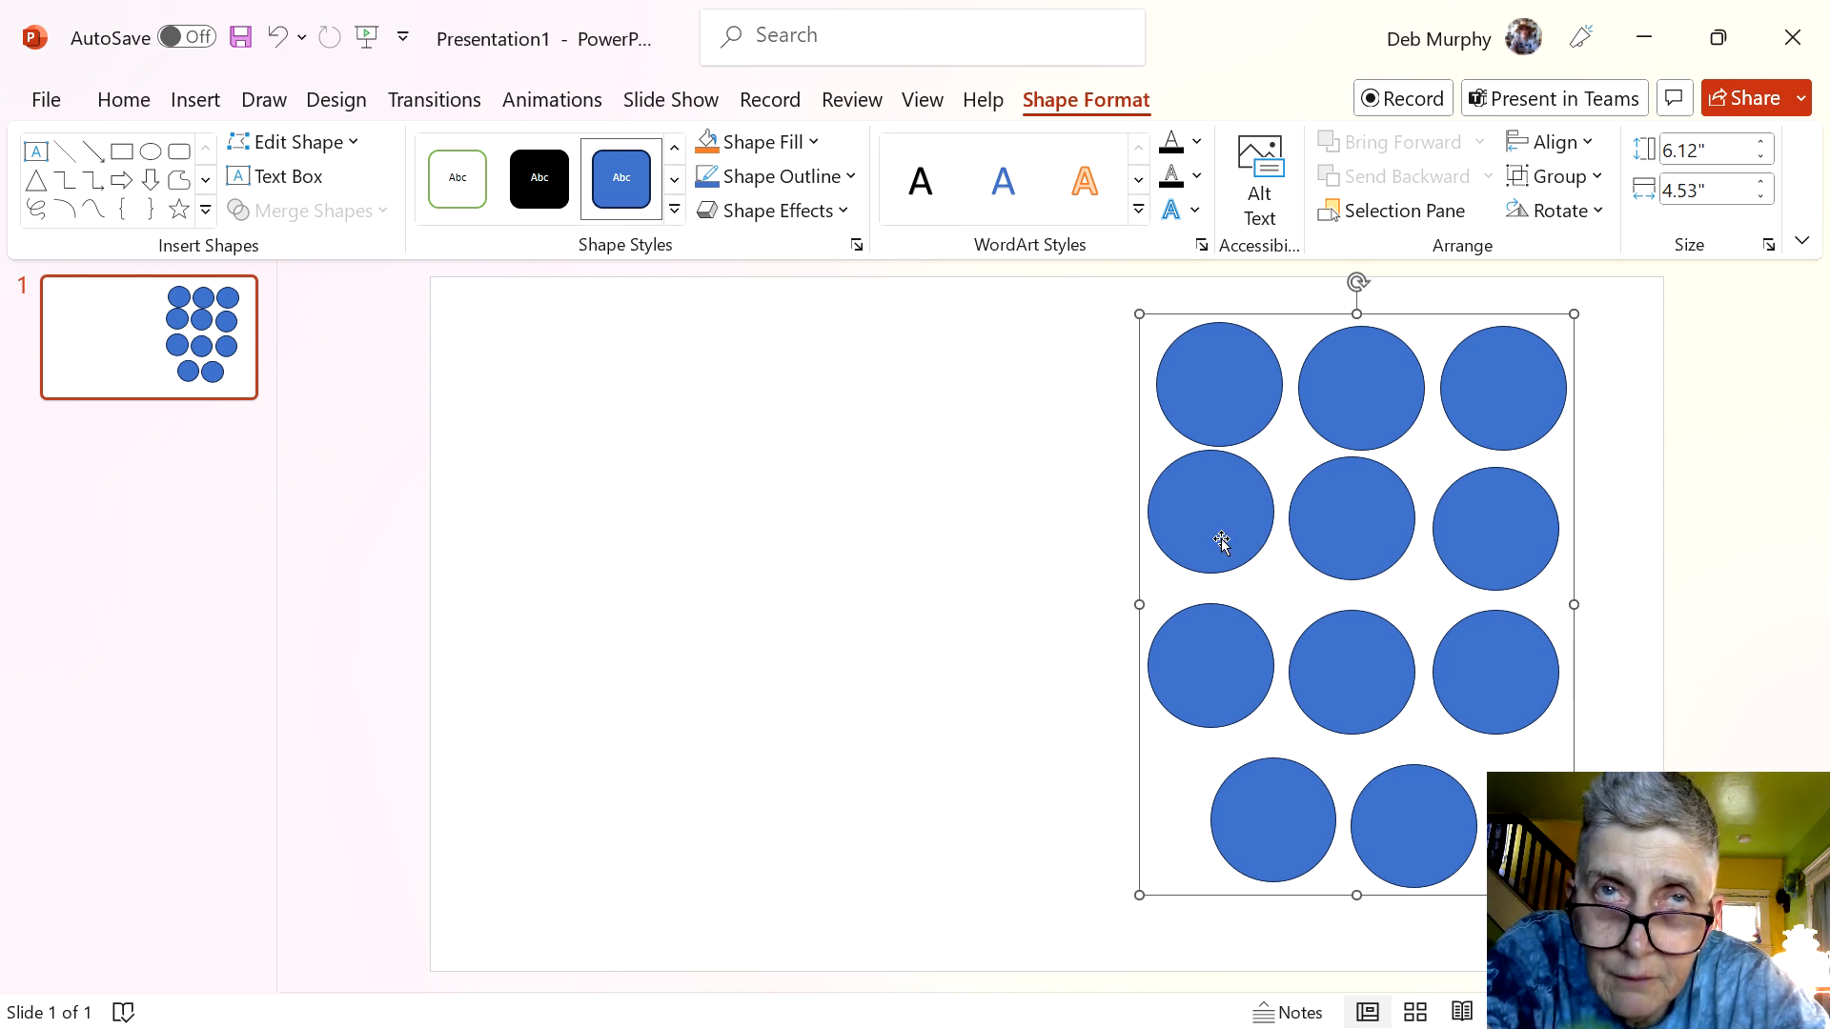
Nudge the second row's left circle slightly lower inside the group
{"action": "left_click", "coordinate": [1210, 511]}
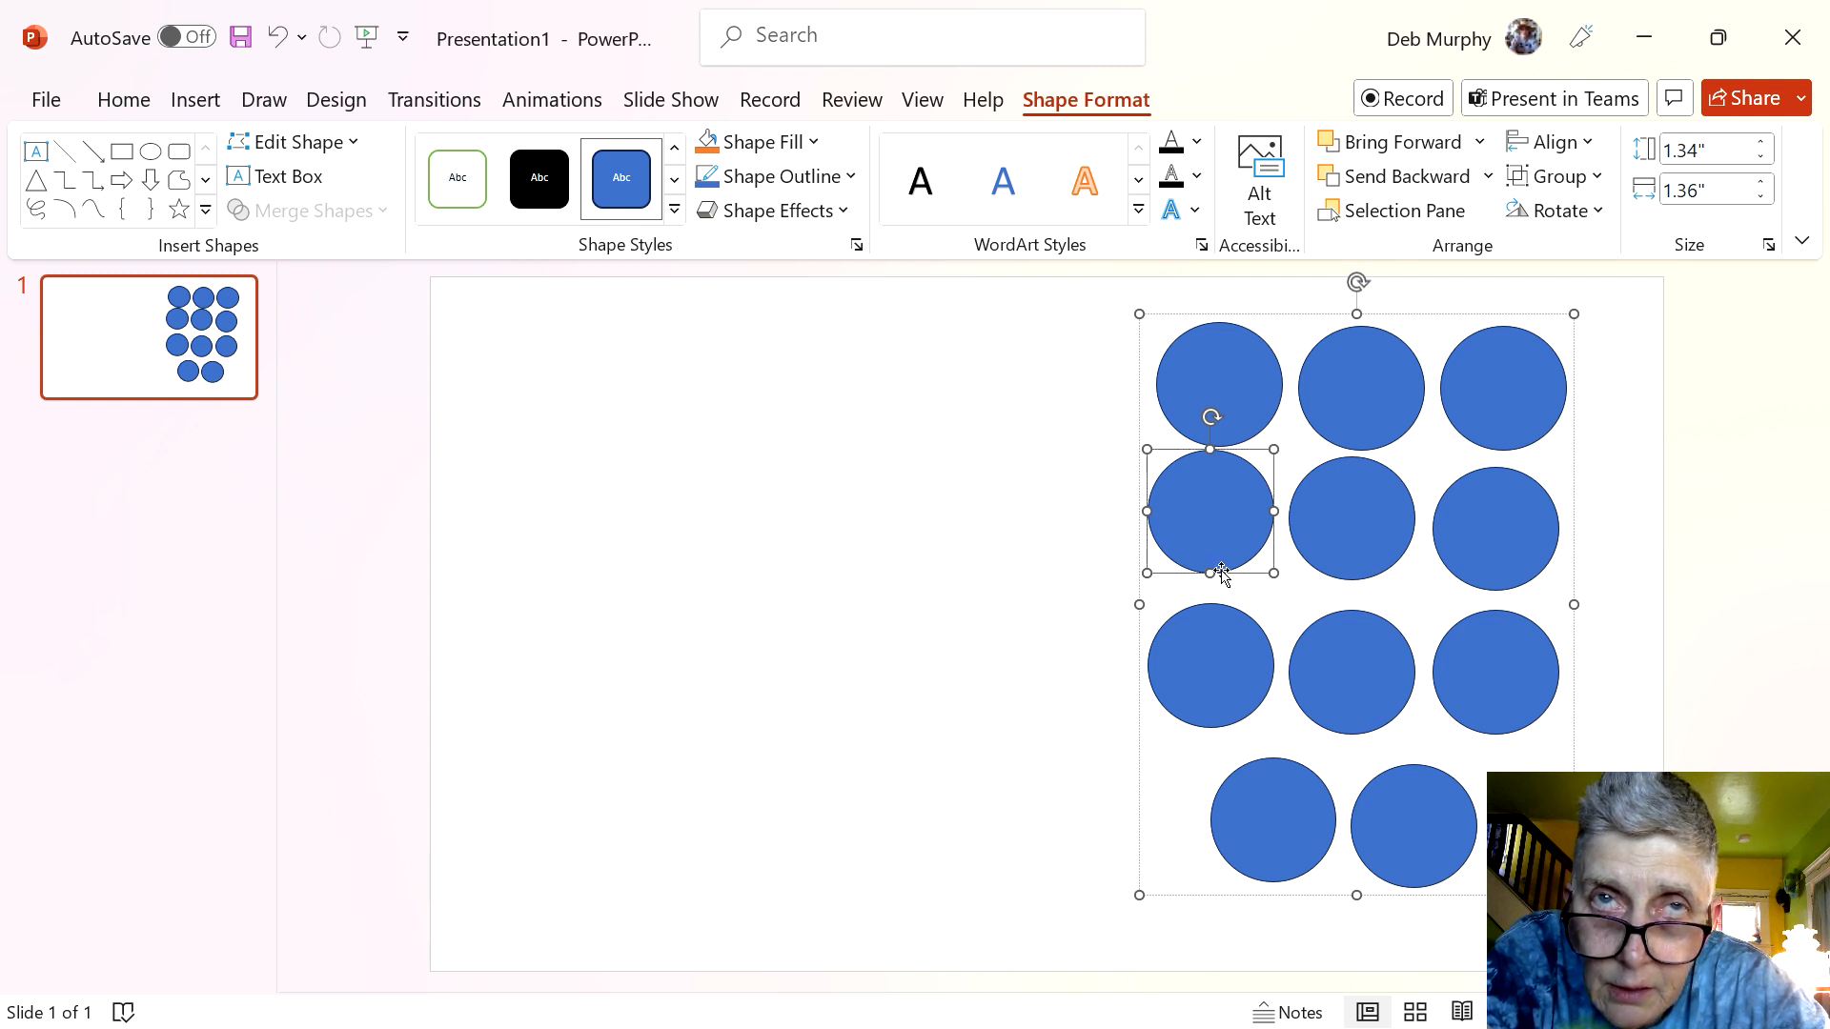
{"action": "mouse_move", "coordinate": [1025, 682]}
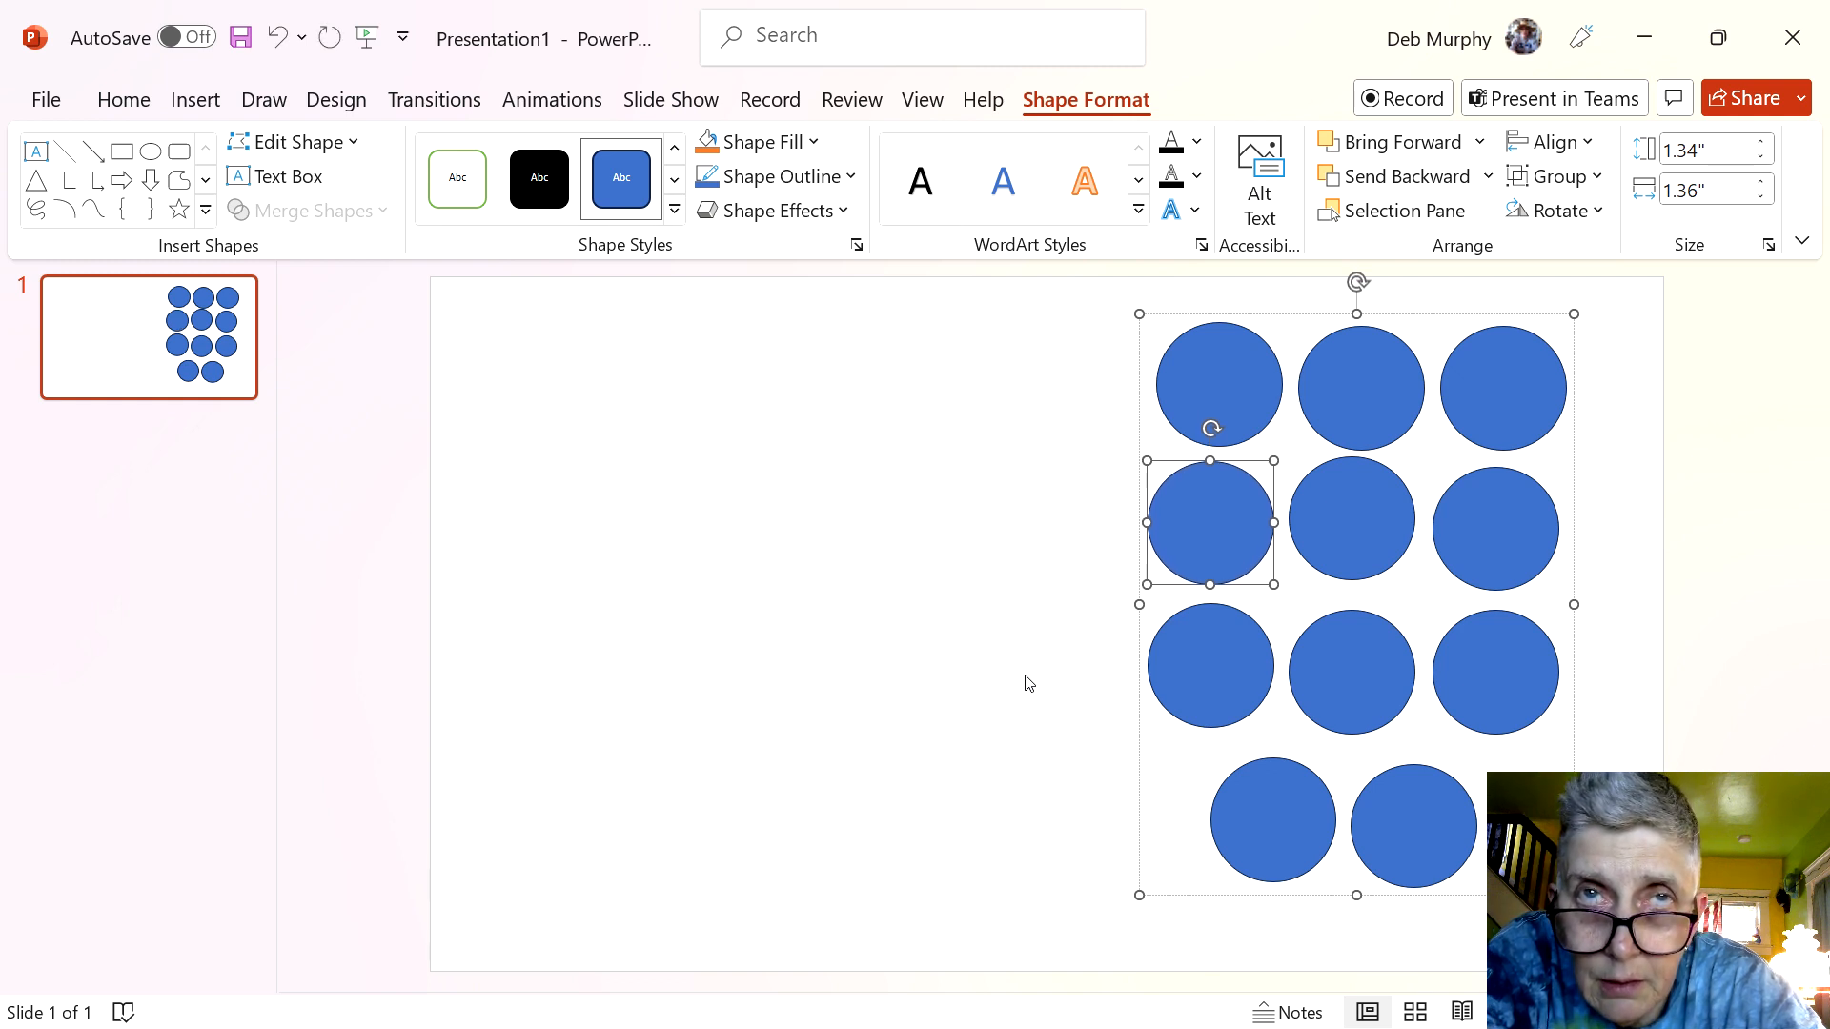
{"action": "left_click", "coordinate": [1352, 520]}
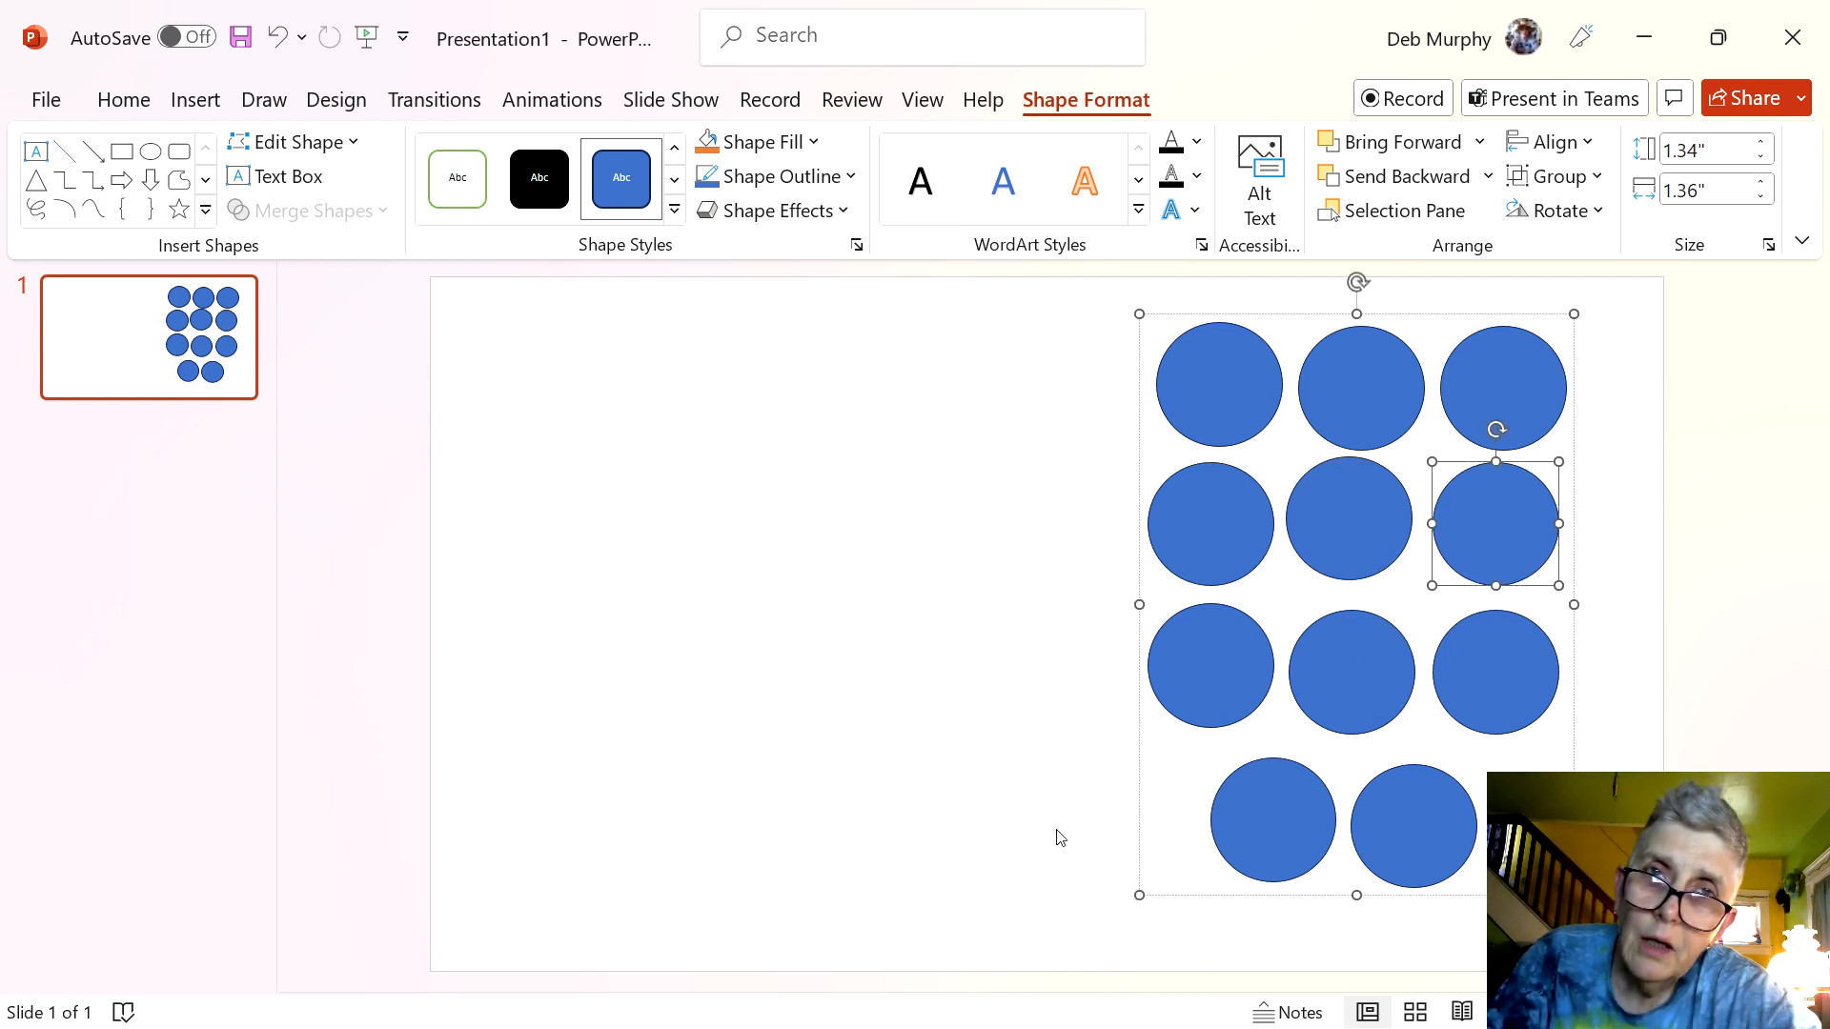
Level the second row's right circle with the left one and reselect the group
{"action": "left_click", "coordinate": [1210, 666]}
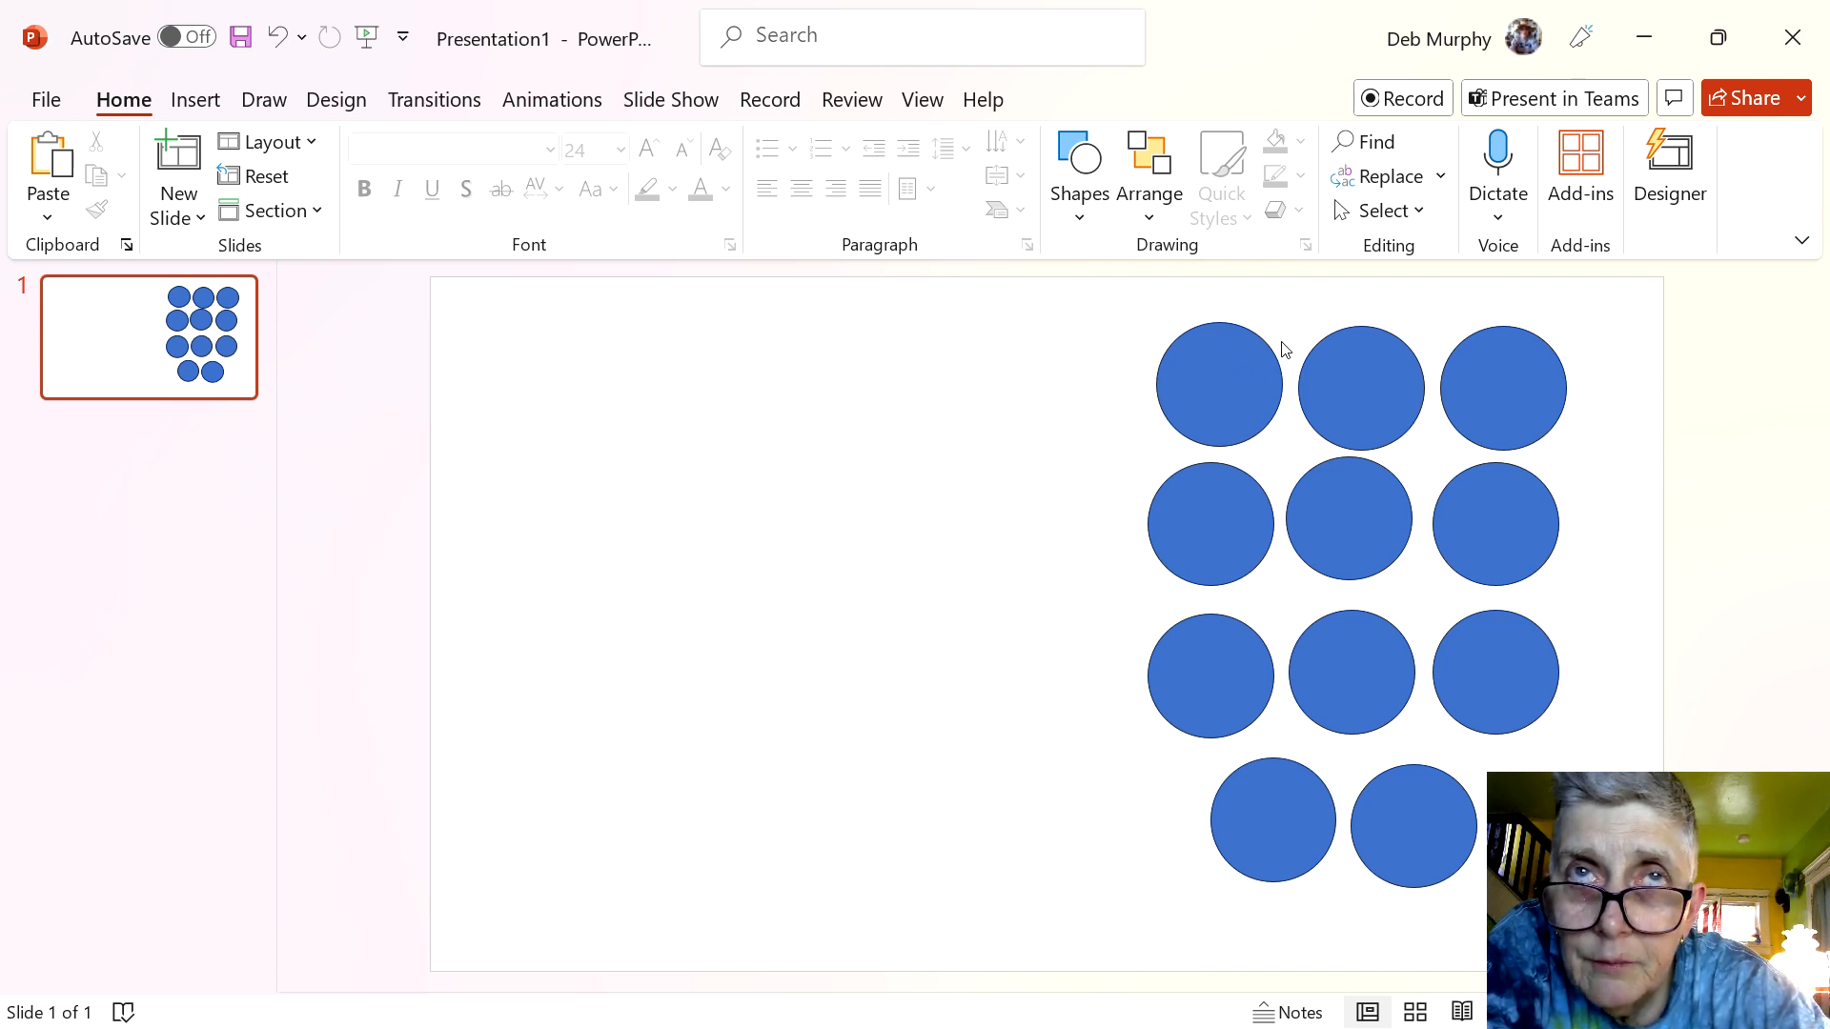
{"action": "left_click", "coordinate": [1218, 385]}
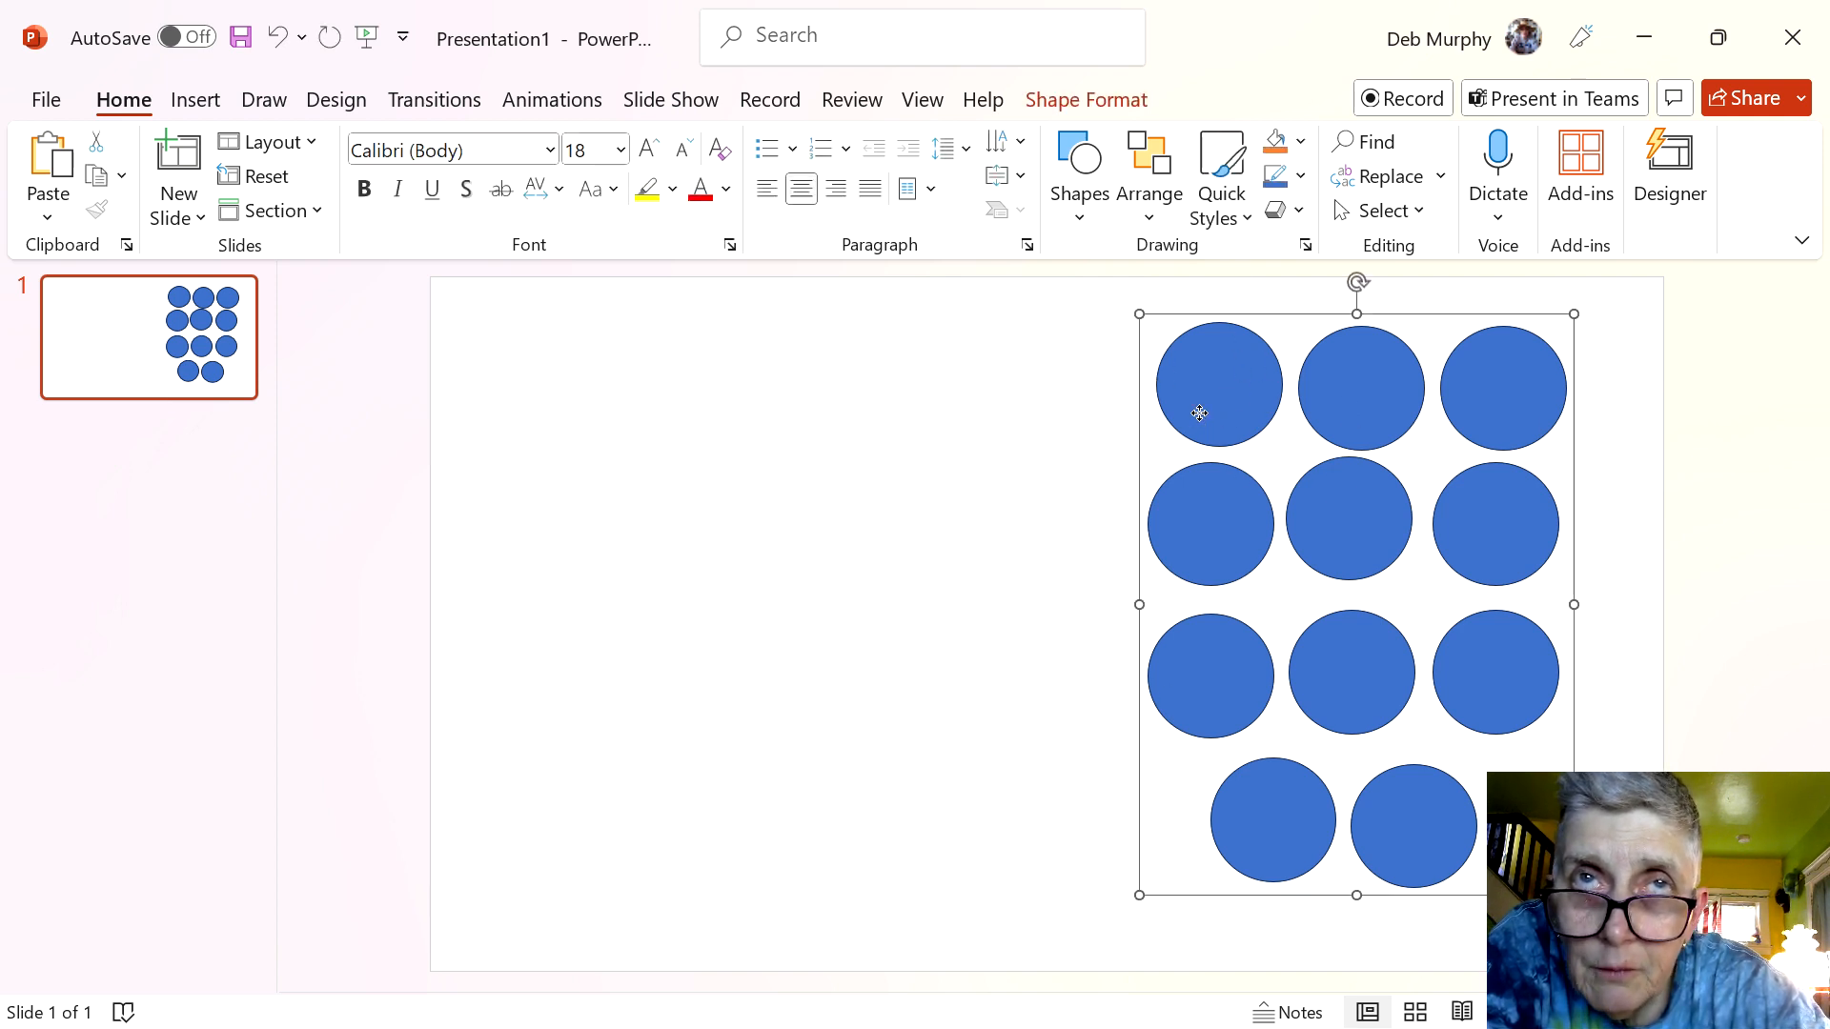
Apply a picture or texture fill to the grouped circles through Format Shape
{"action": "right_click", "coordinate": [1199, 413]}
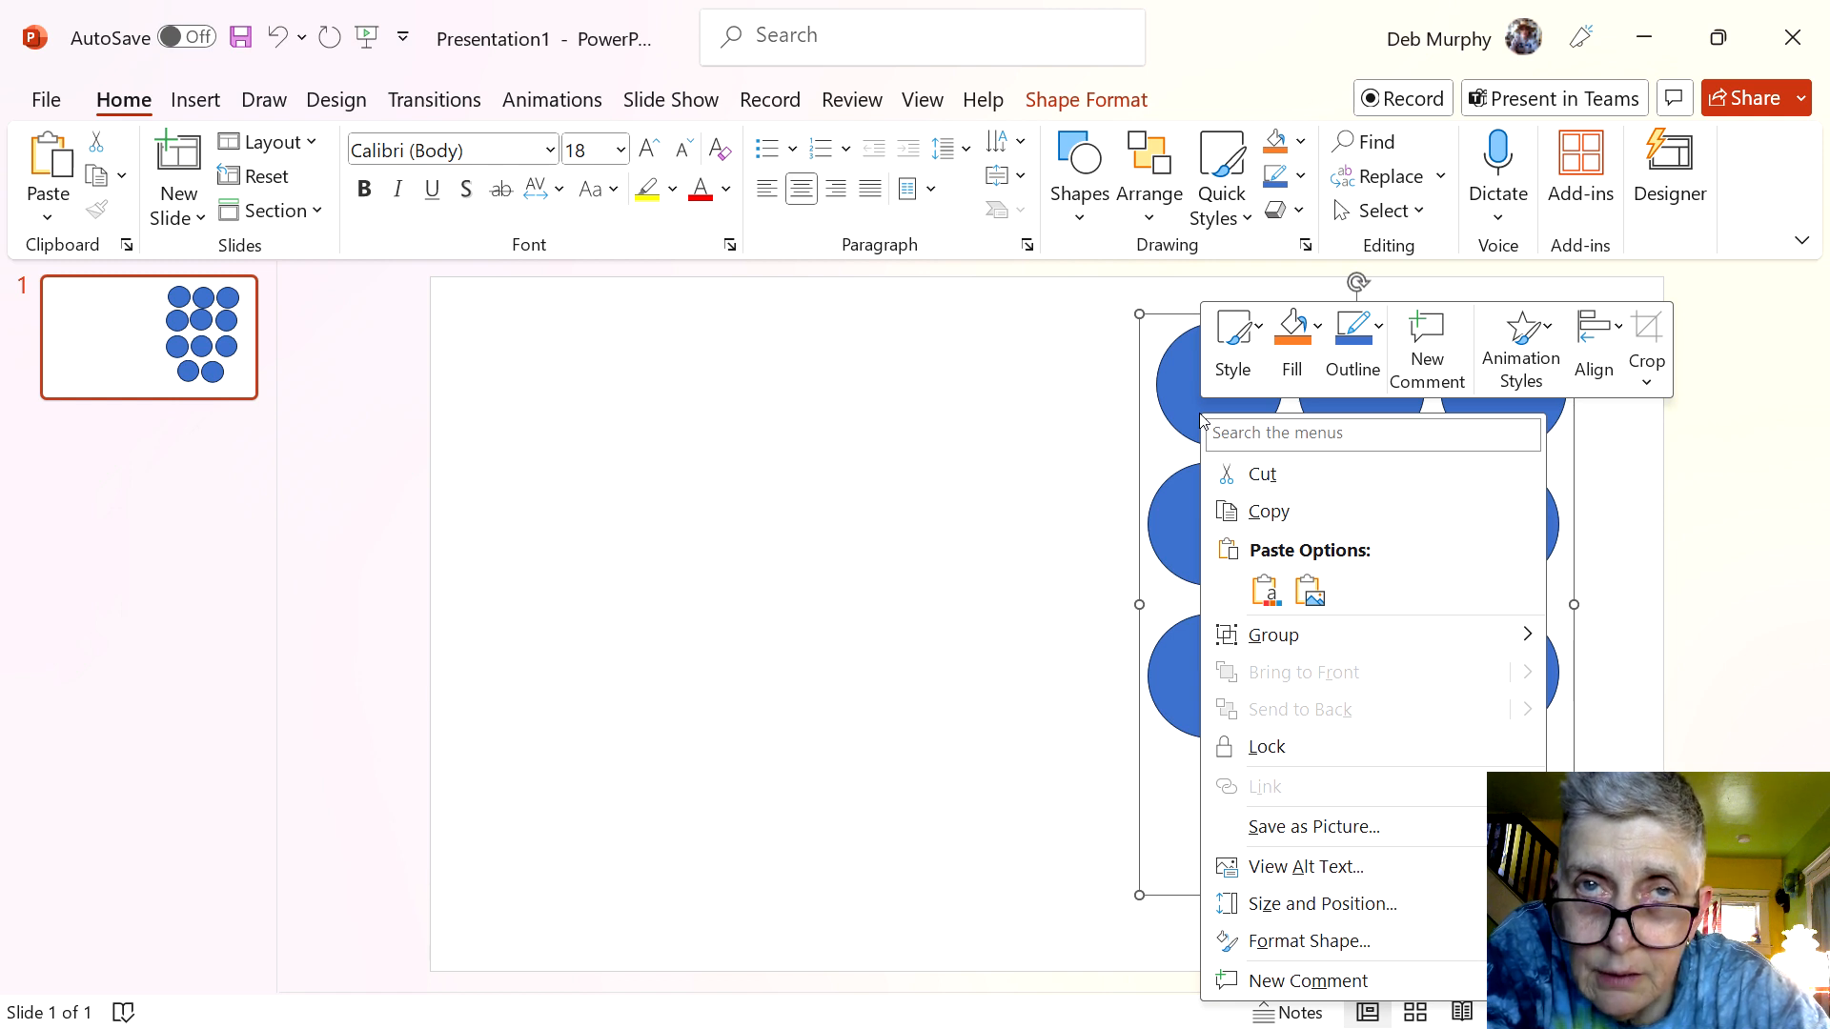
{"action": "mouse_move", "coordinate": [1268, 942]}
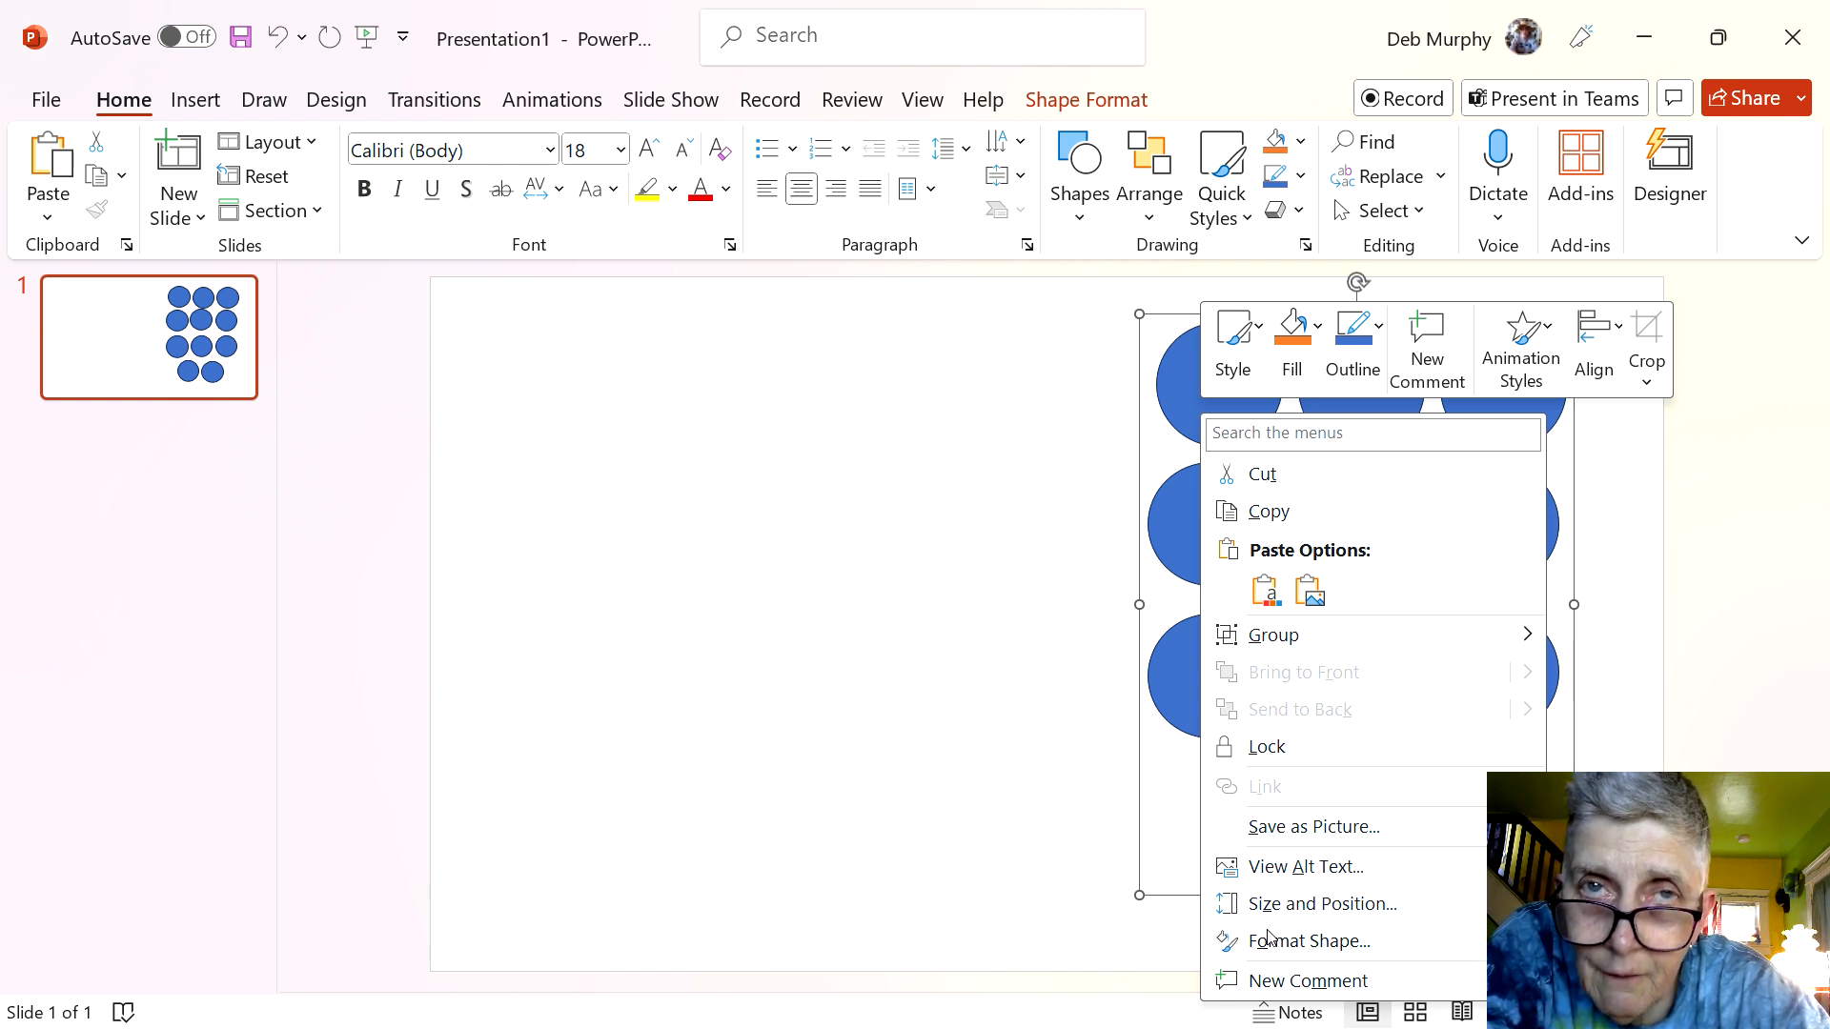
{"action": "left_click", "coordinate": [1309, 941]}
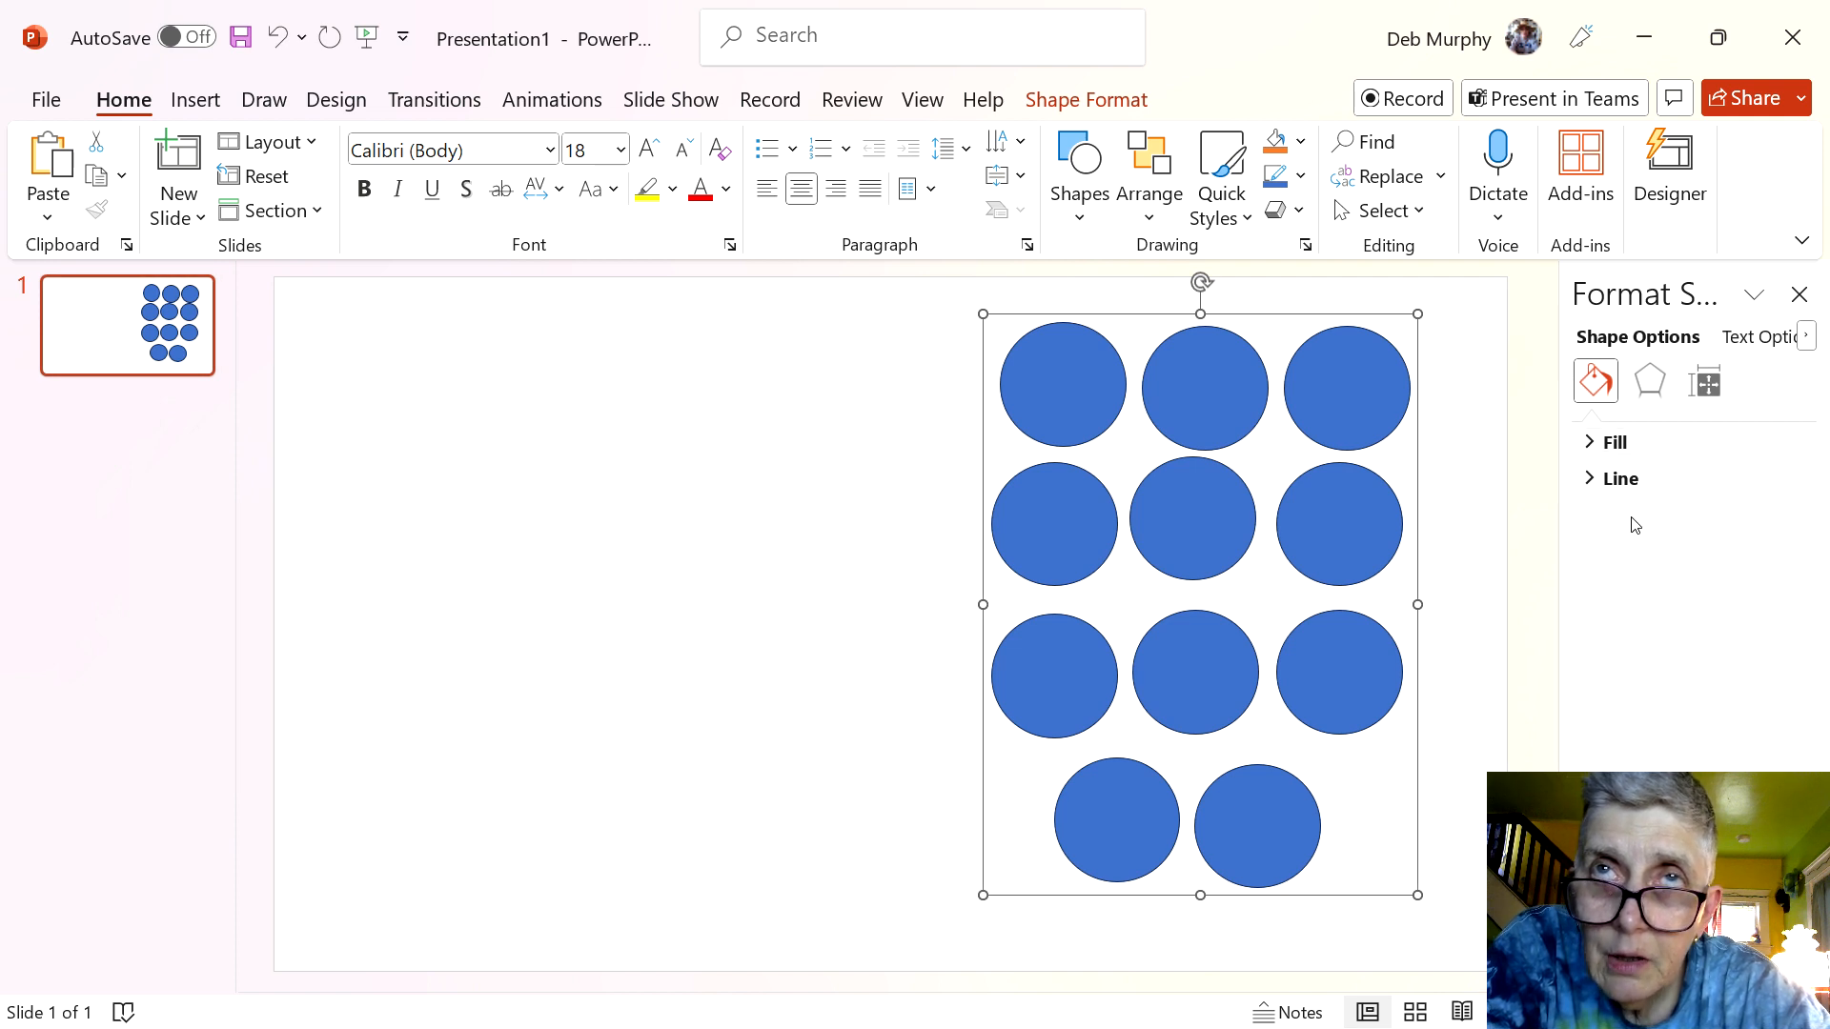
{"action": "left_click", "coordinate": [1615, 441]}
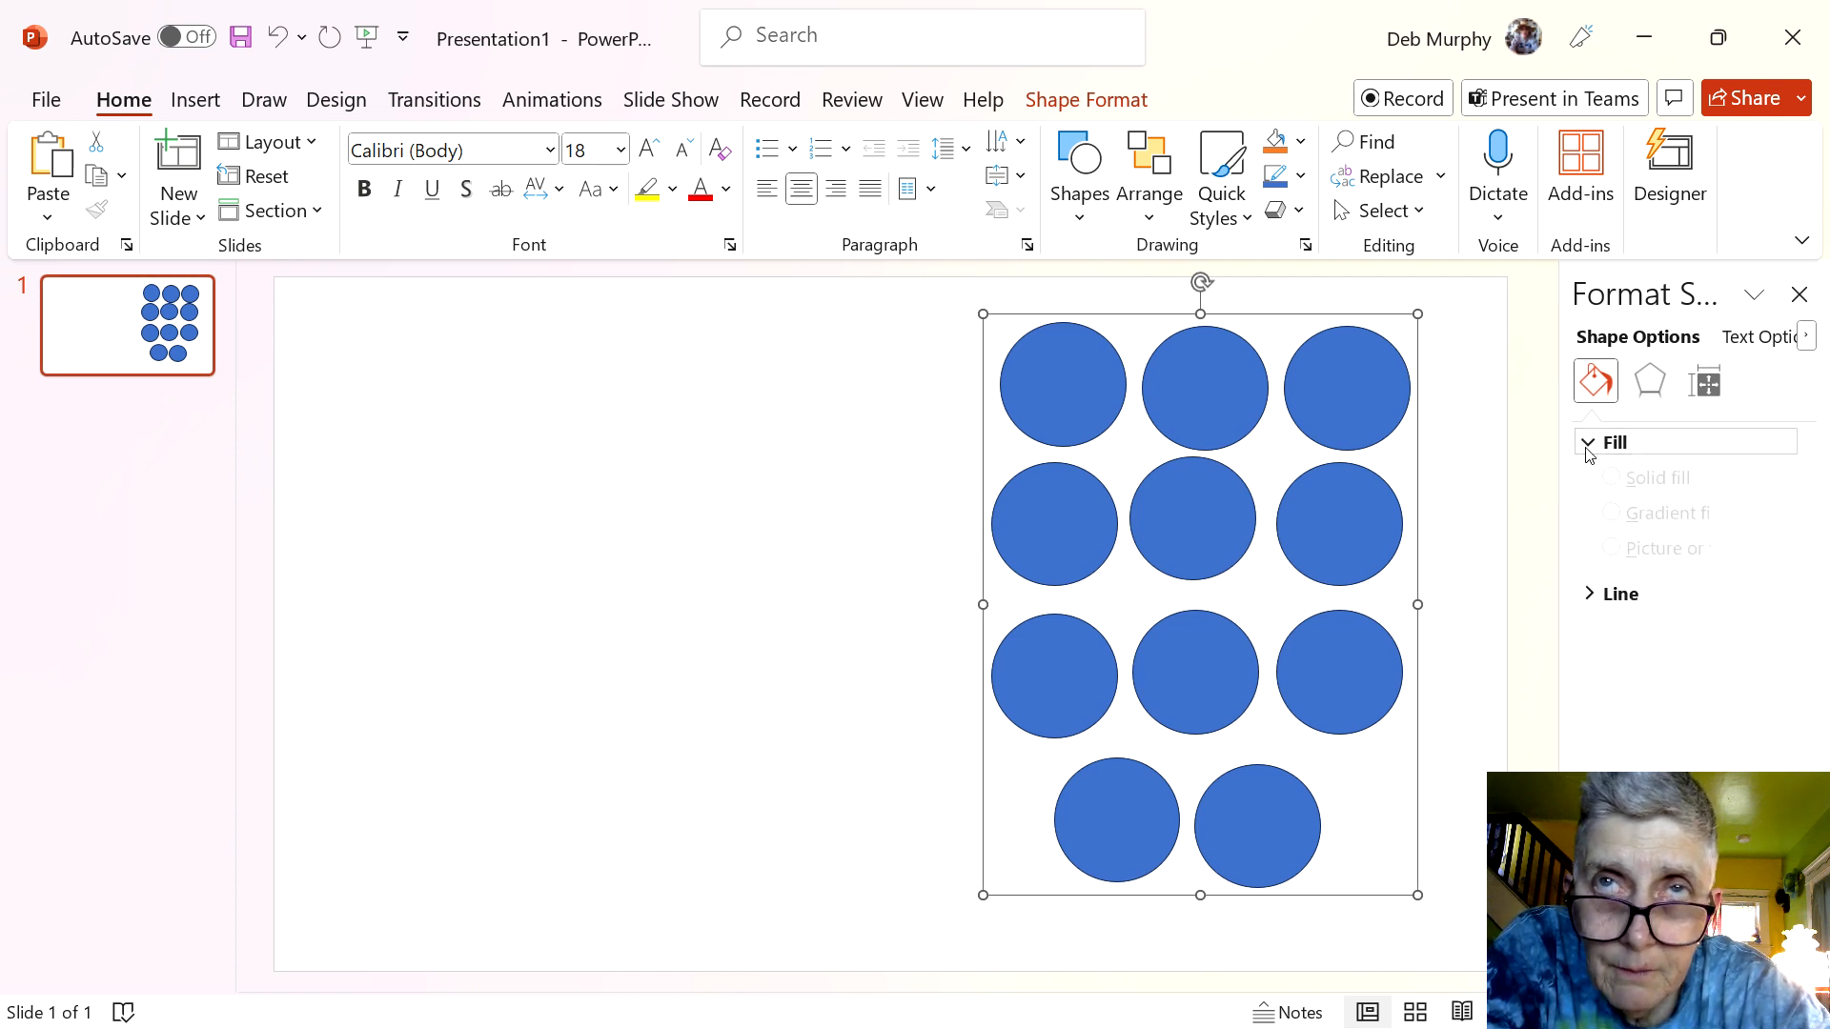
{"action": "left_click", "coordinate": [1615, 442]}
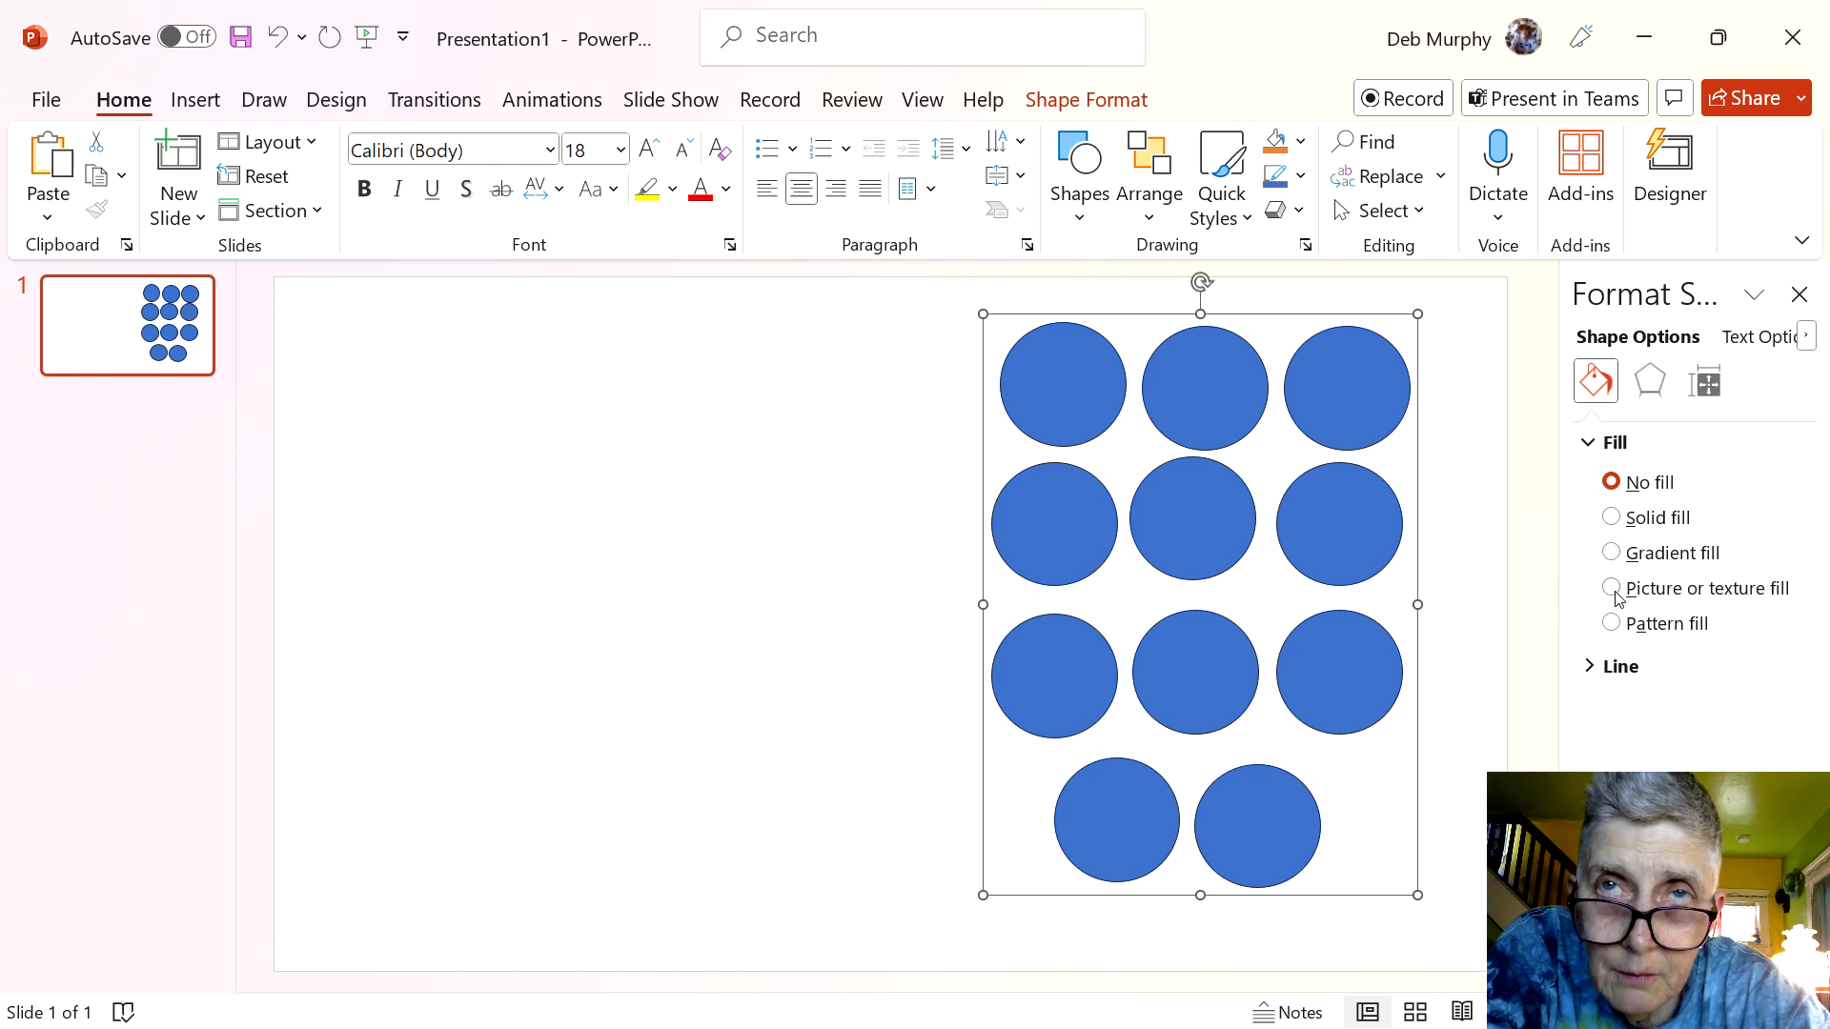
{"action": "left_click", "coordinate": [1611, 587]}
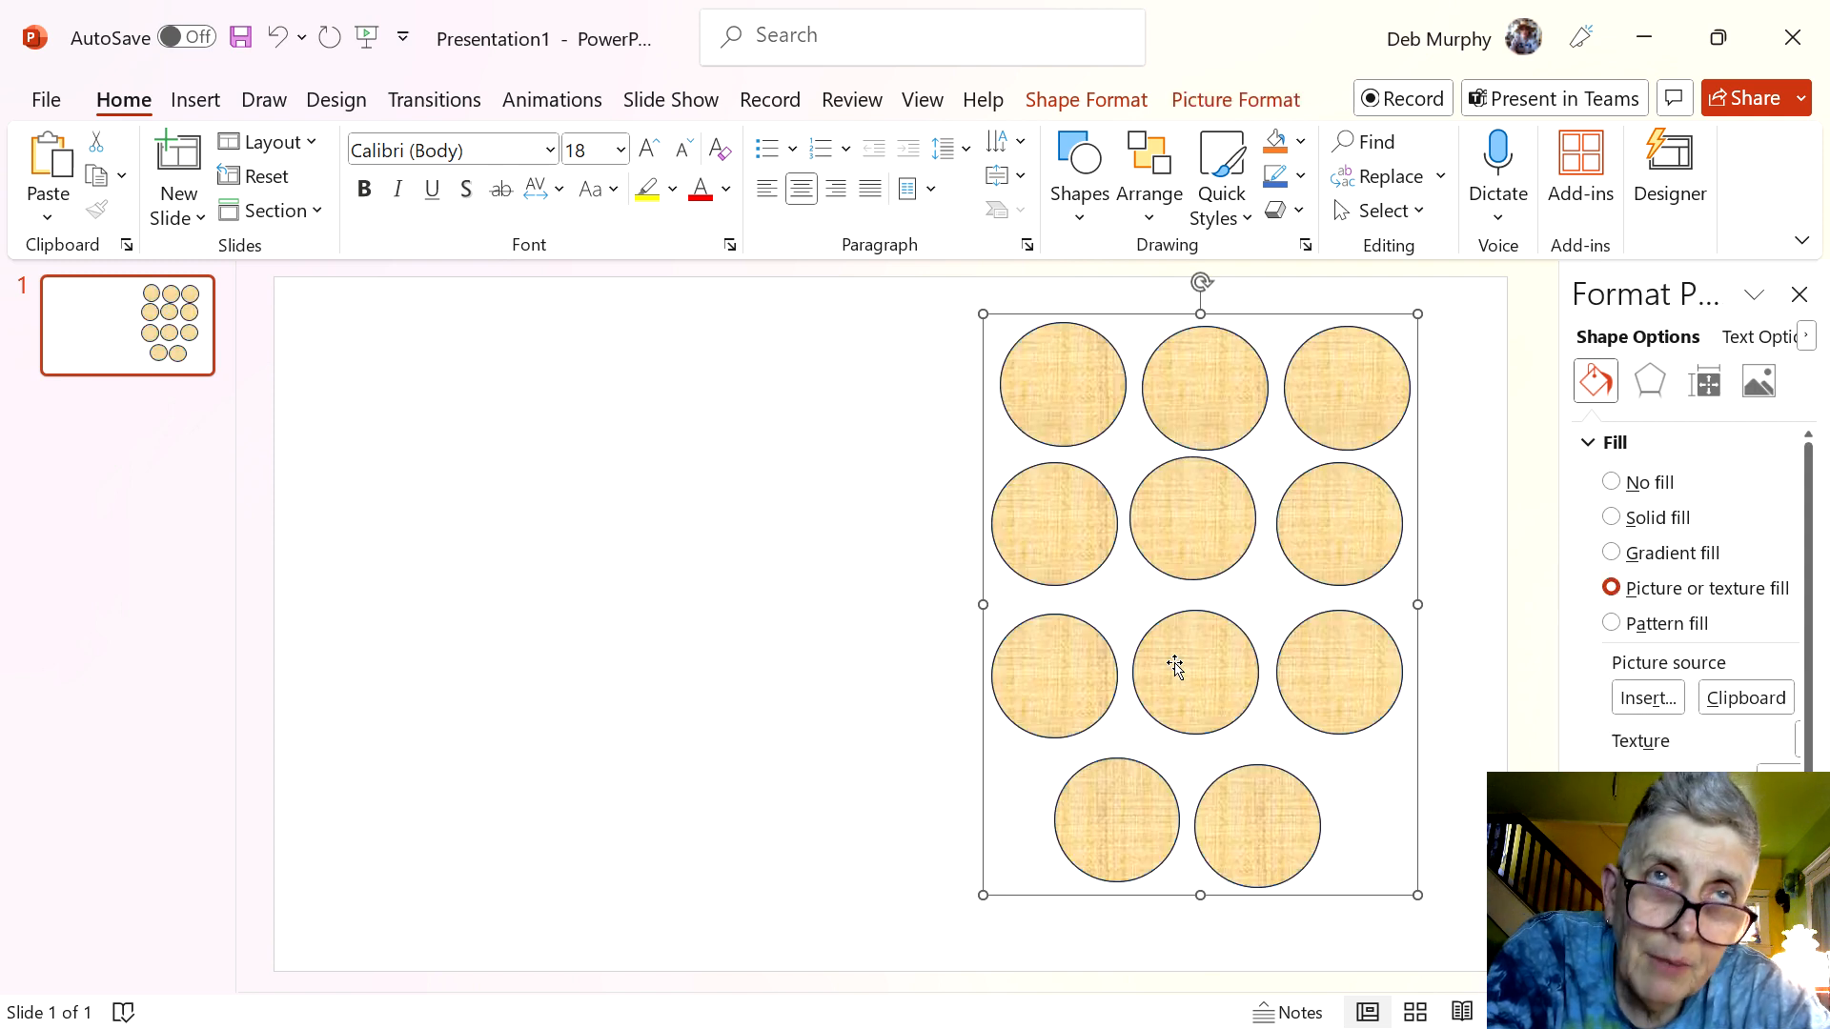
{"action": "mouse_move", "coordinate": [1301, 698]}
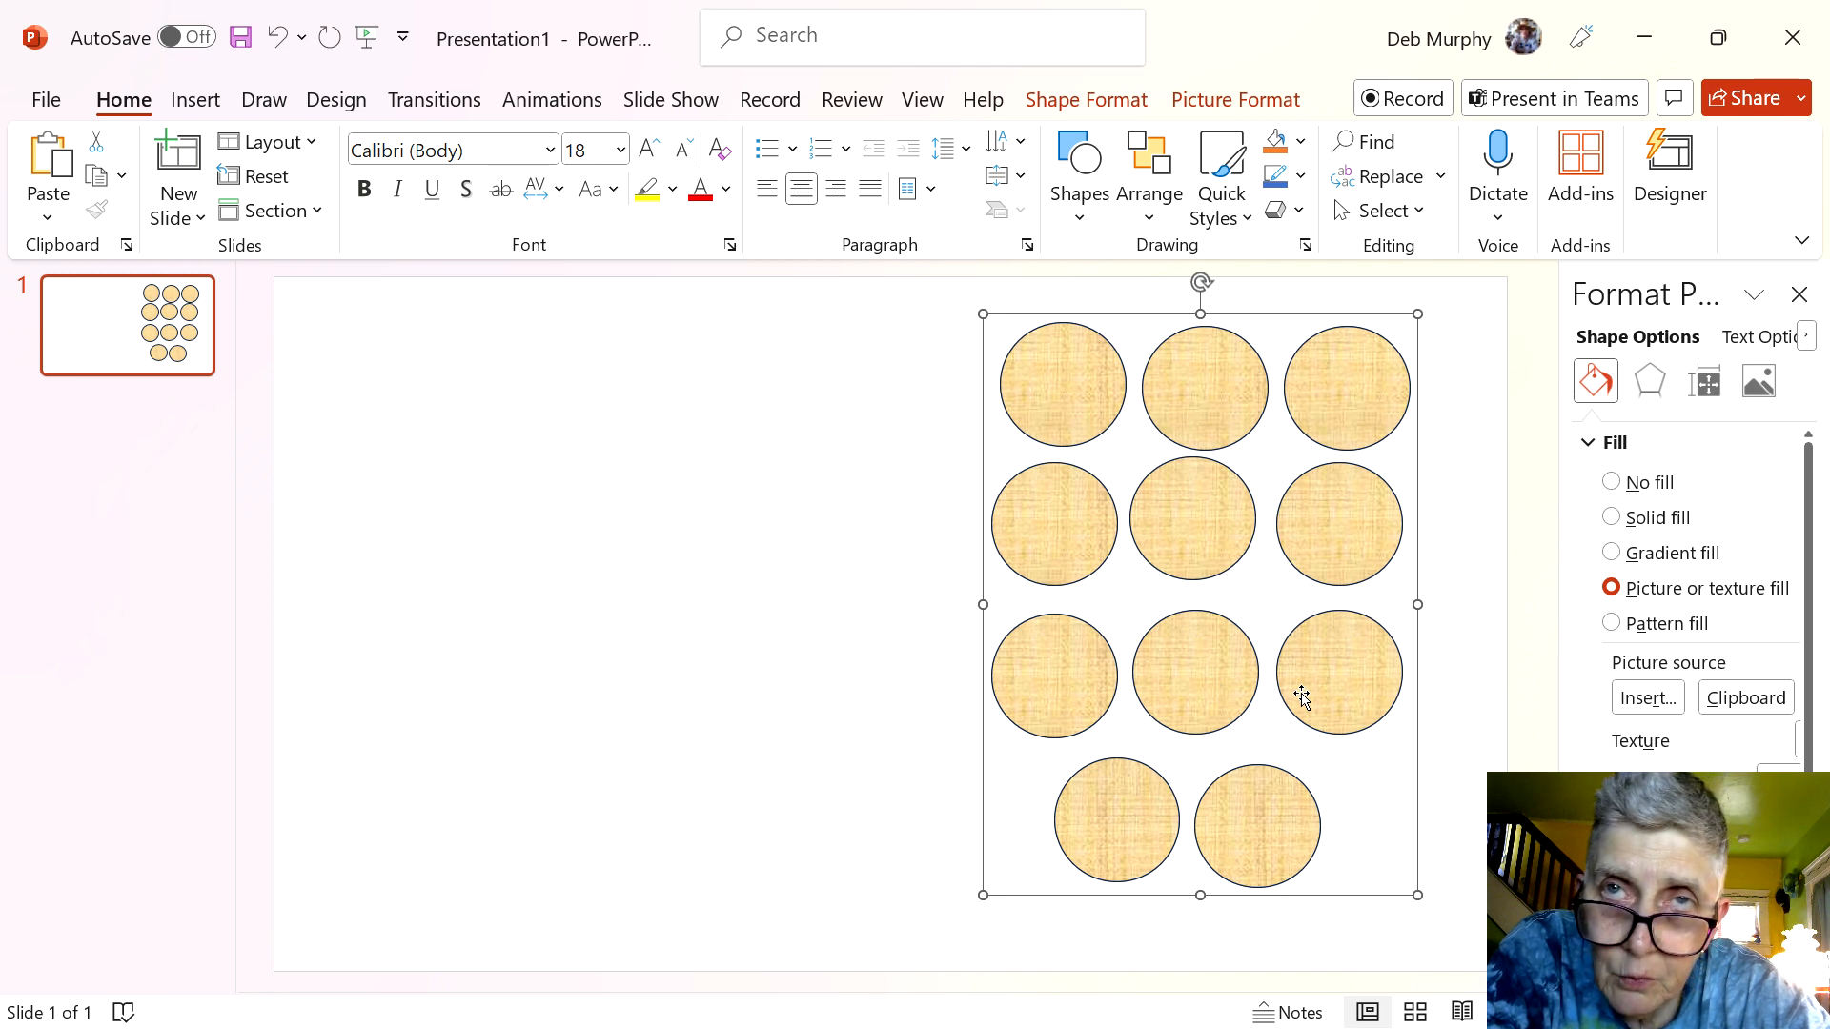
Fill the circles with the orange and teal 'waves' stock image
{"action": "left_click", "coordinate": [1647, 696]}
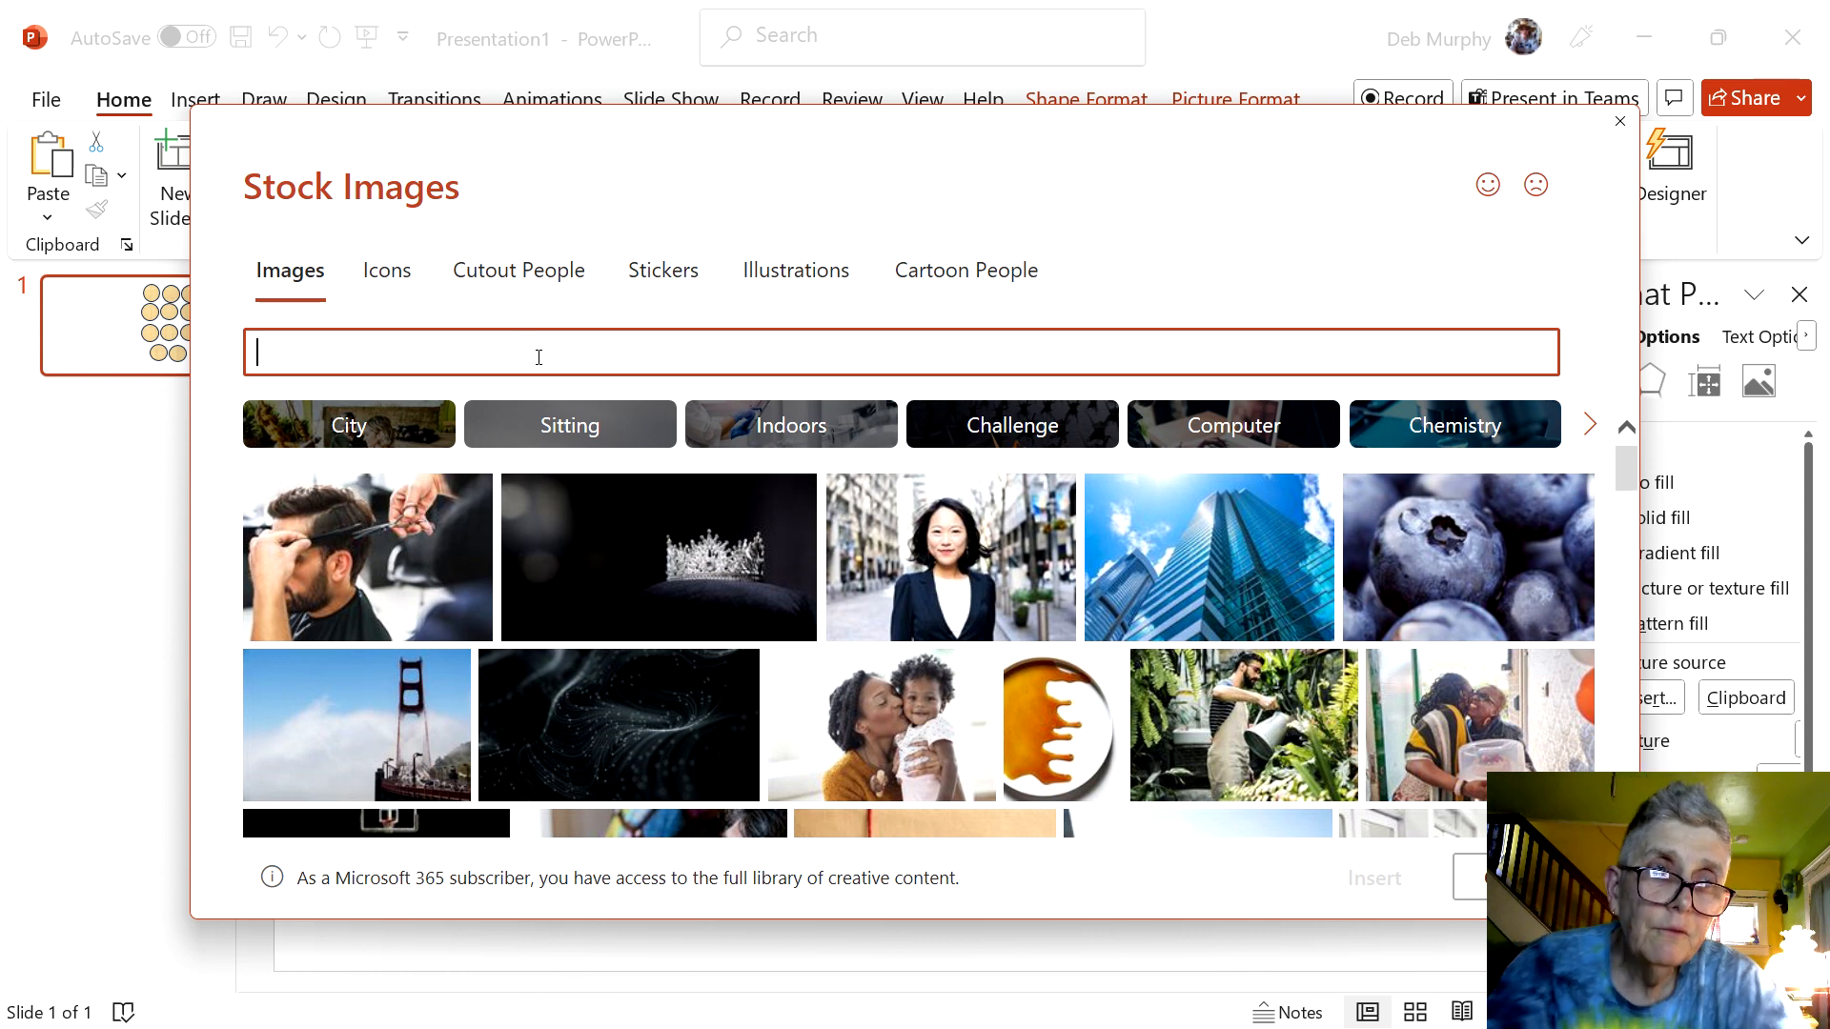
{"action": "type", "text": "waves"}
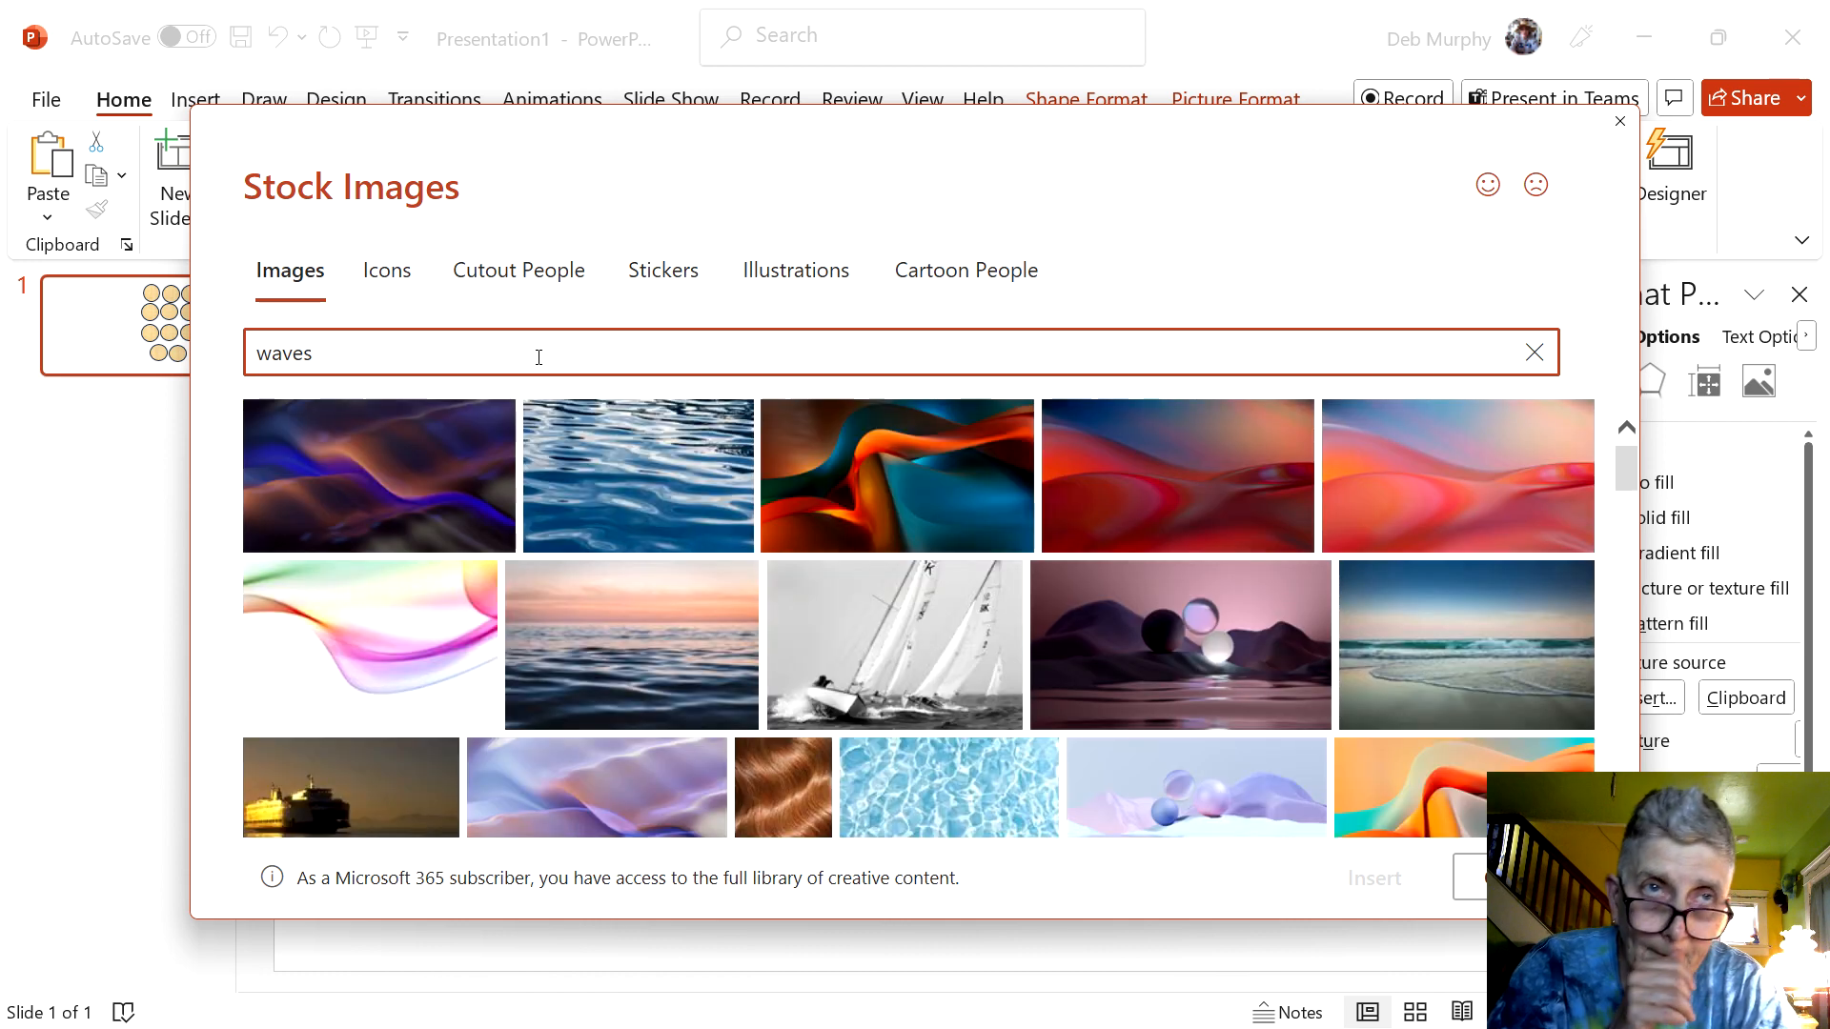
{"action": "mouse_move", "coordinate": [681, 531]}
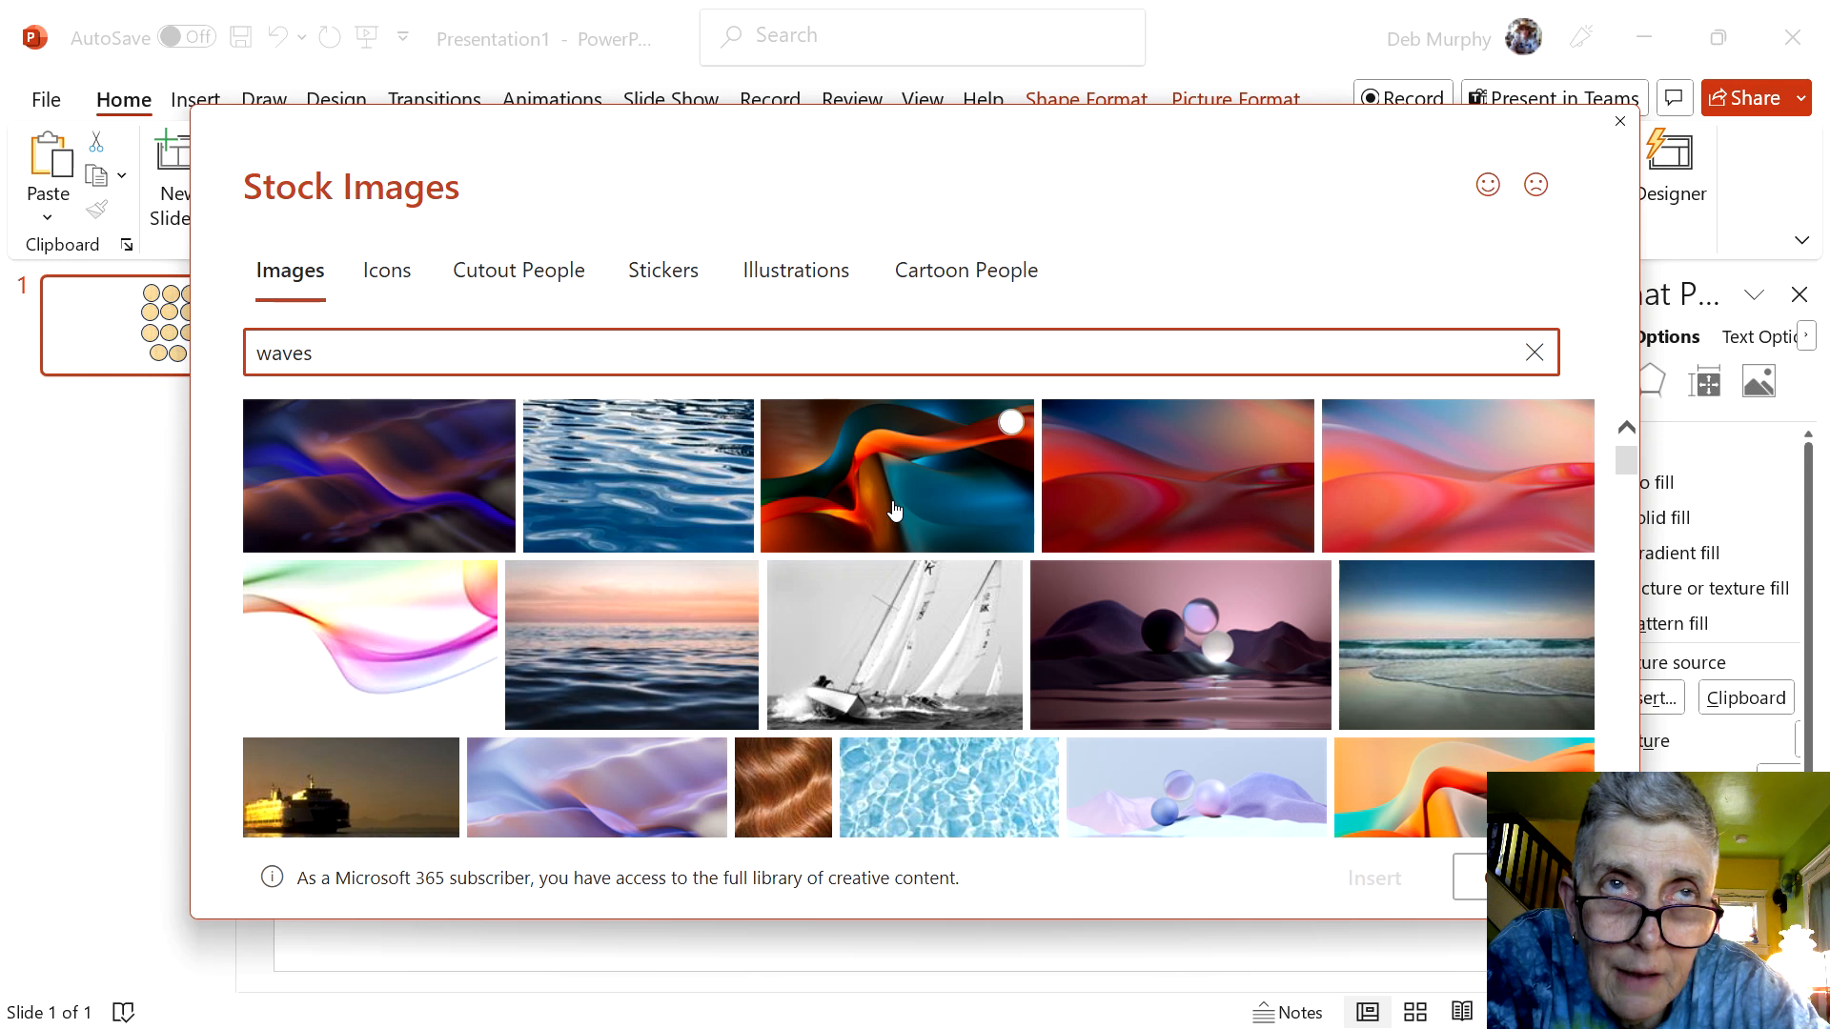
{"action": "left_click", "coordinate": [895, 475]}
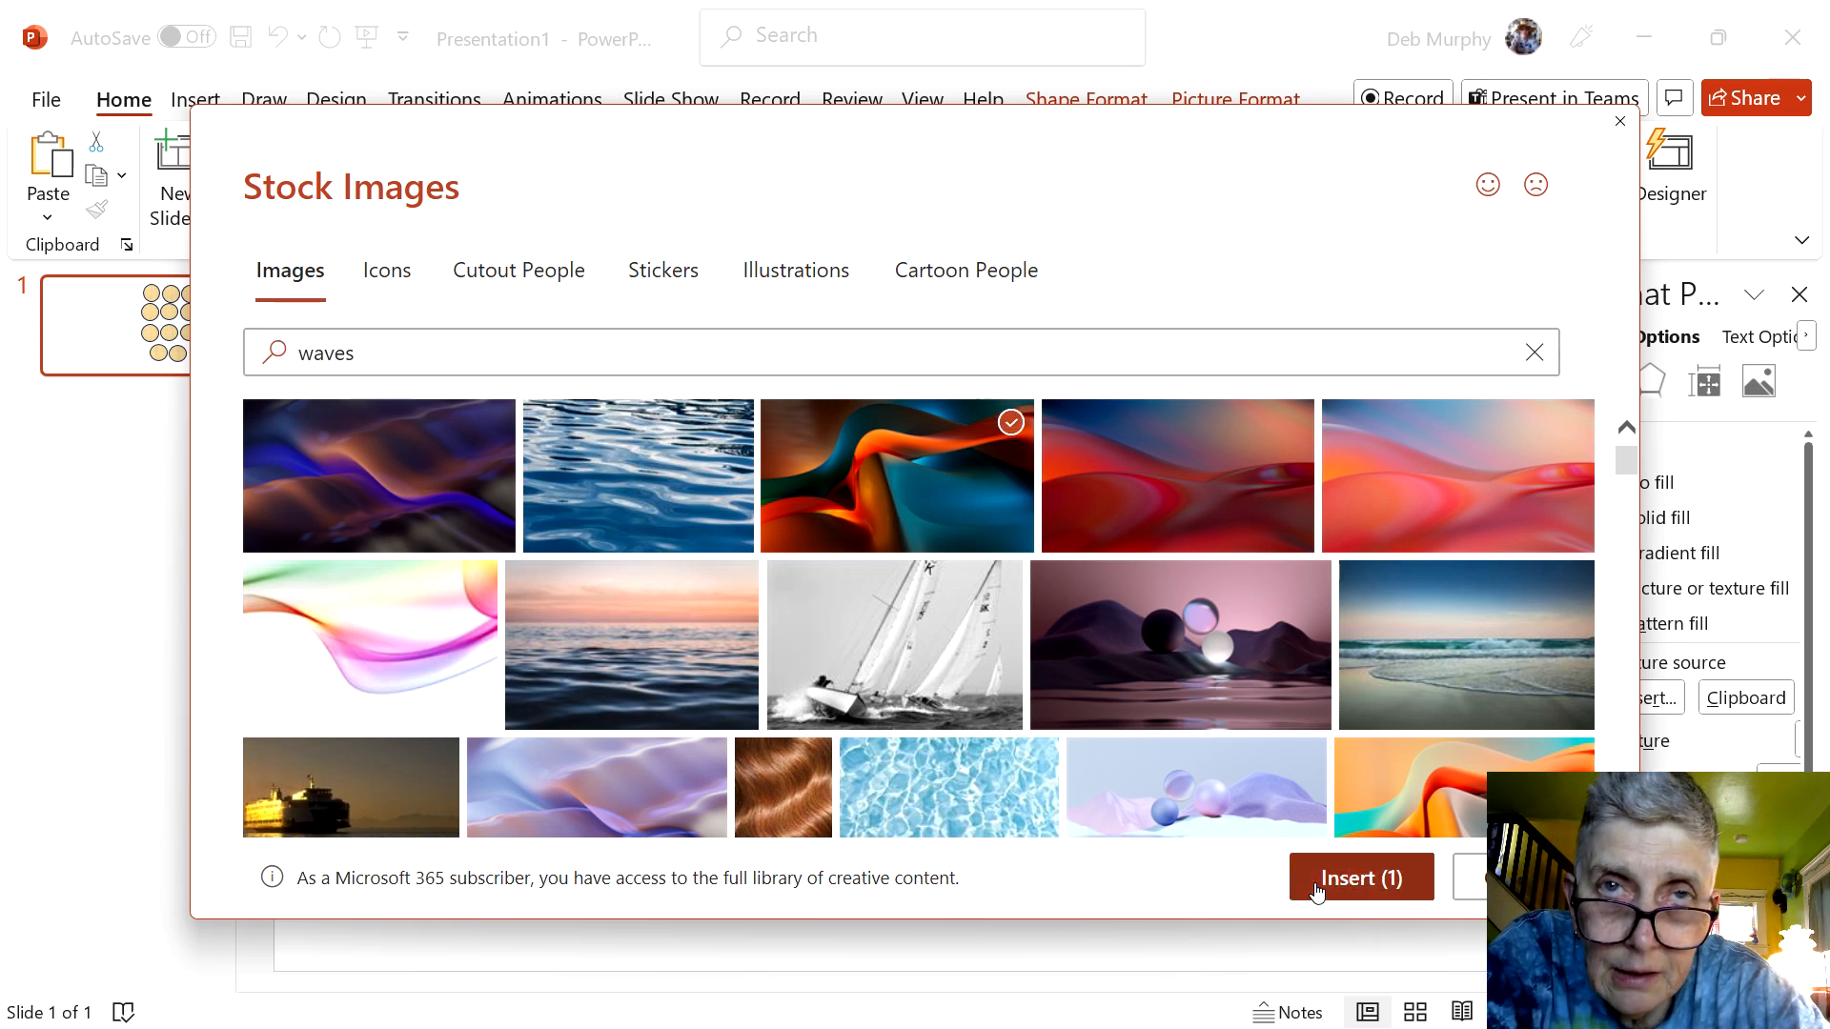
{"action": "left_click", "coordinate": [1358, 877]}
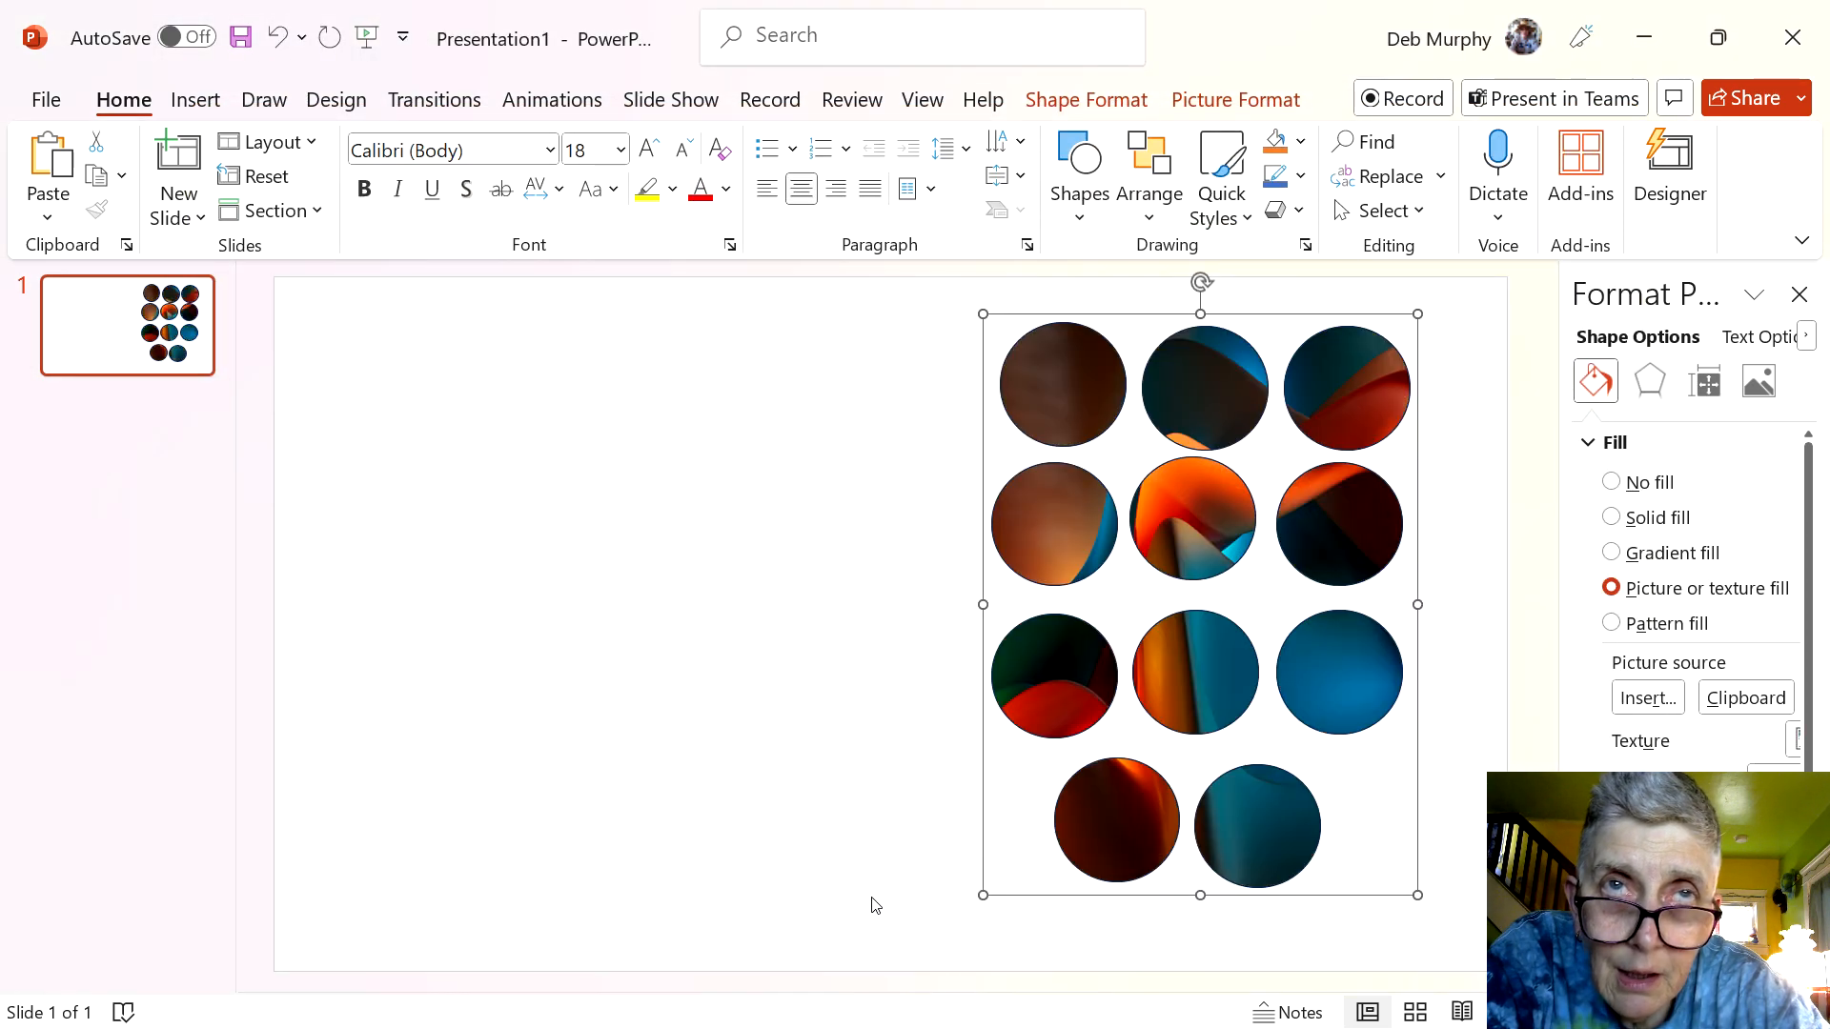
{"action": "mouse_move", "coordinate": [822, 844]}
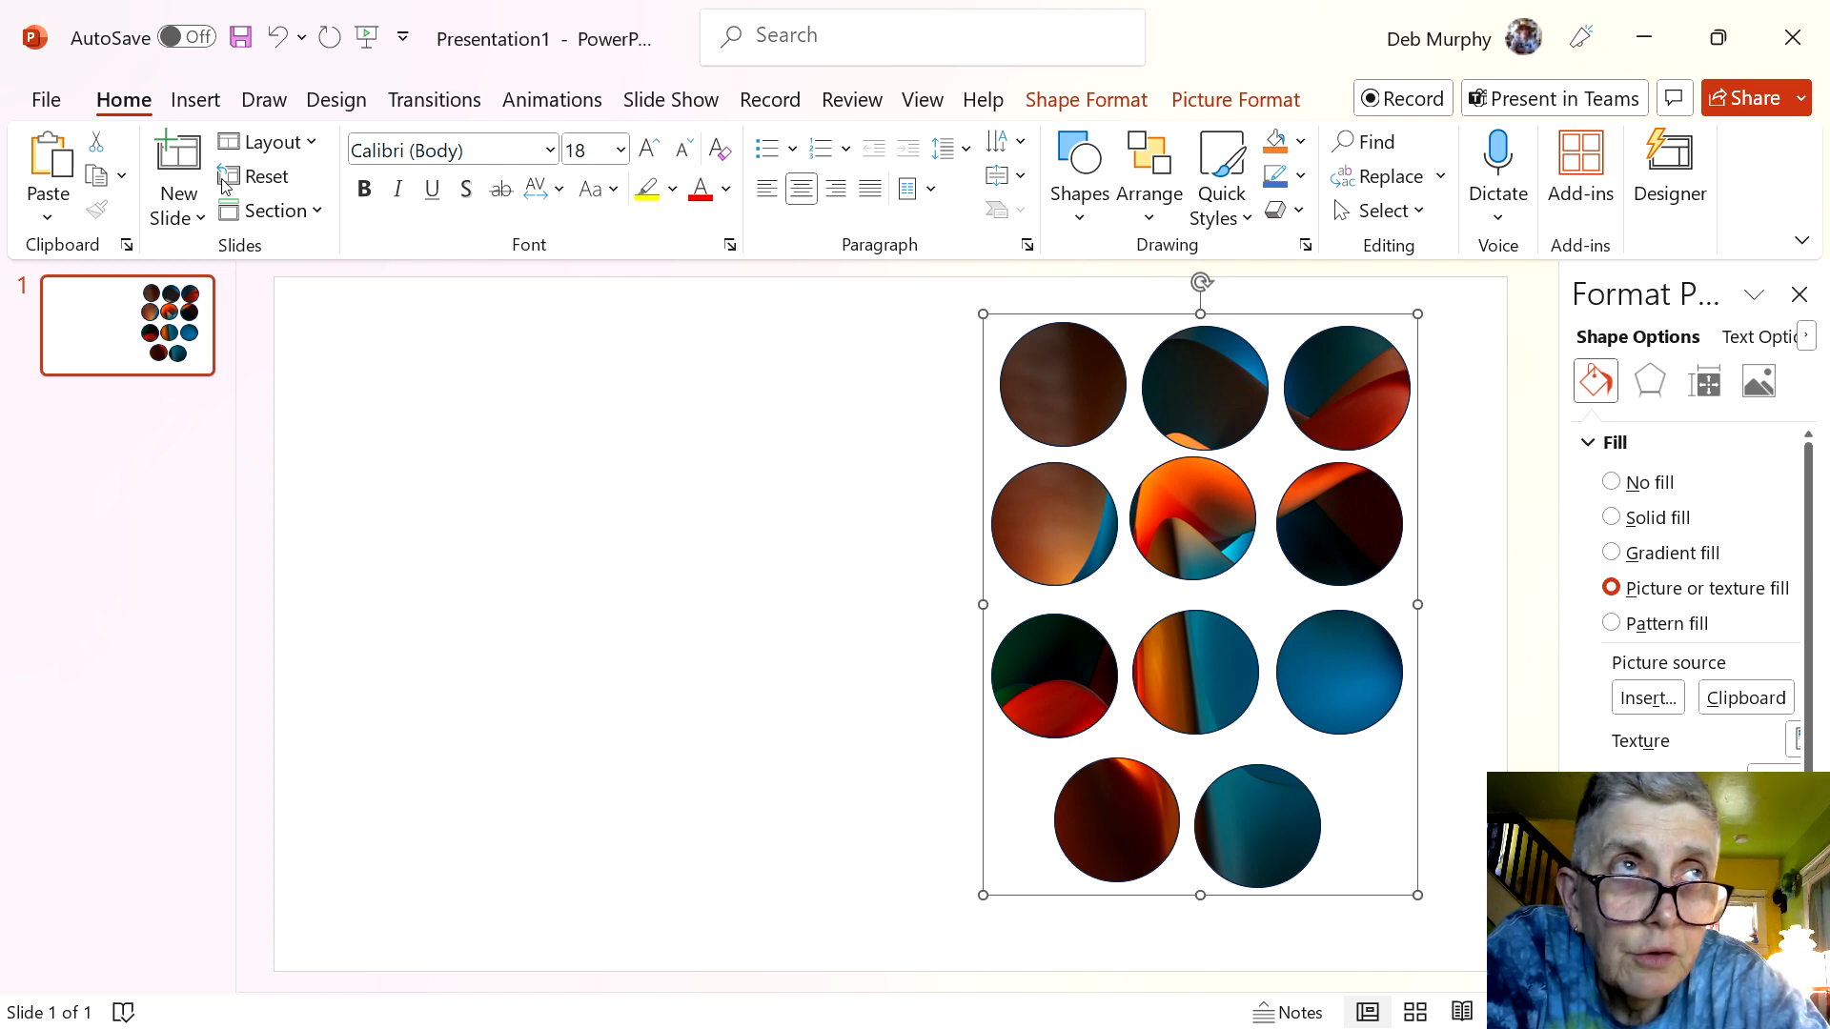
Bring up the Insert commands on the ribbon
{"action": "left_click", "coordinate": [194, 99]}
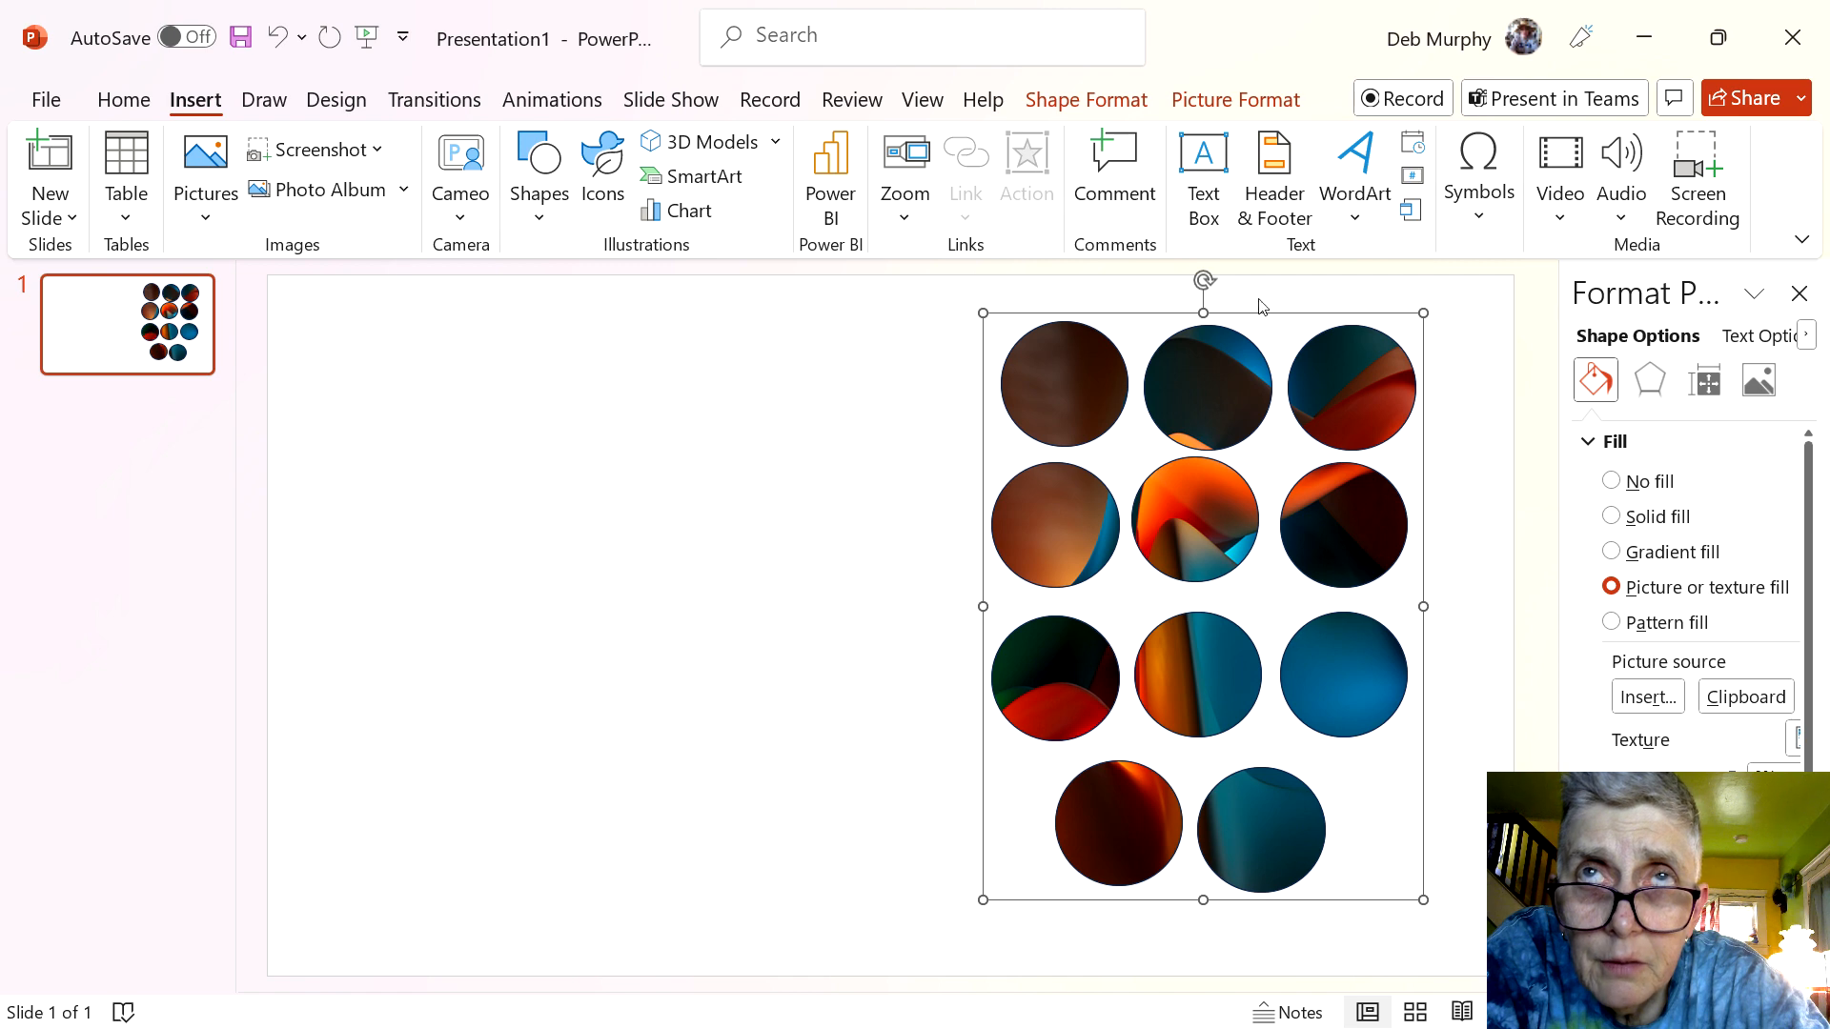
Add a text box left of the circles reading 'Waves for PowerPoint'
{"action": "left_click", "coordinate": [1202, 176]}
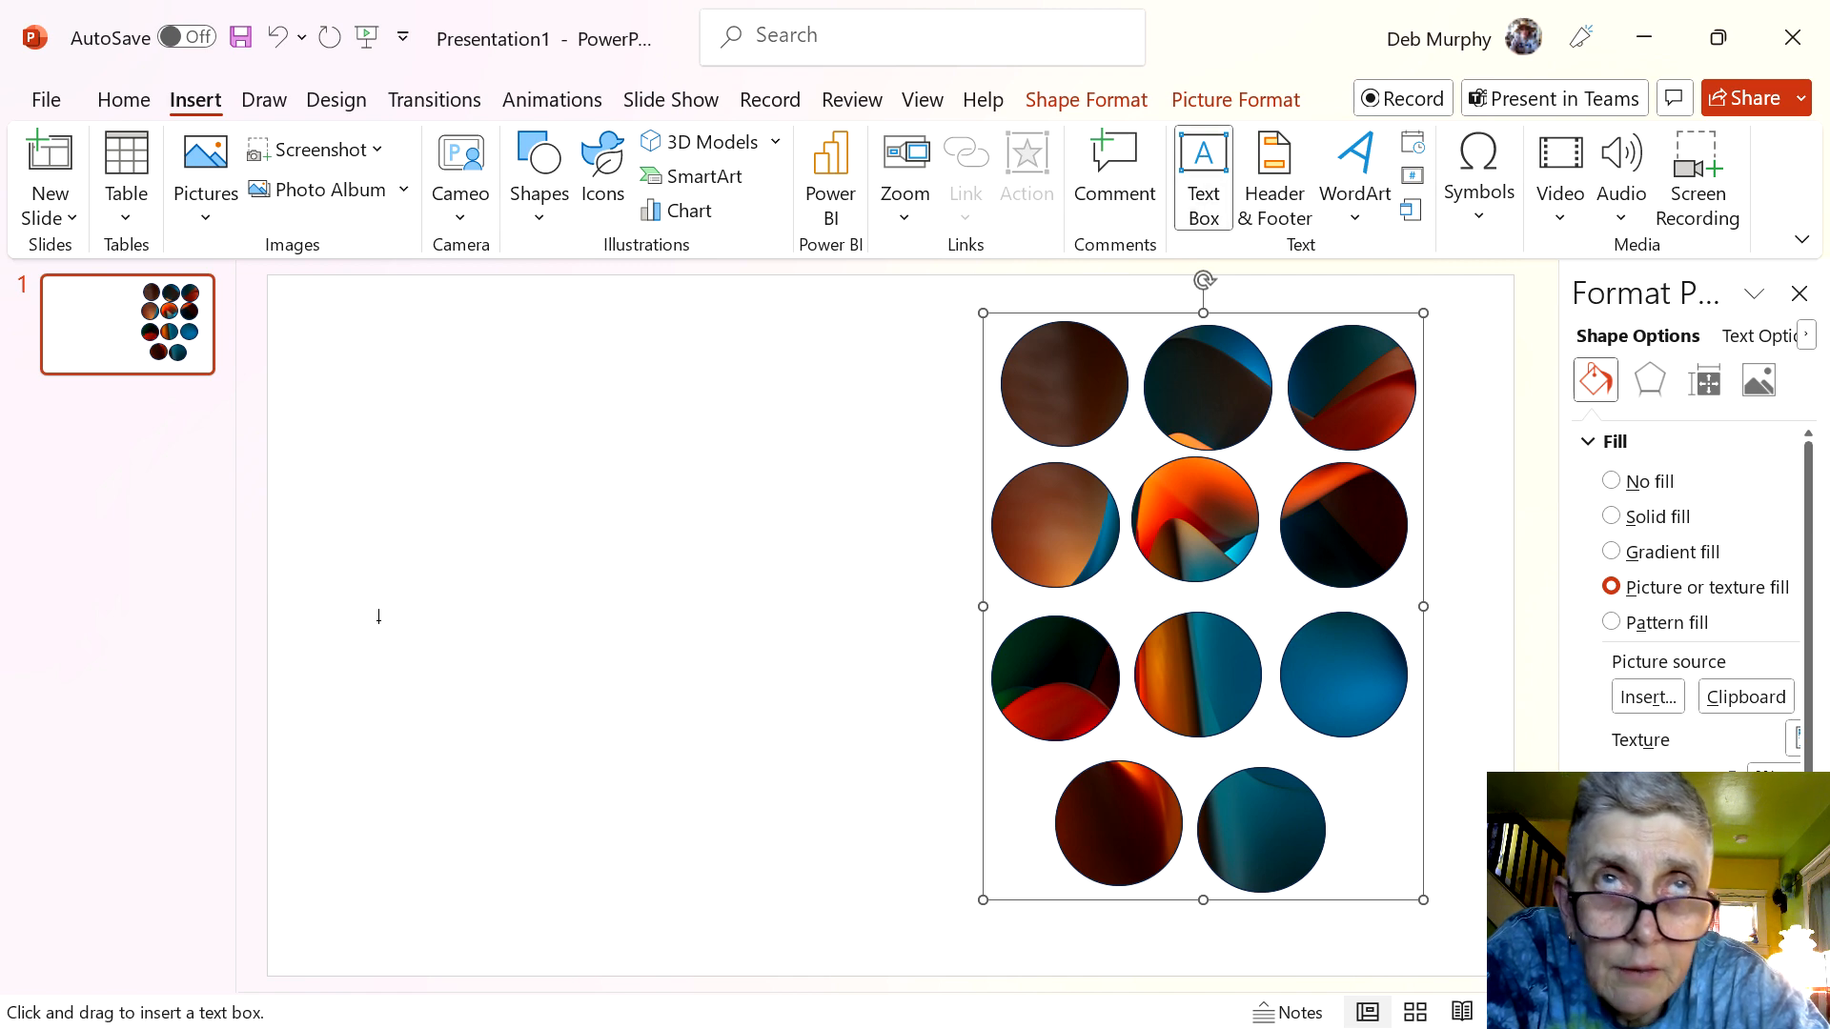
{"action": "left_click_drag", "start_coordinate": [345, 434], "coordinate": [823, 627]}
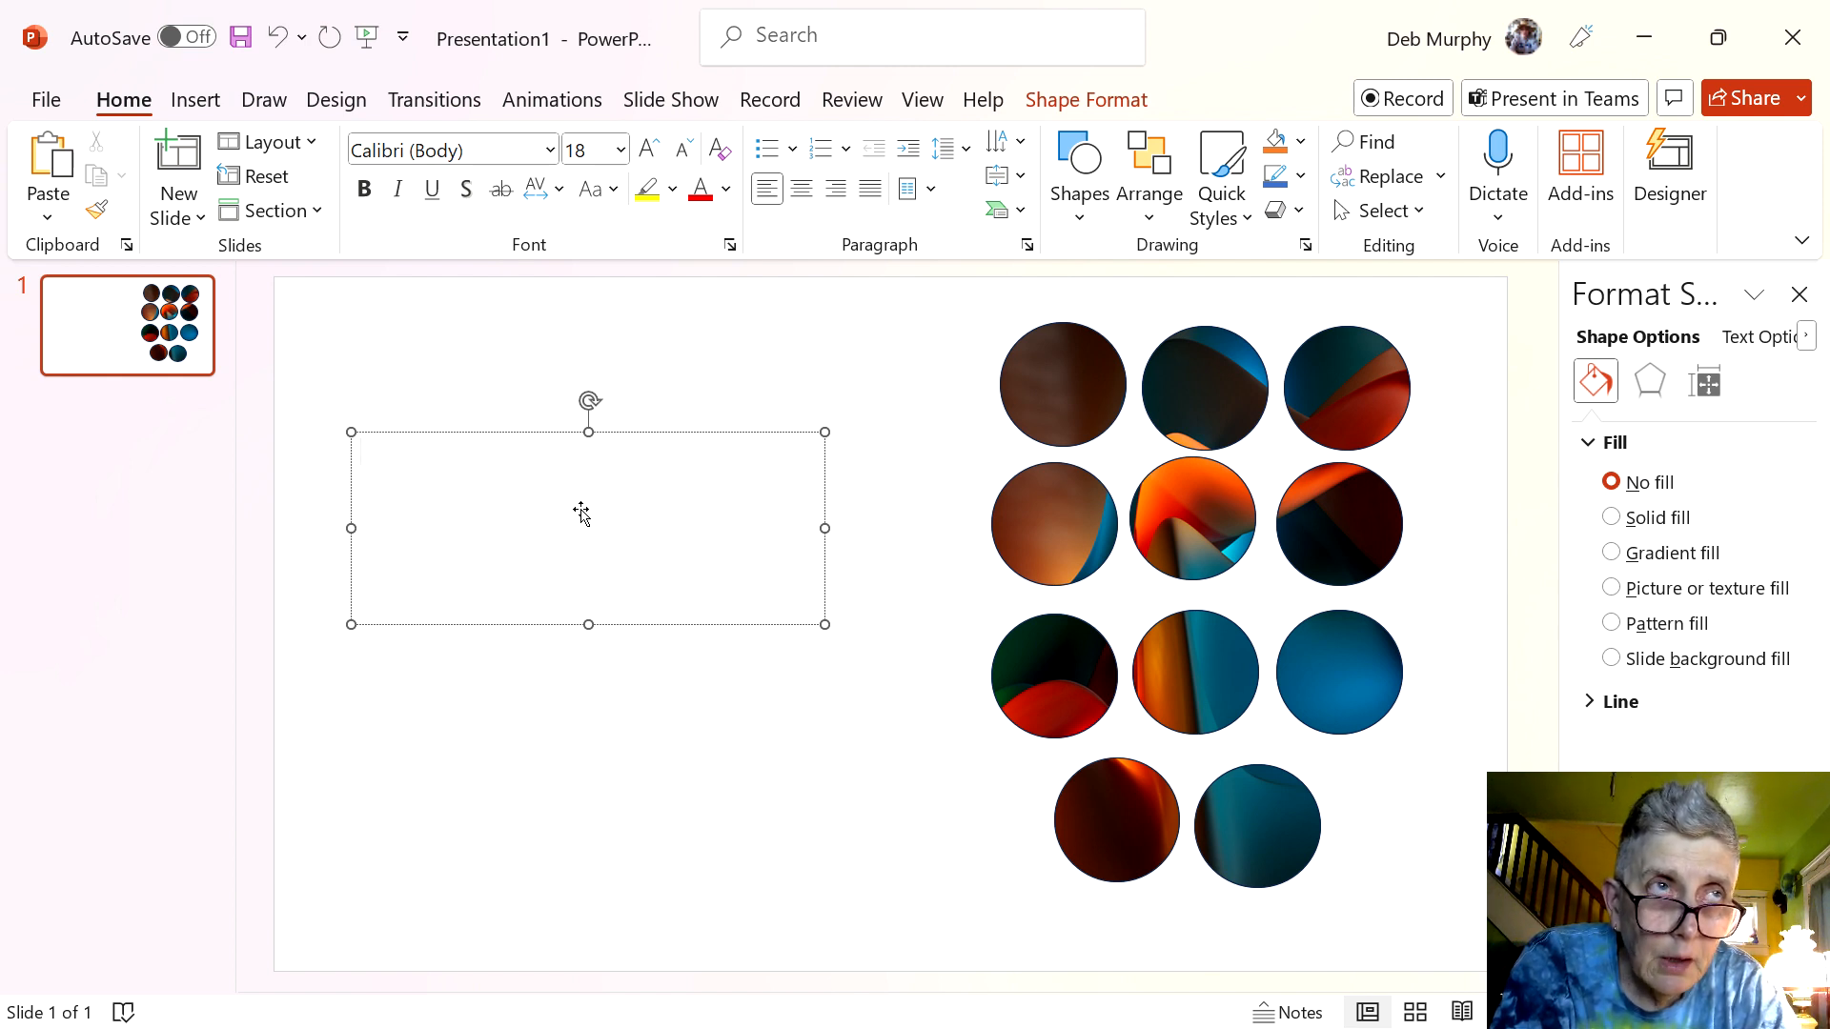
{"action": "left_click", "coordinate": [583, 456]}
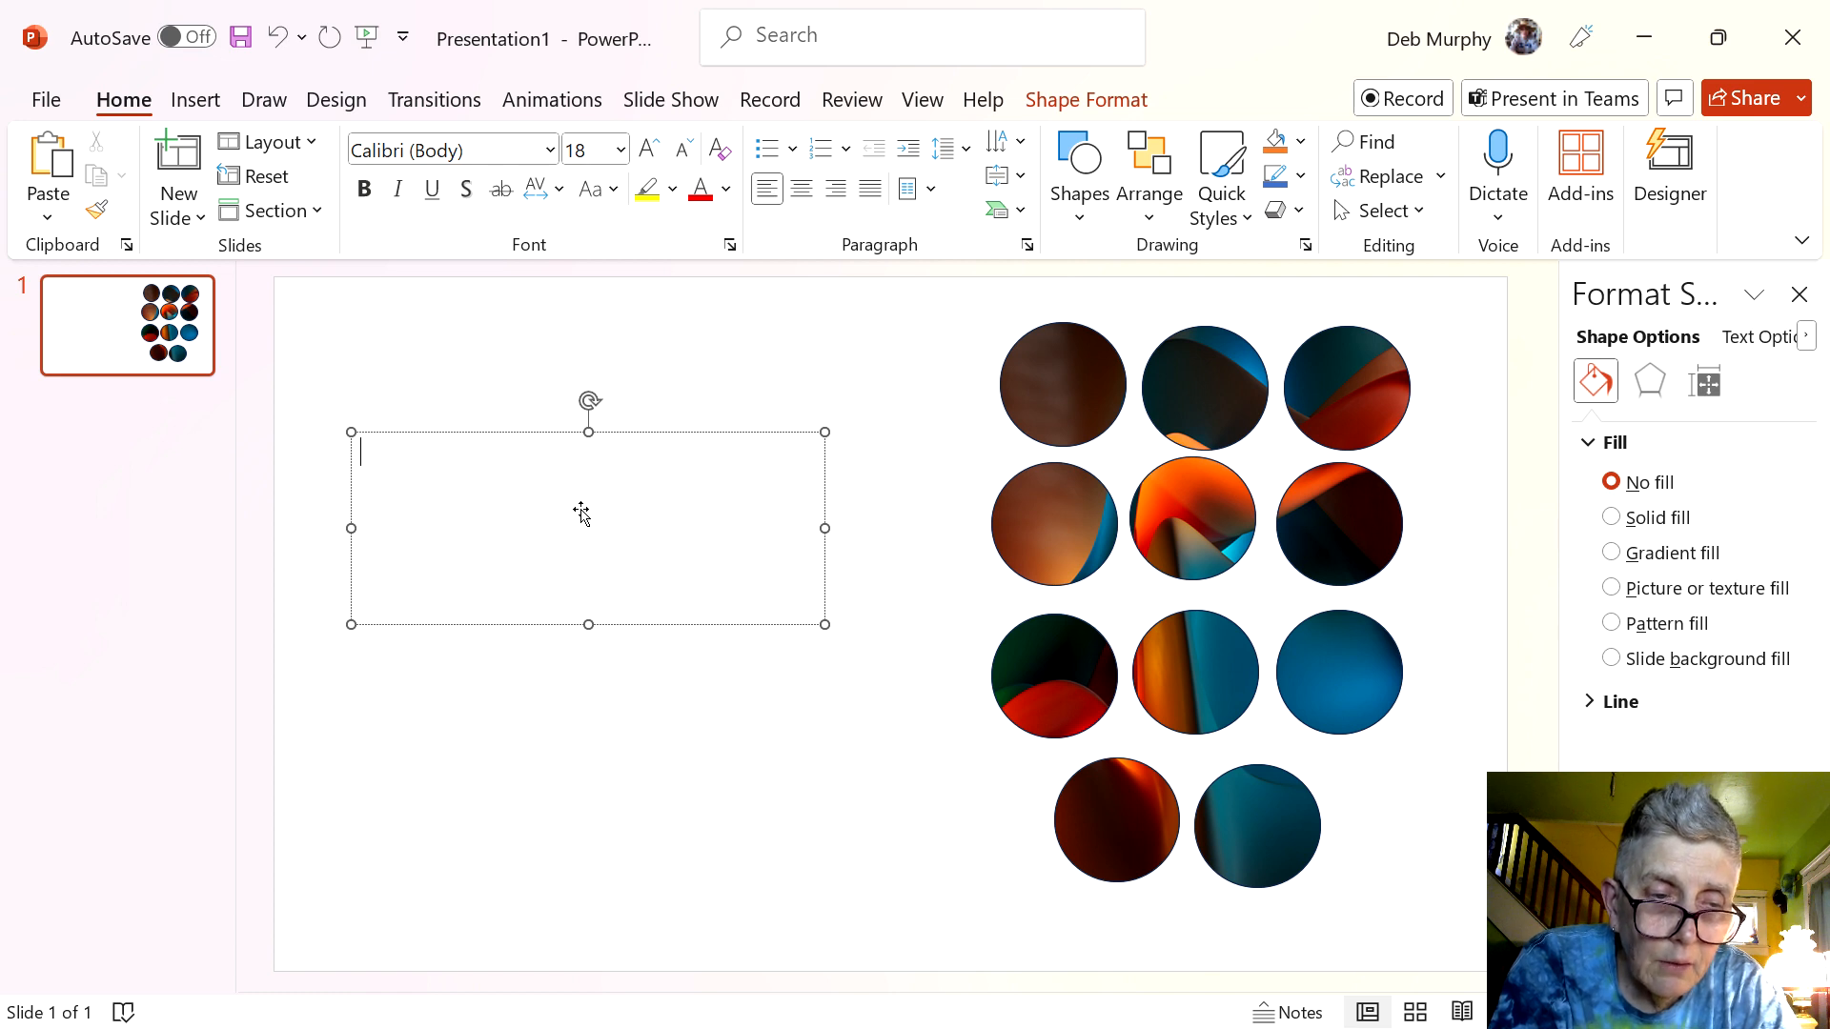
{"action": "type", "text": "Waves f"}
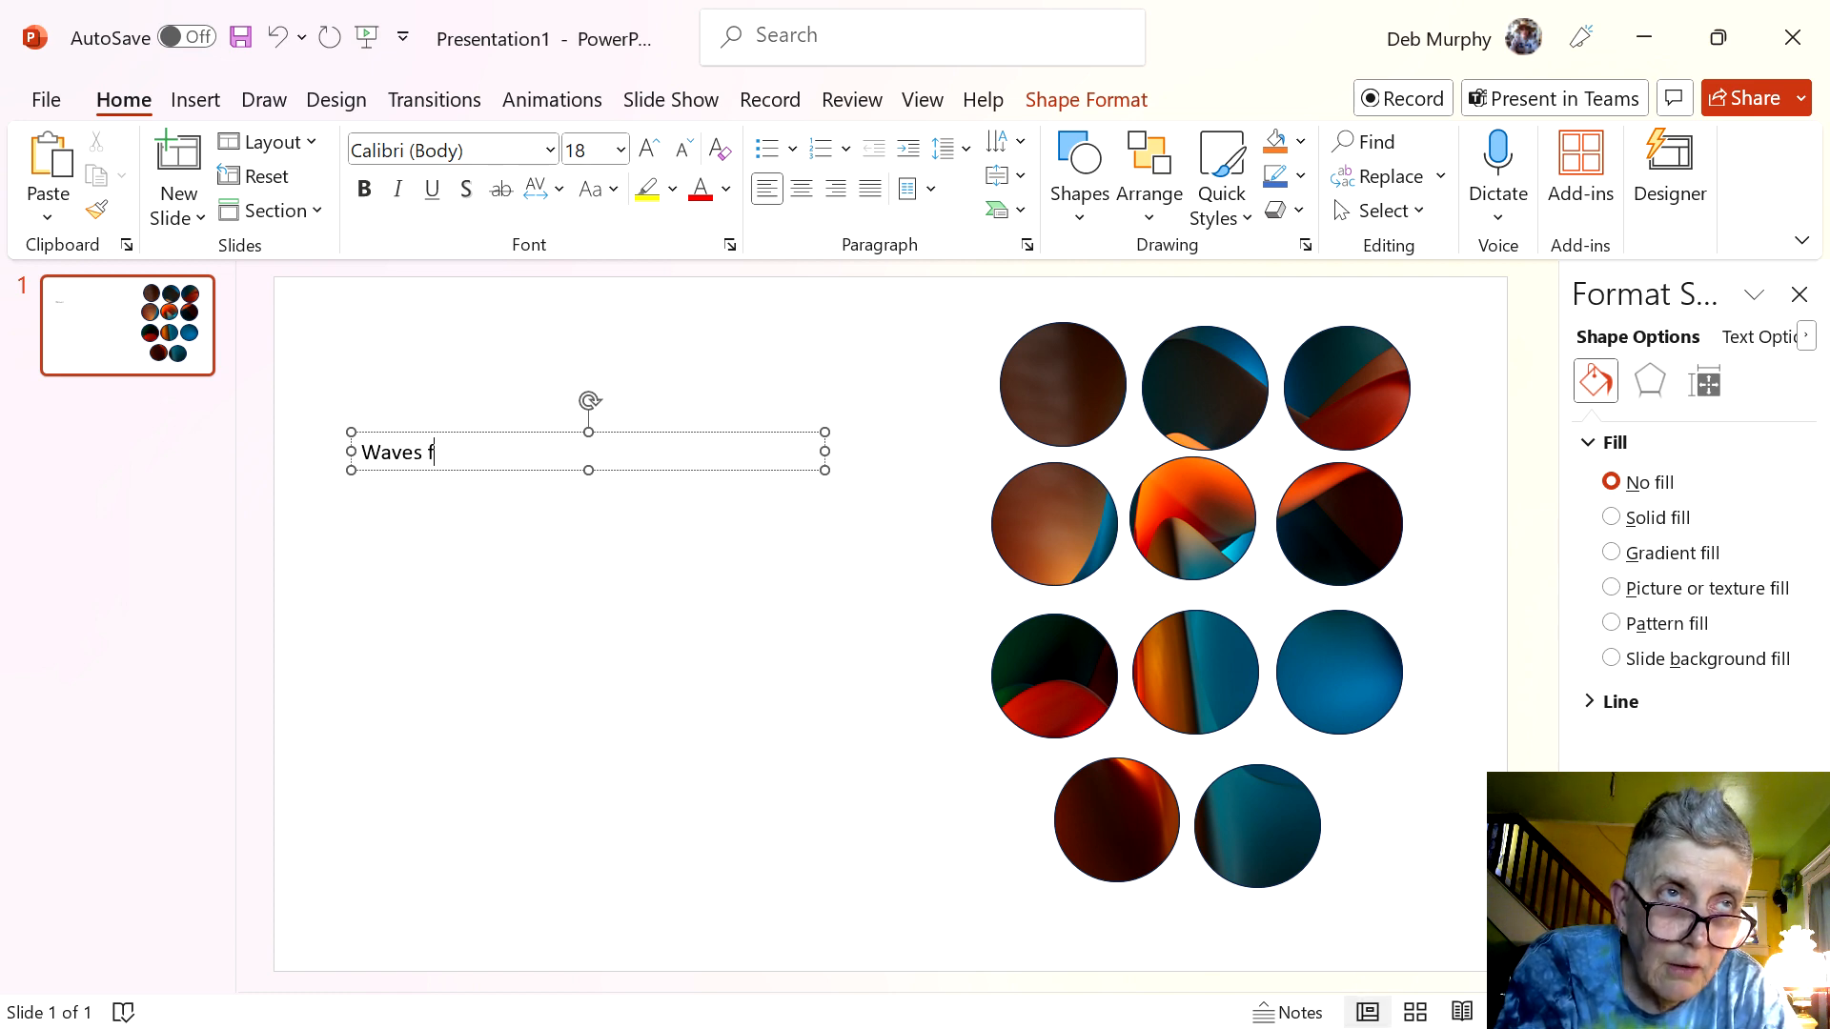
{"action": "type", "text": "or Power"}
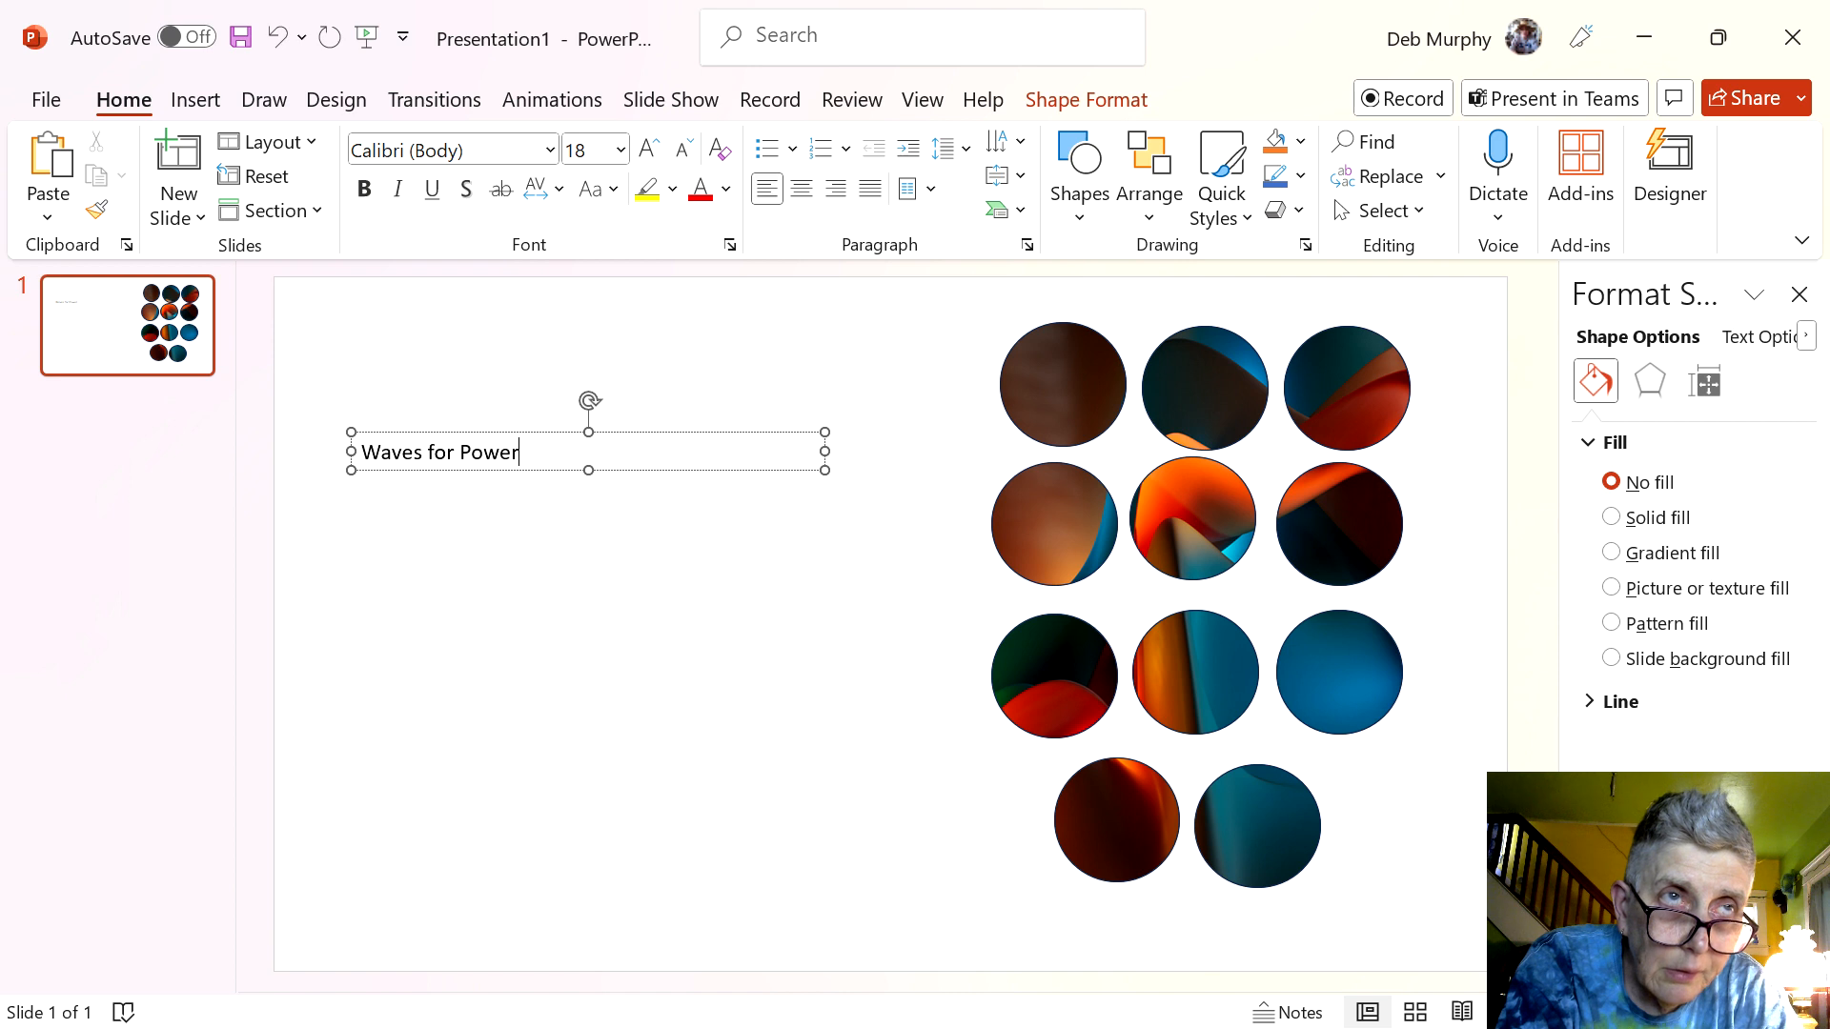
{"action": "type", "text": "Point"}
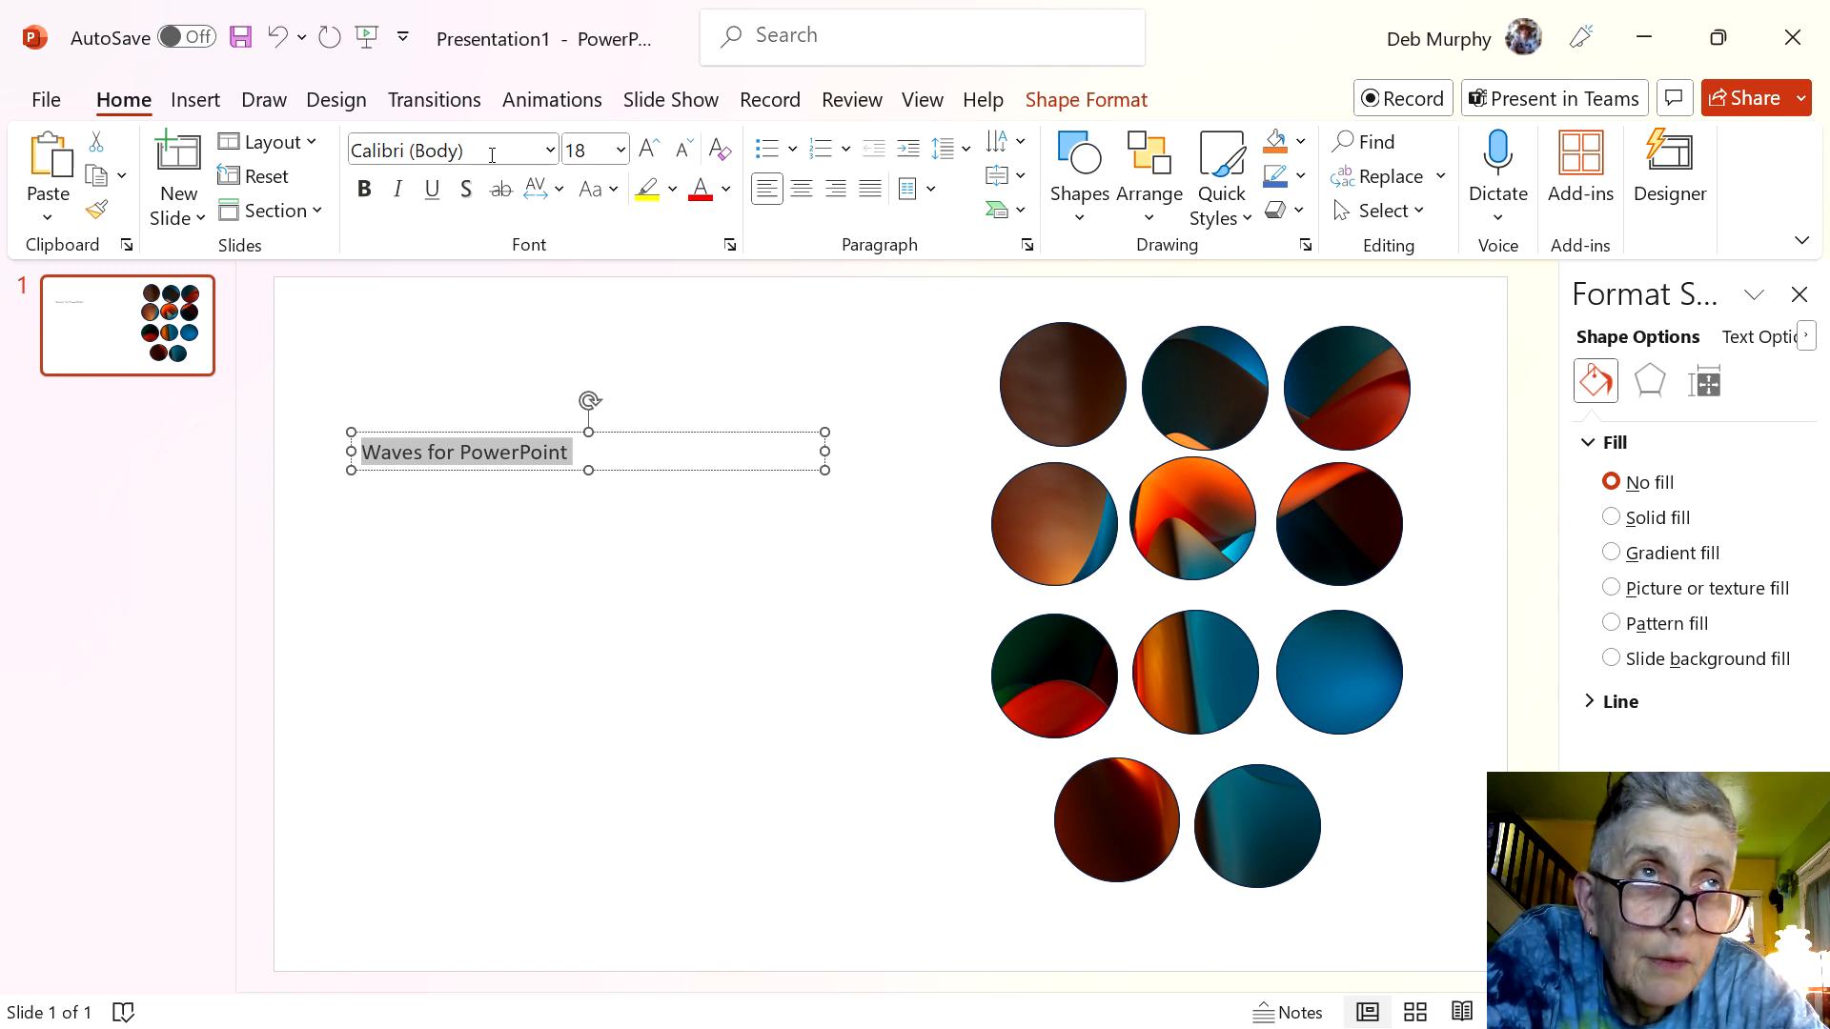
Enlarge the 'Waves for PowerPoint' heading from 48 to 80 pt and widen its text box
{"action": "left_click", "coordinate": [622, 150]}
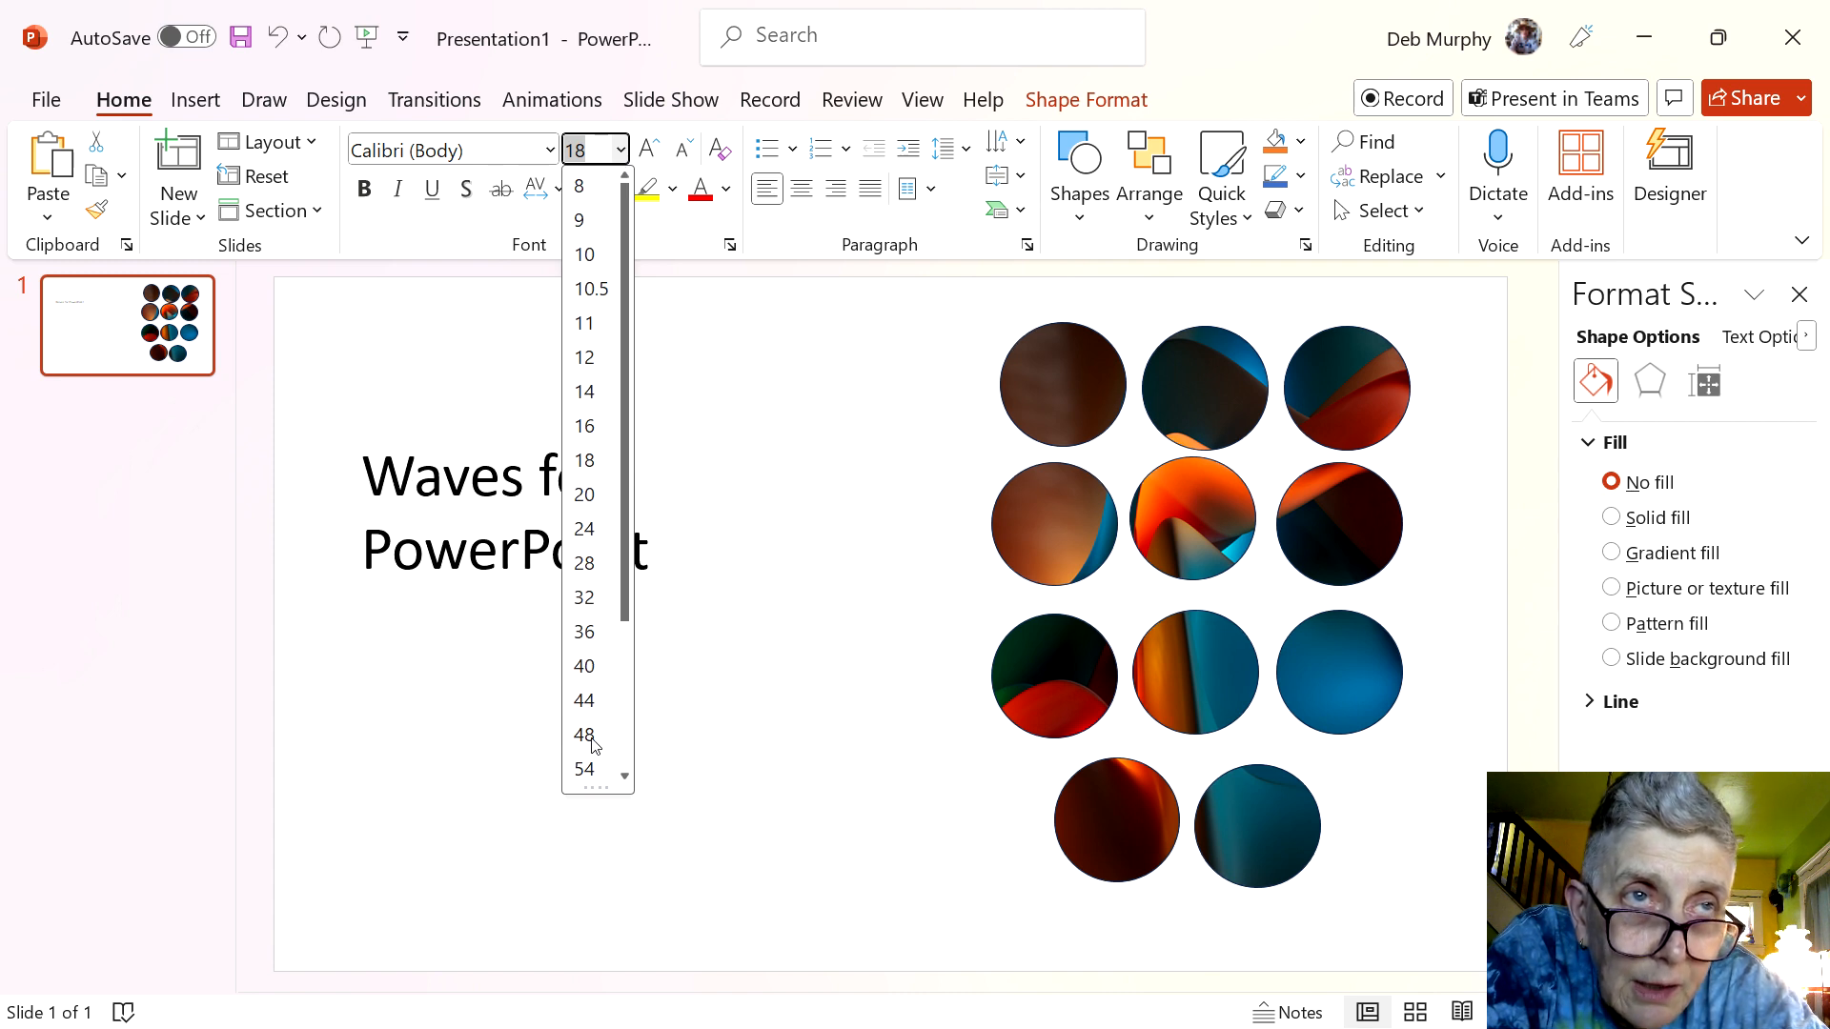
{"action": "left_click", "coordinate": [583, 733]}
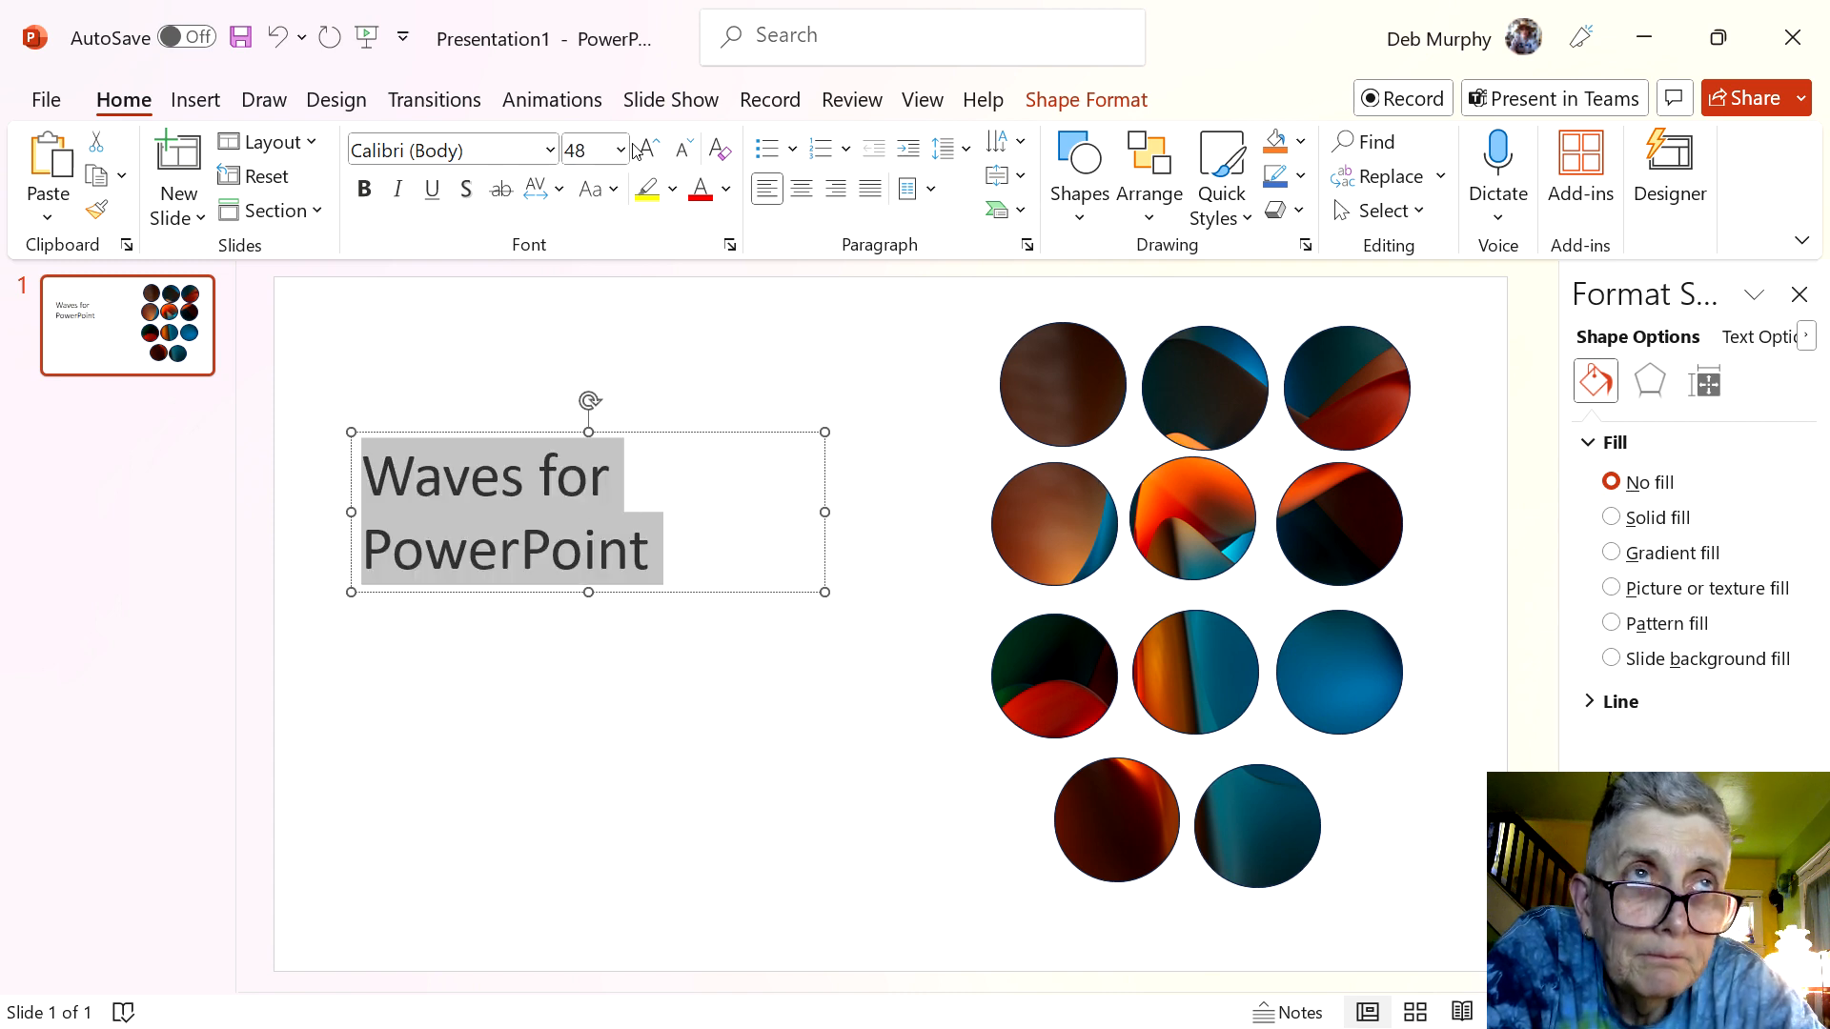
{"action": "left_click", "coordinate": [622, 150]}
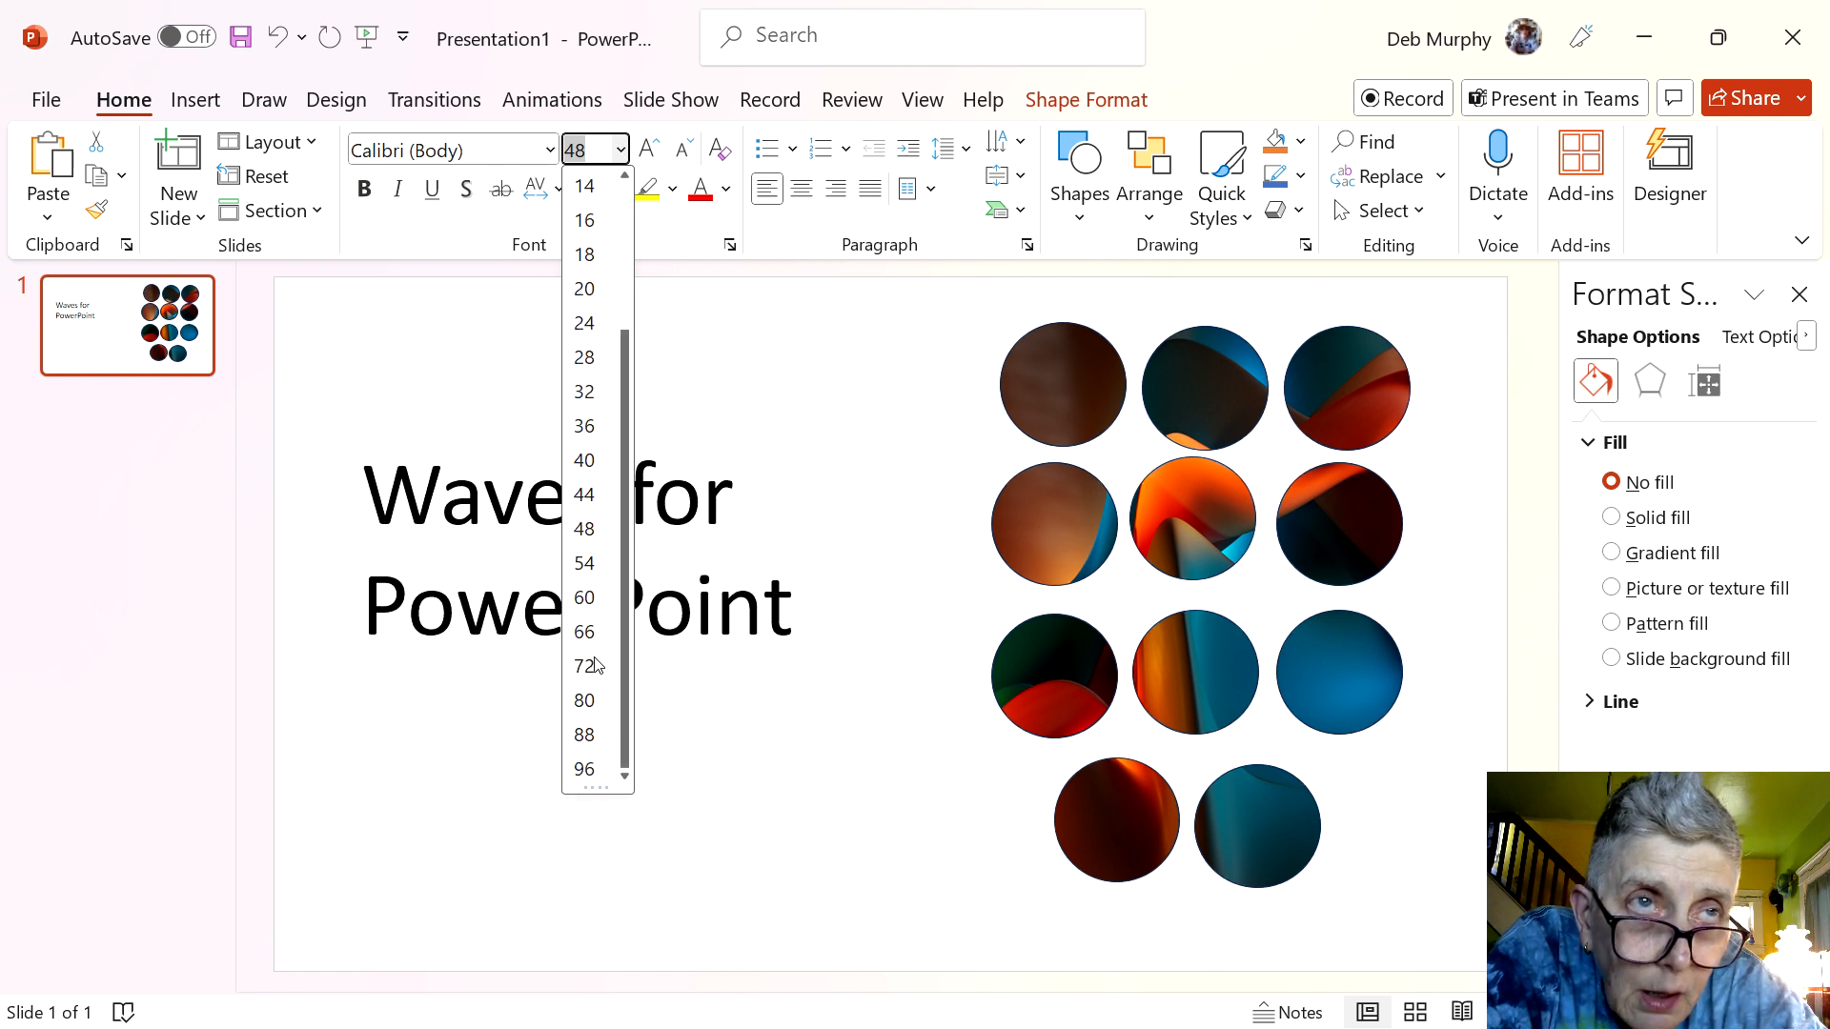
{"action": "left_click", "coordinate": [583, 701]}
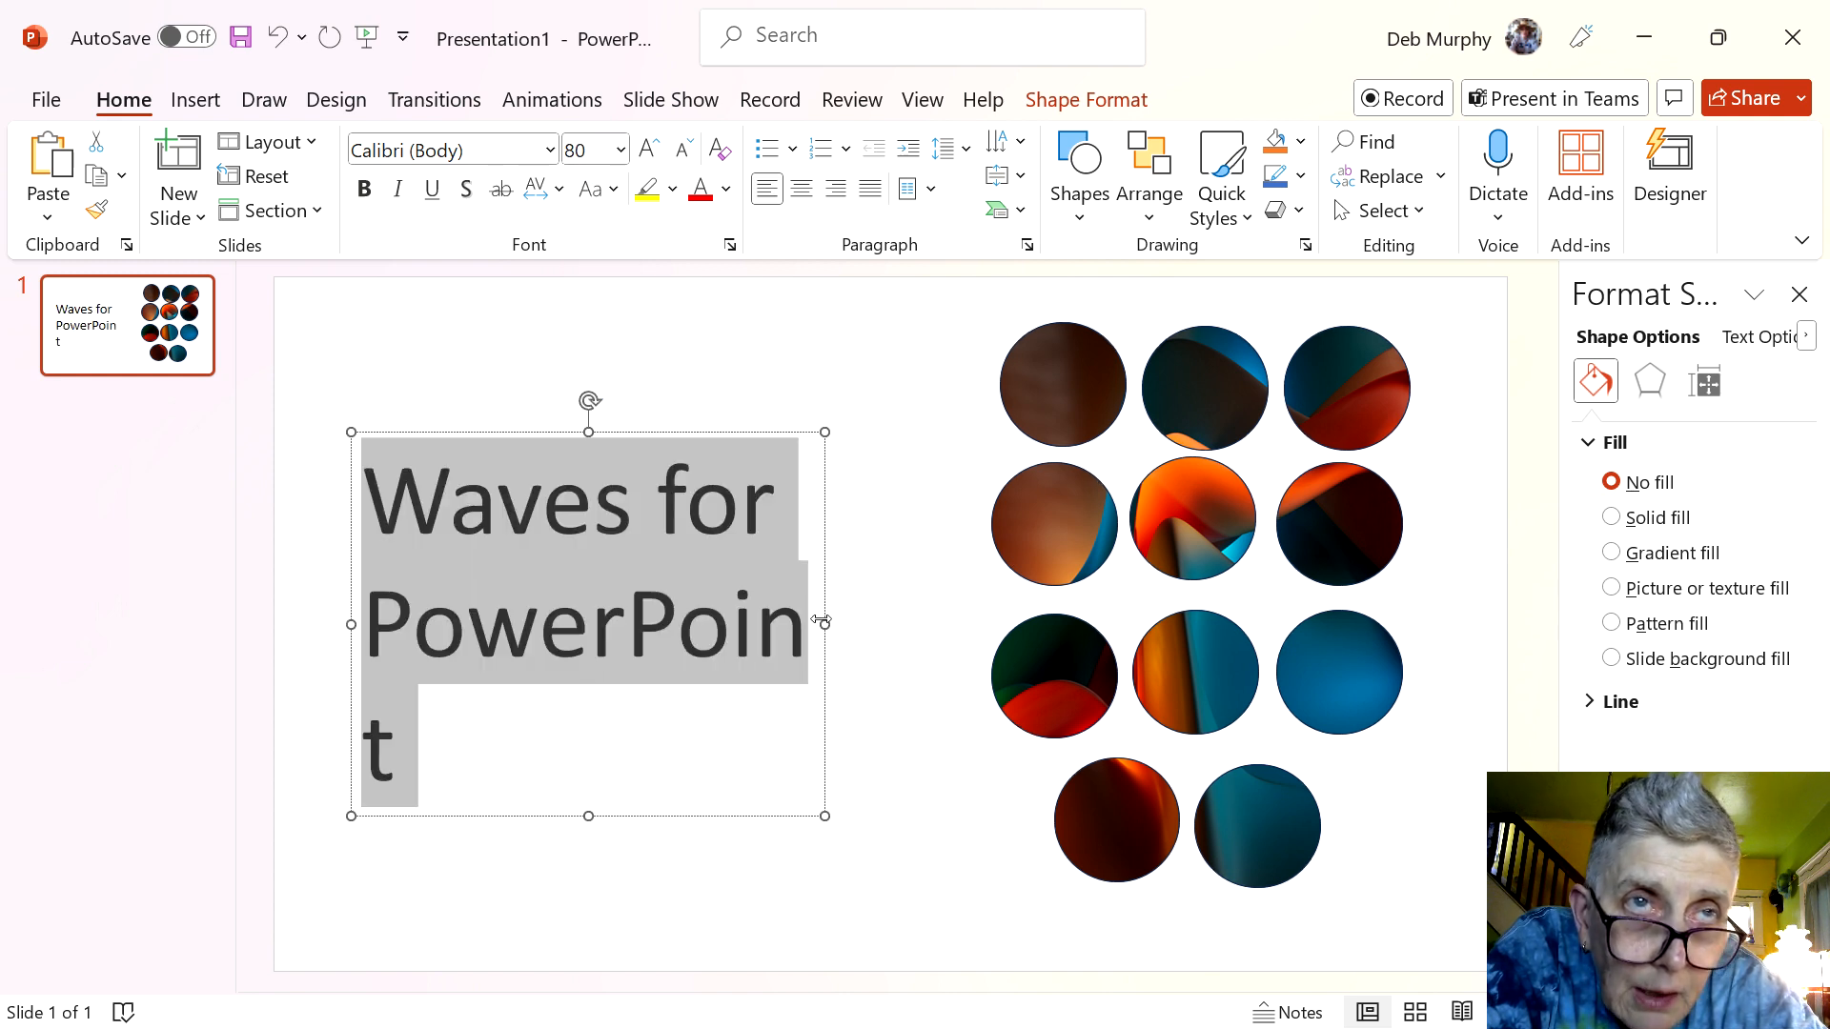
{"action": "left_click", "coordinate": [817, 625]}
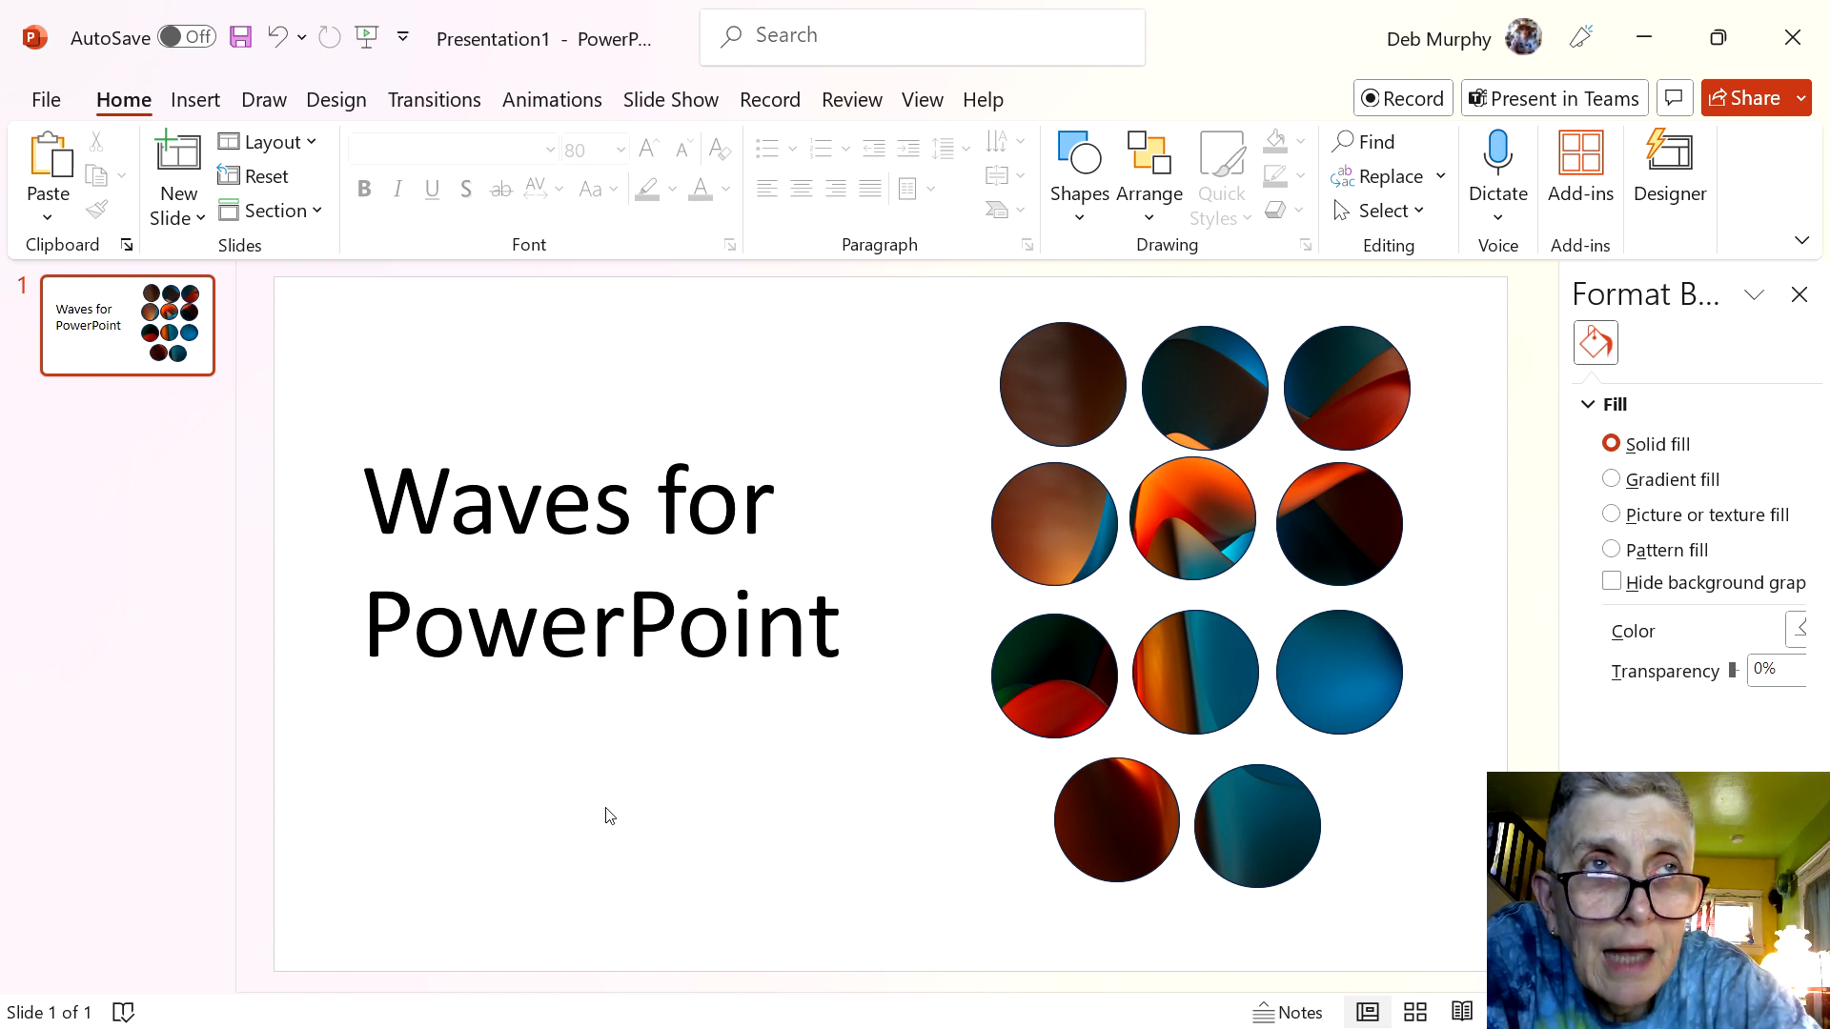
{"action": "mouse_move", "coordinate": [1048, 556]}
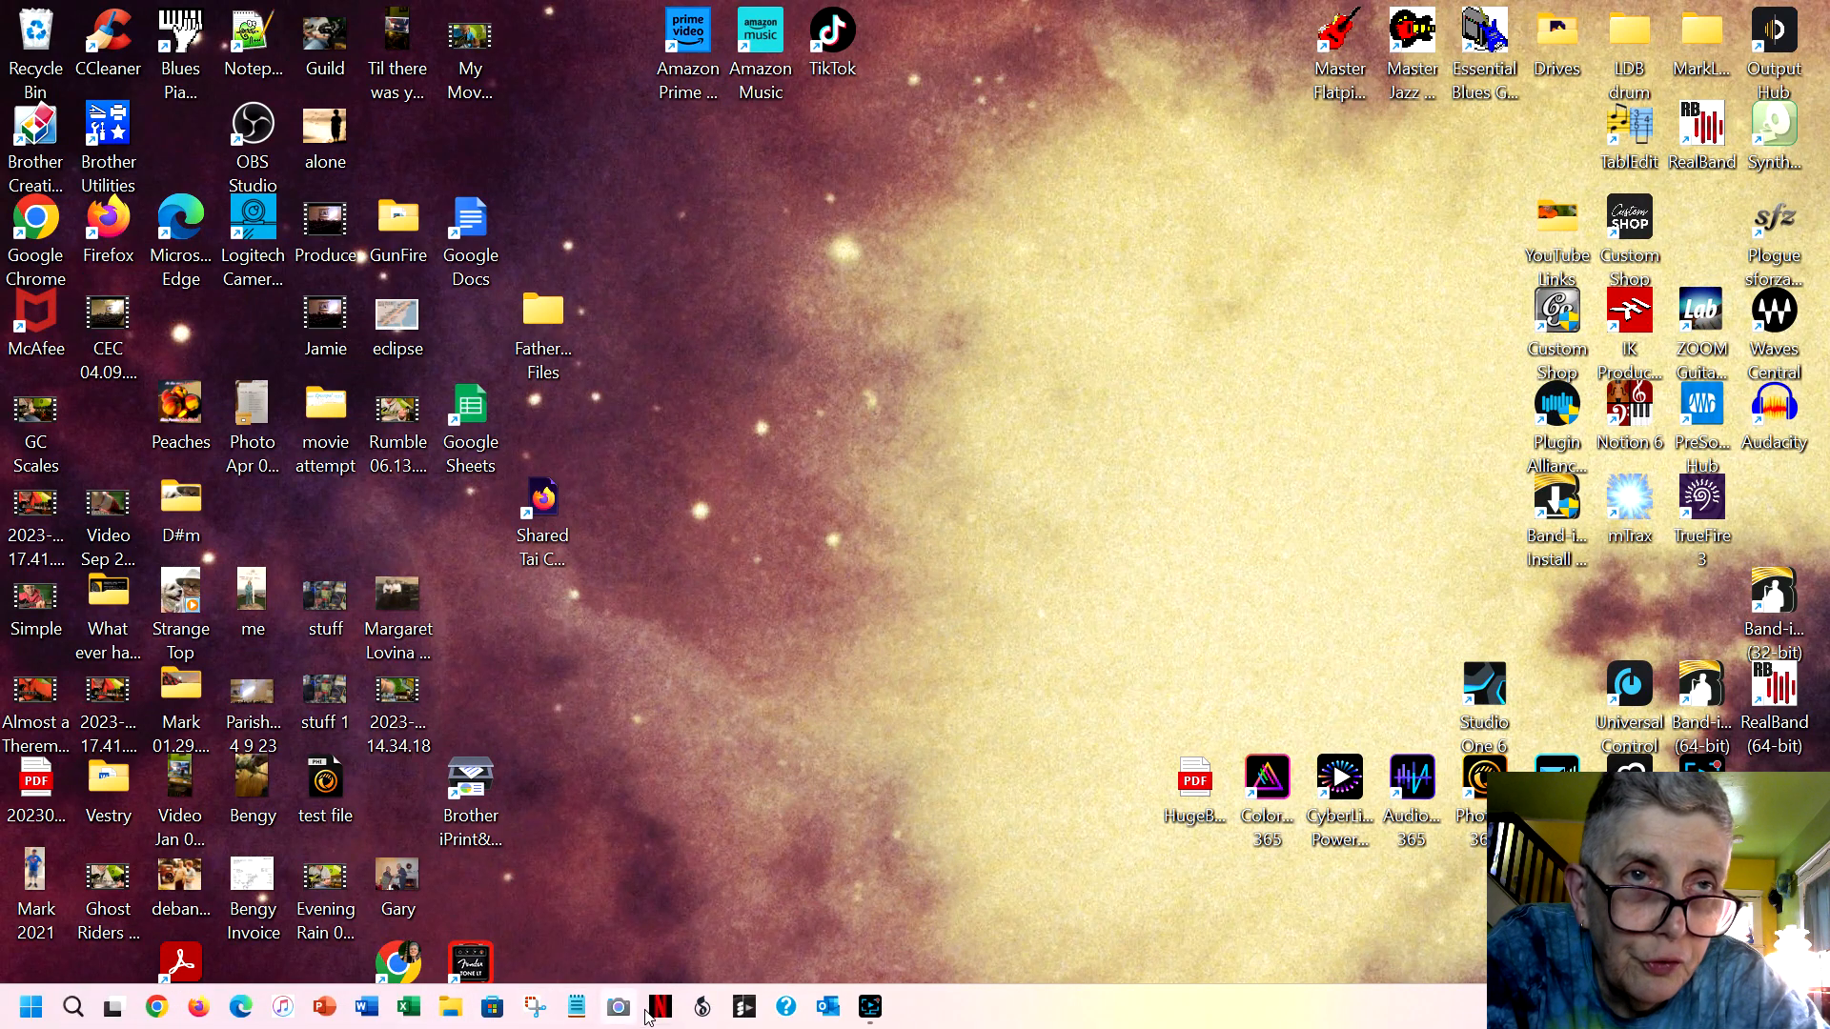
{"action": "mouse_move", "coordinate": [868, 1007]}
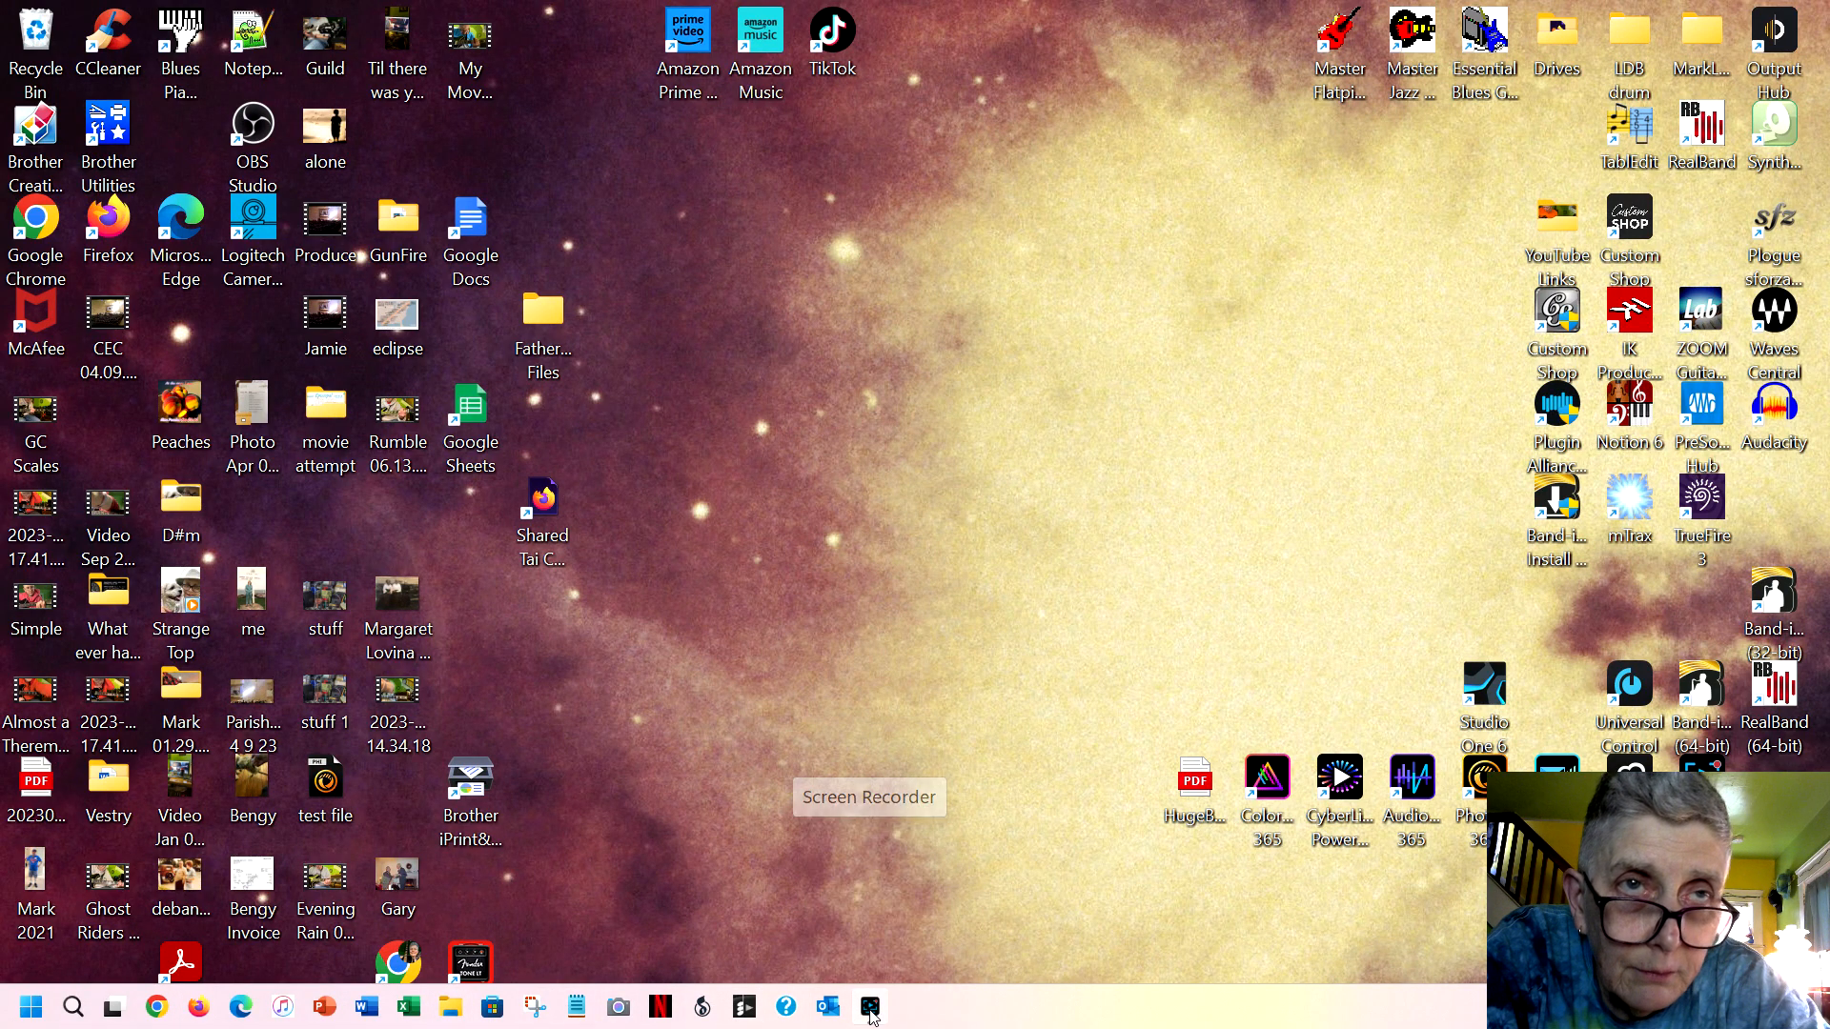
Open the Screen Recorder panel from the taskbar, hide it, then reopen it
{"action": "left_click", "coordinate": [868, 1006]}
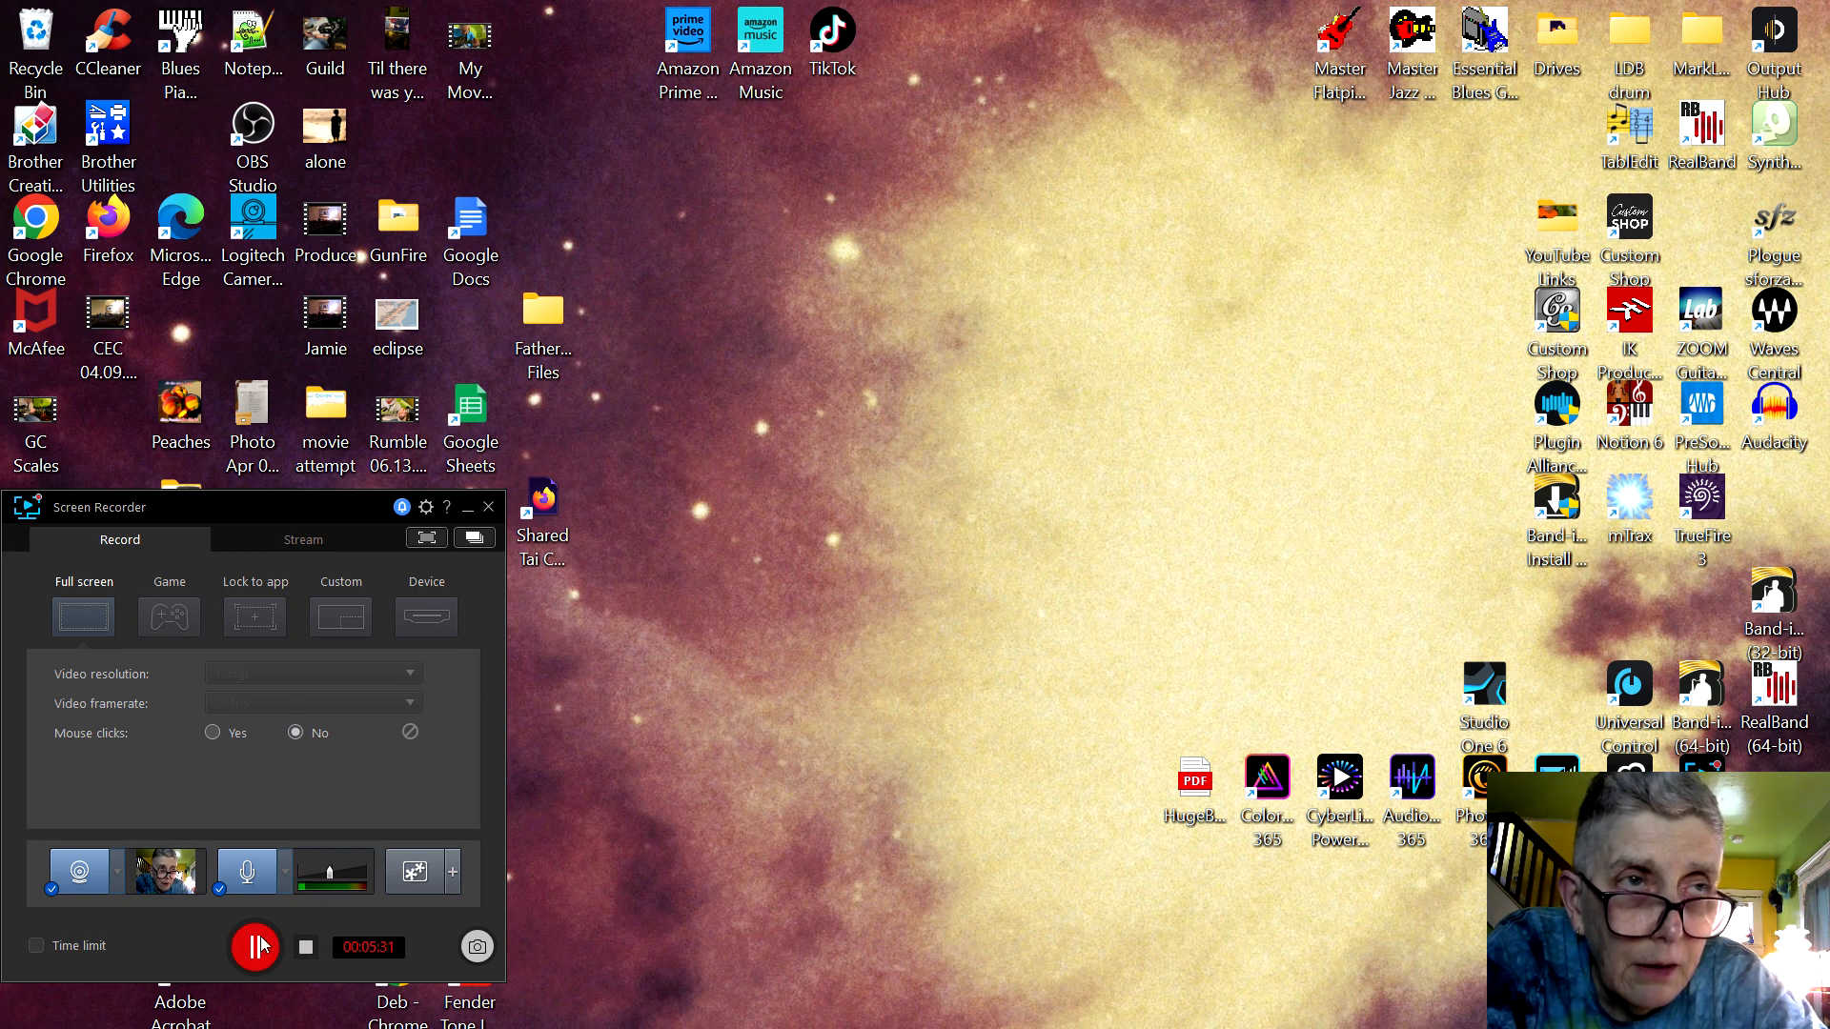
{"action": "left_click", "coordinate": [488, 506]}
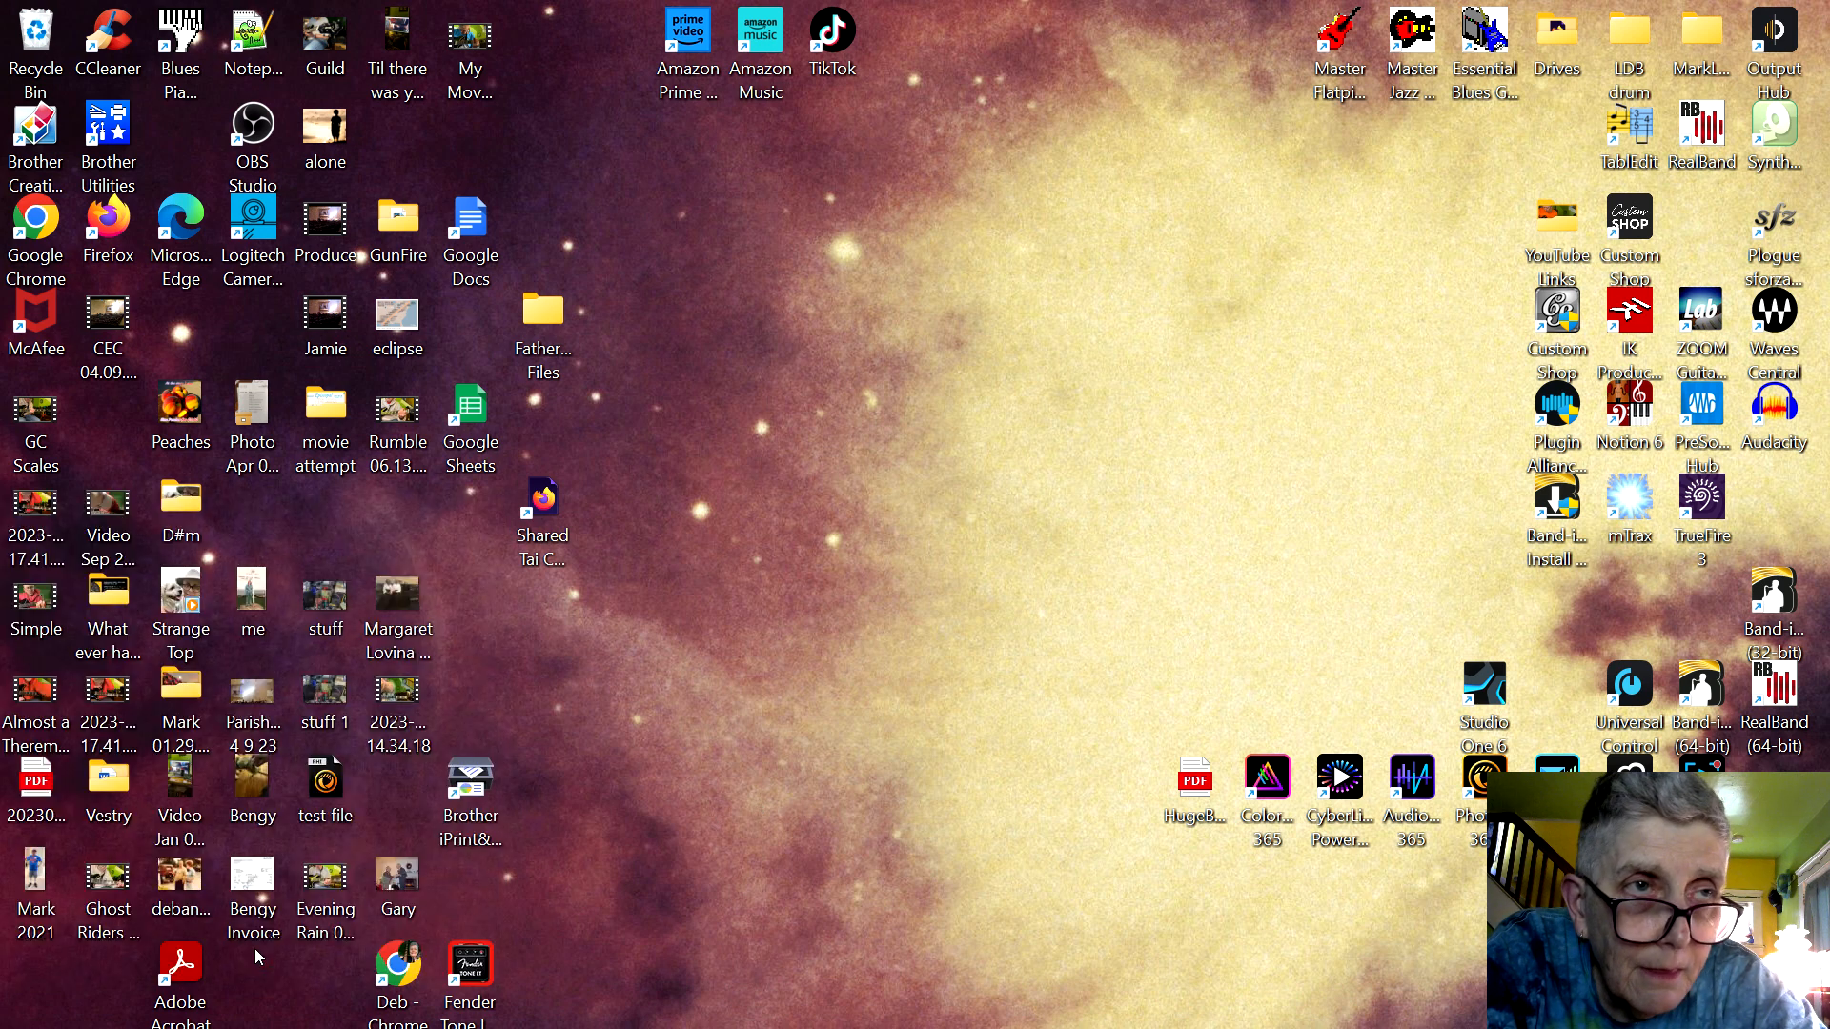
{"action": "mouse_move", "coordinate": [1054, 555]}
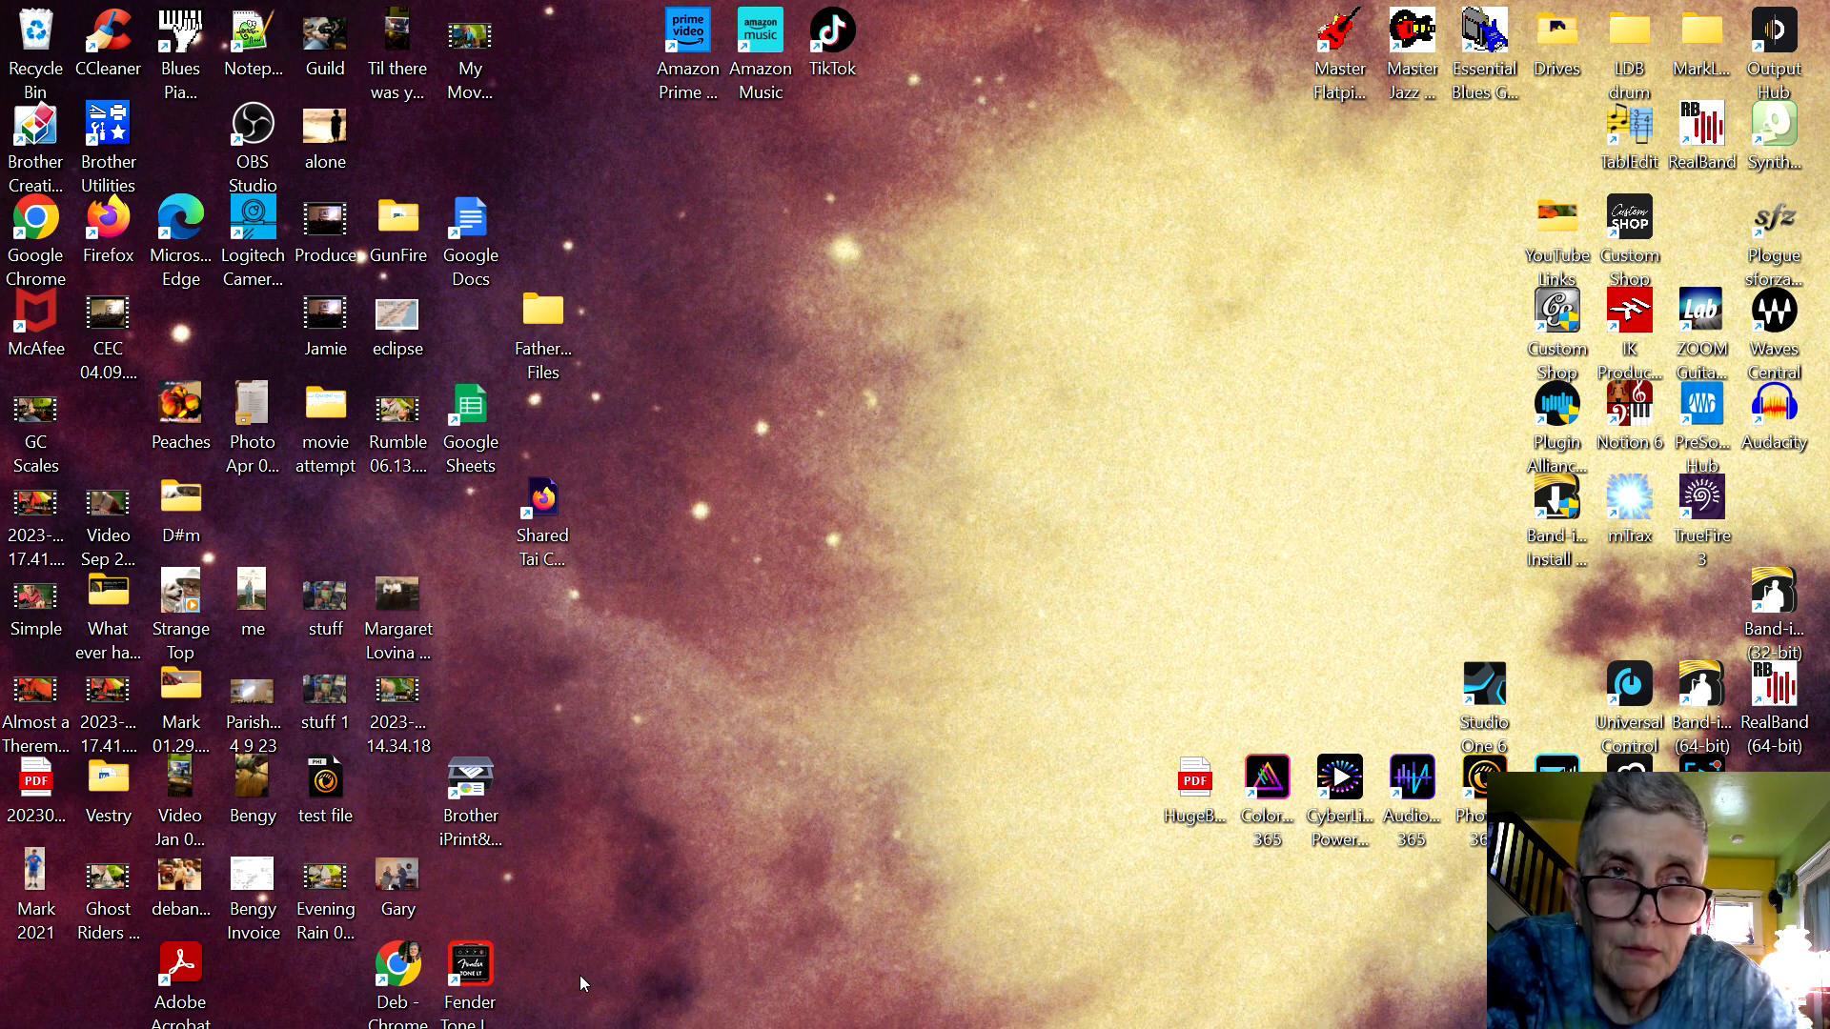
{"action": "left_click", "coordinate": [869, 1006]}
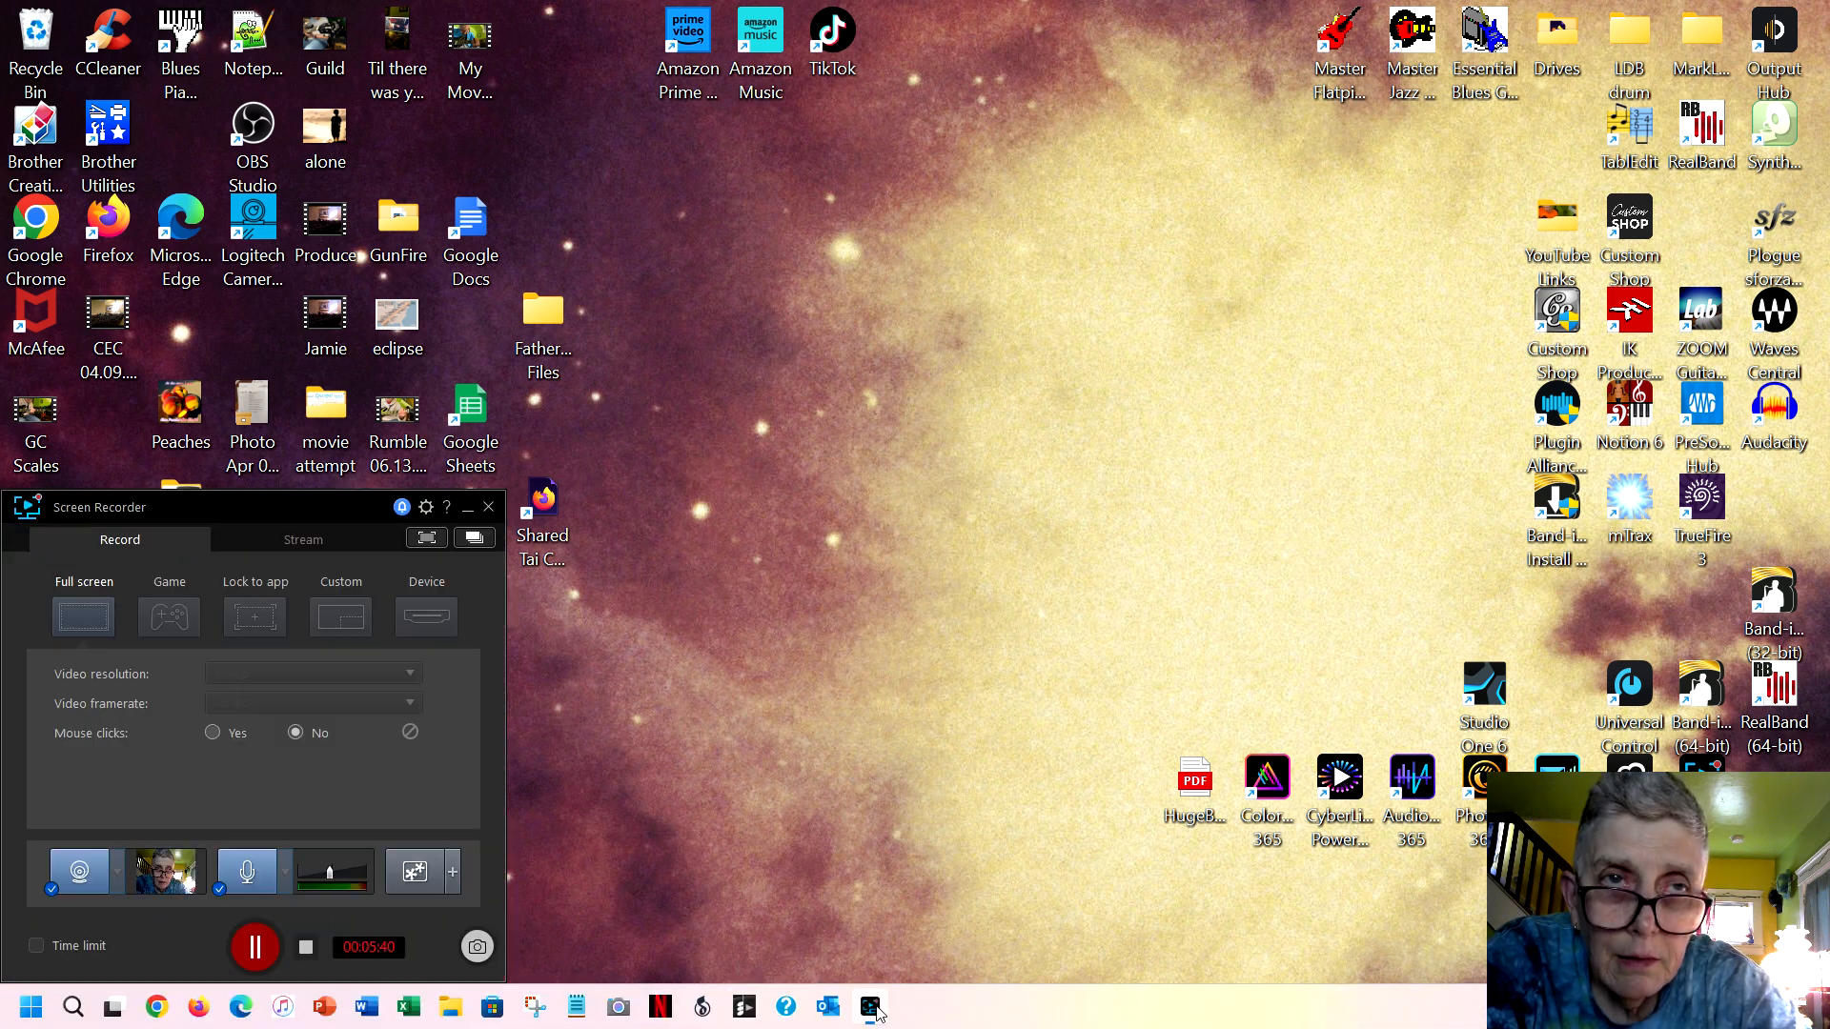